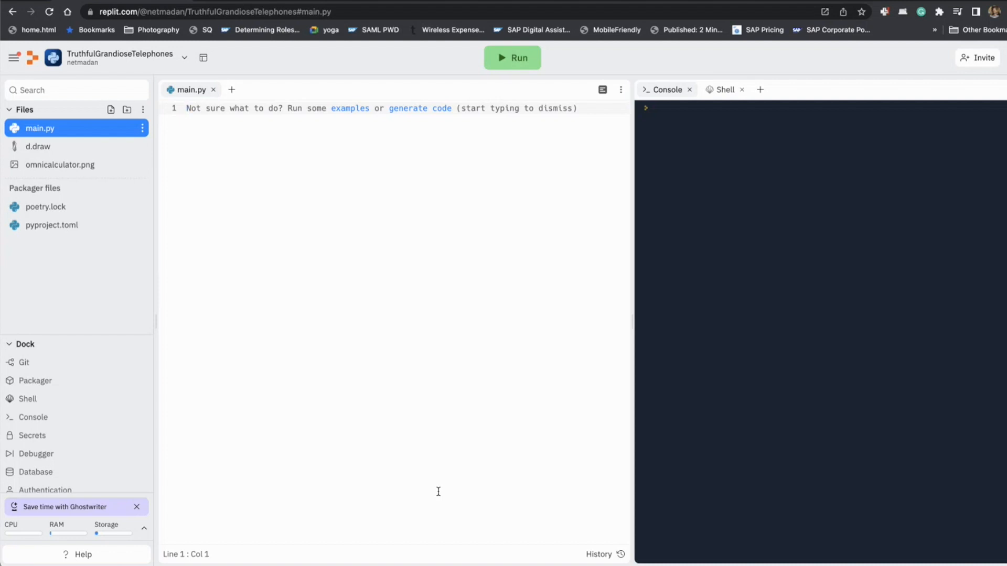
# Step: Open the d.draw file showing the right triangle with sides a, b and c
pyautogui.click(186, 108)
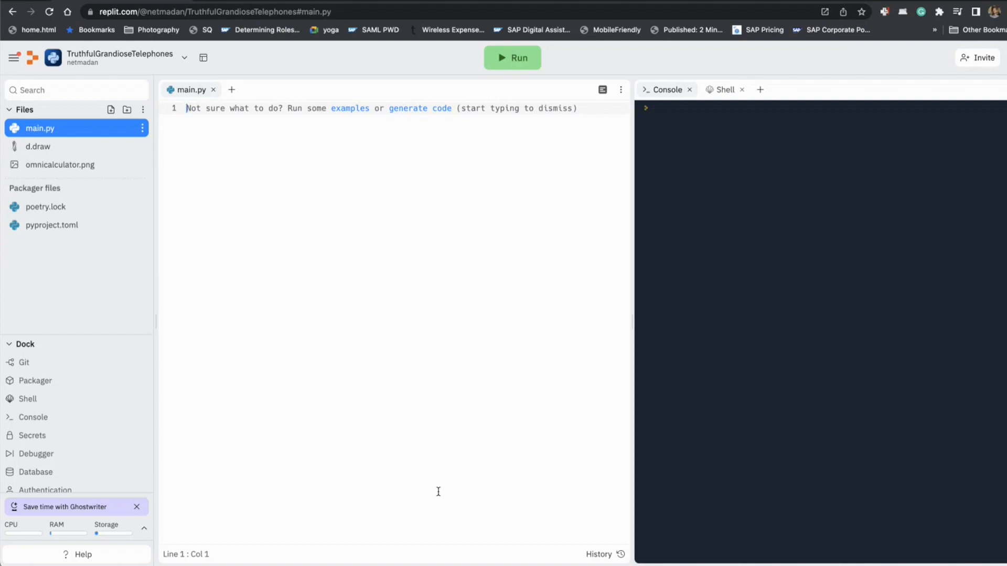
pyautogui.moveTo(50, 130)
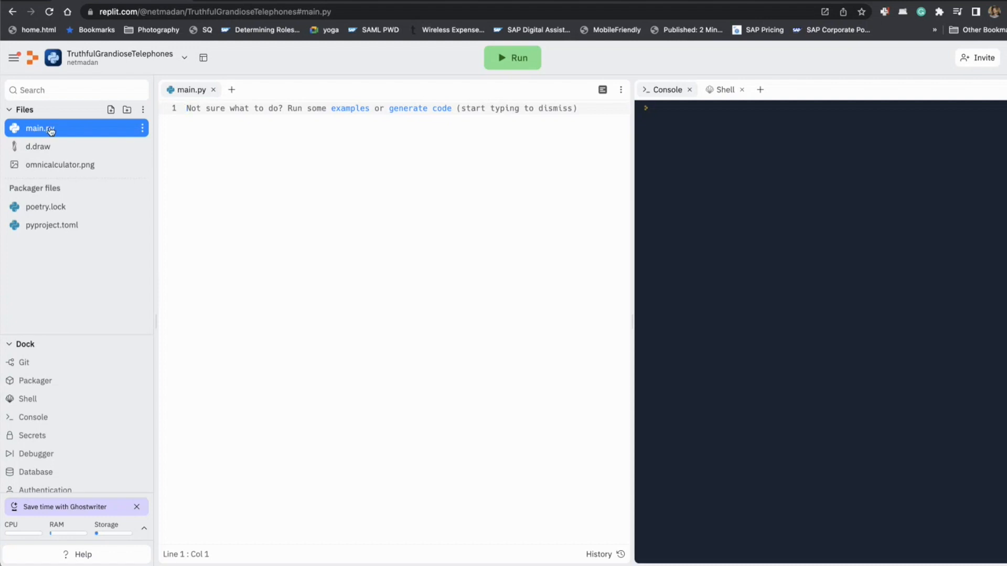
pyautogui.click(37, 147)
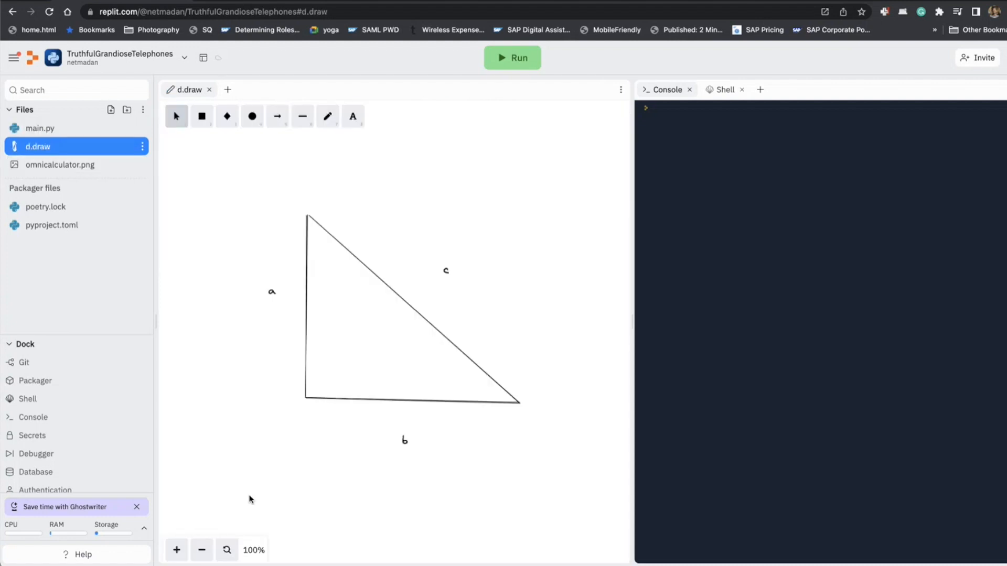
pyautogui.moveTo(453, 477)
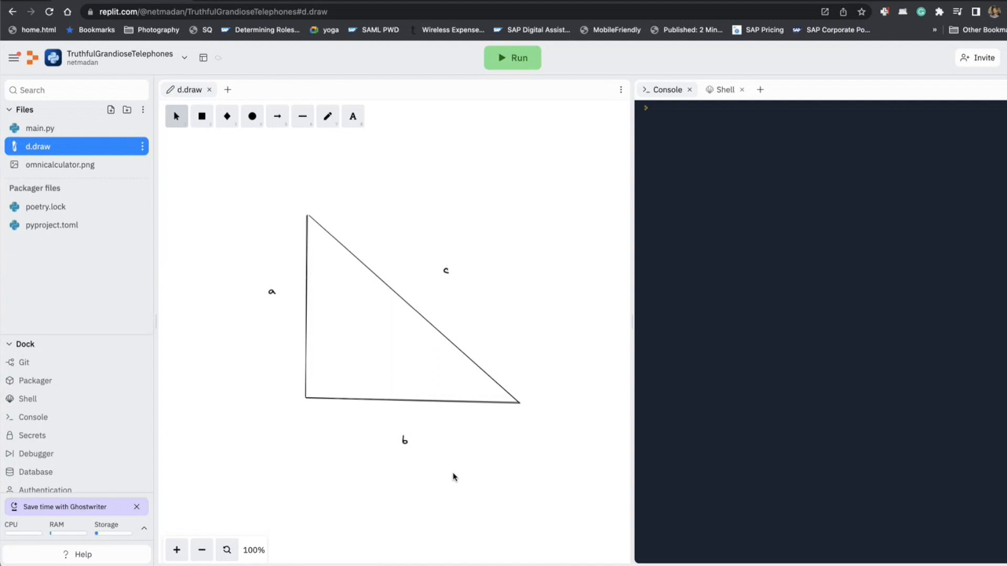
pyautogui.moveTo(473, 469)
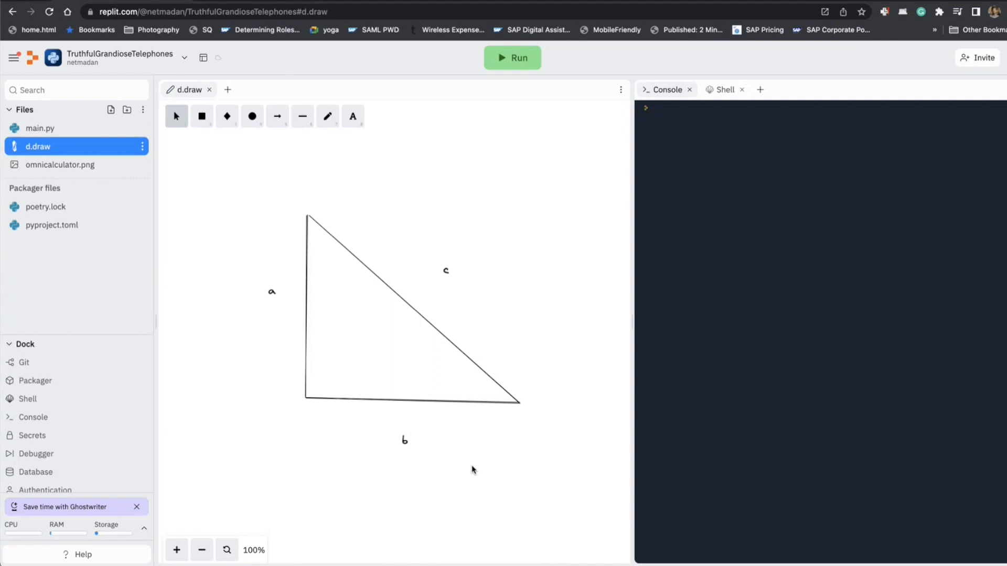
pyautogui.moveTo(534, 424)
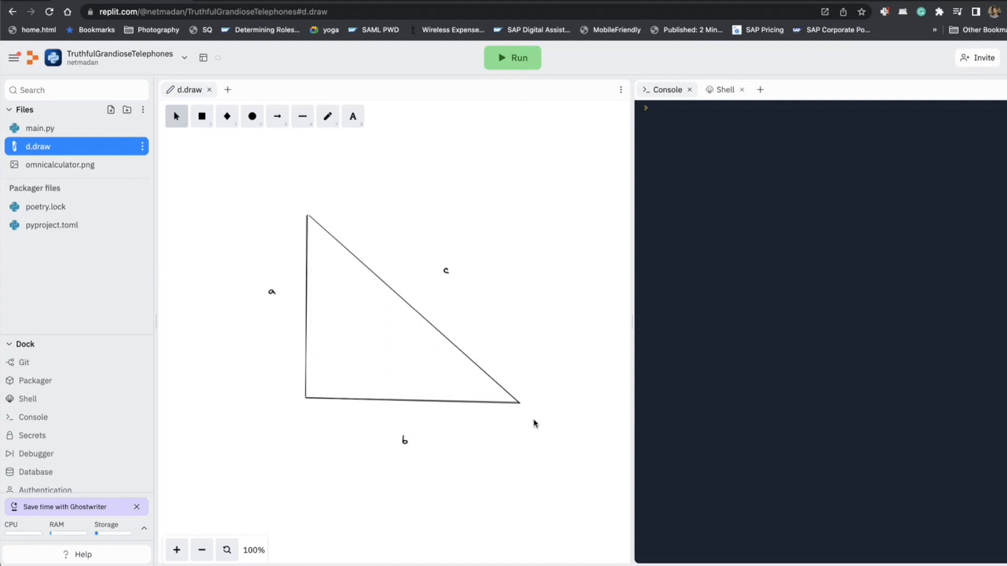
pyautogui.moveTo(520, 418)
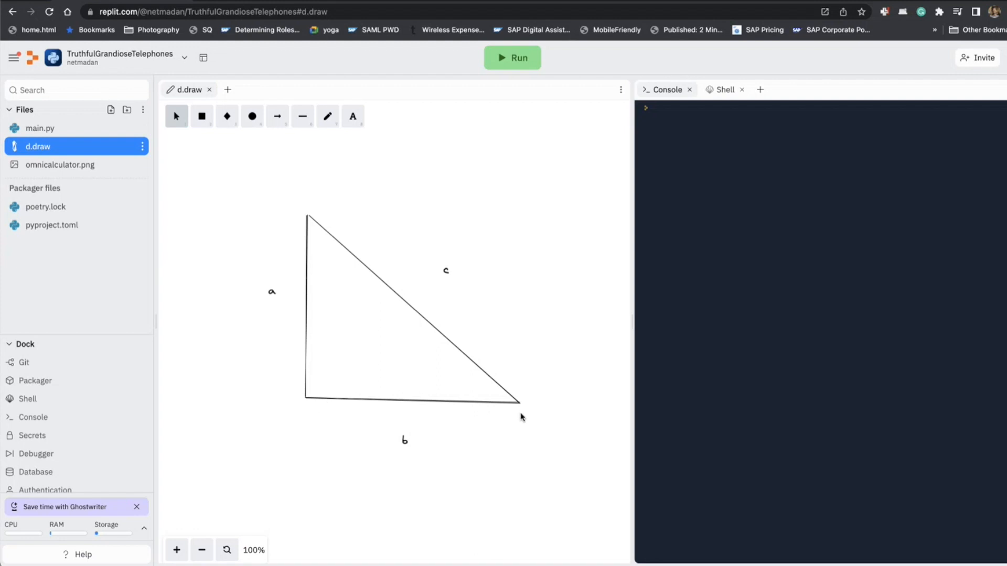
pyautogui.moveTo(265, 318)
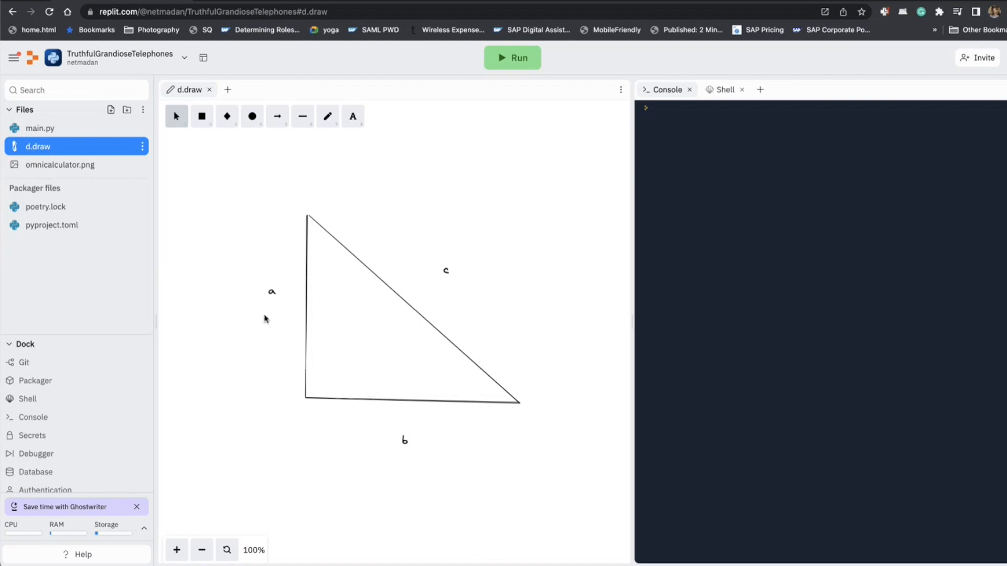
# Step: In main.py, import turtle, create t = turtle.Turtle(), and set a = 100, b = 150
pyautogui.click(40, 128)
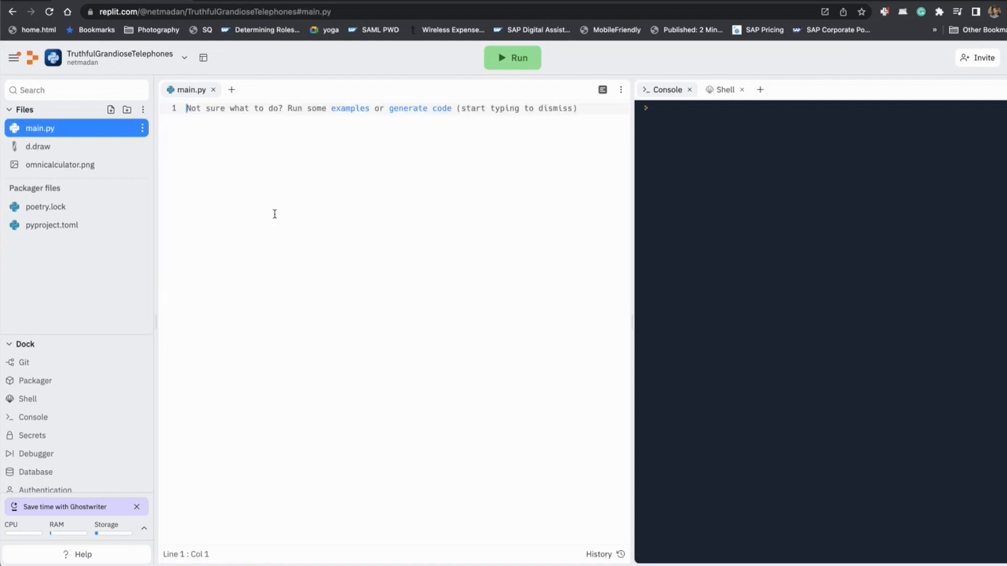
pyautogui.write('import turtle')
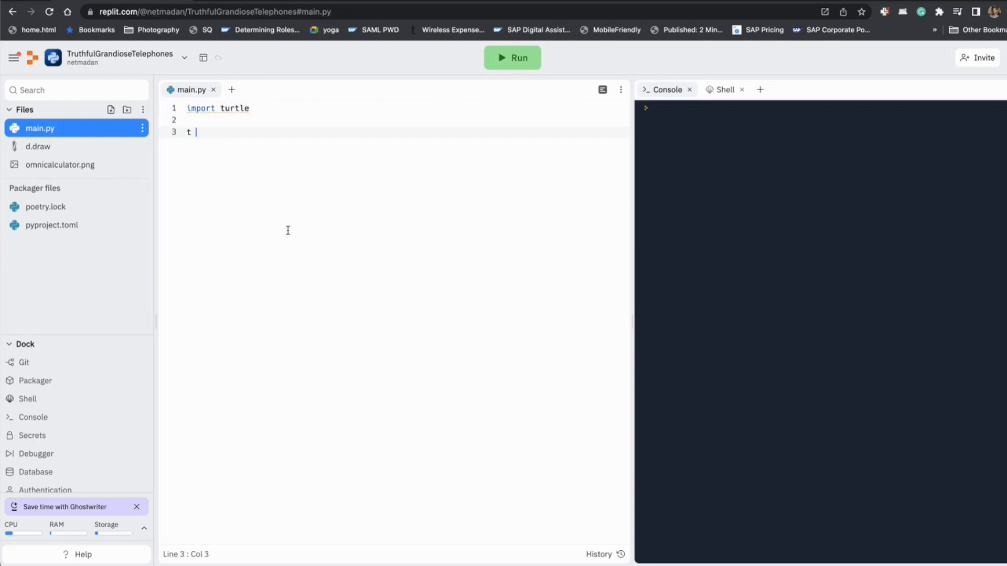
pyautogui.write('= turtle.')
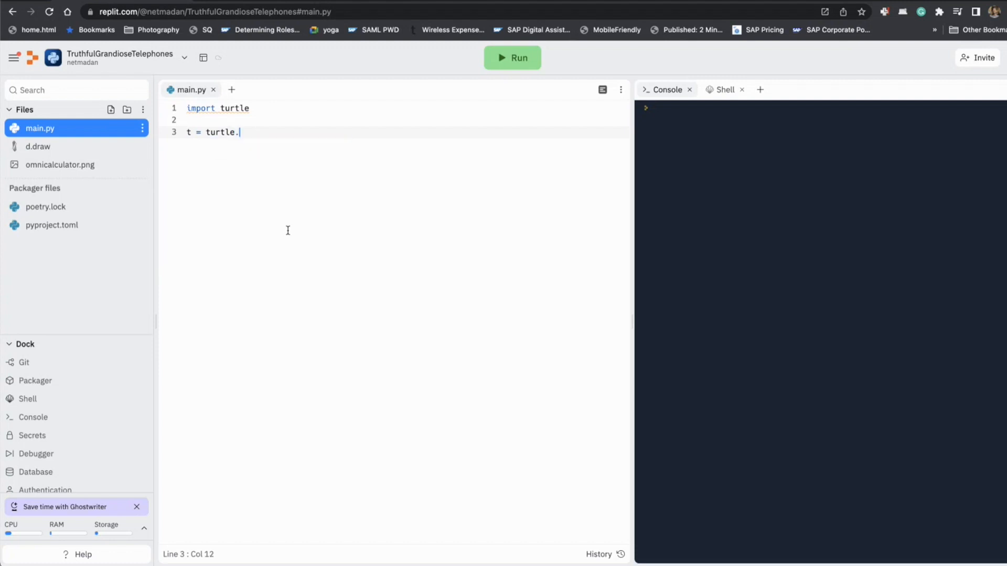
pyautogui.write('Turtle()')
pyautogui.write('a = 100')
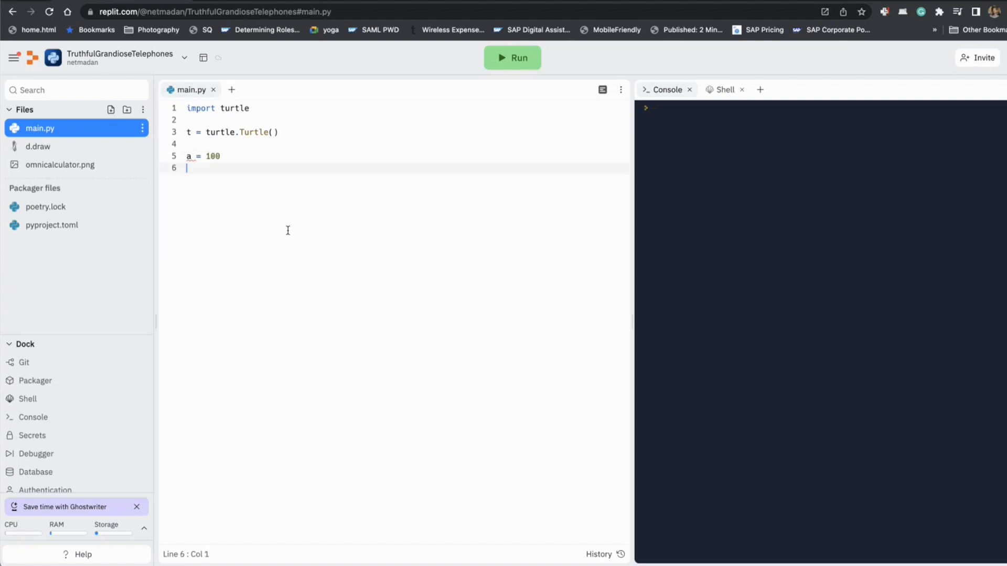
pyautogui.write('b = 150')
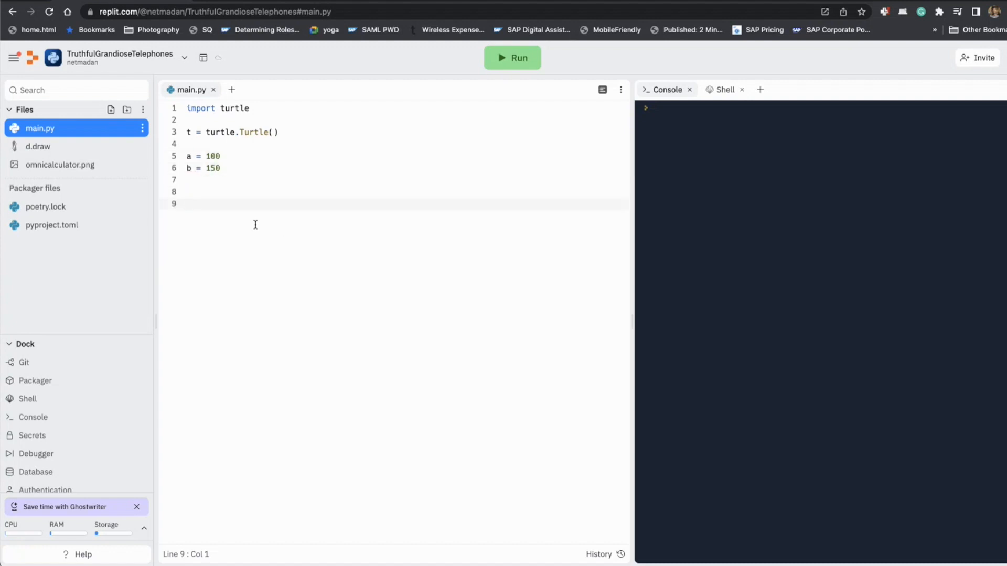
# Step: Reopen the d.draw triangle sketch to check the side labels a, b and c
pyautogui.click(37, 147)
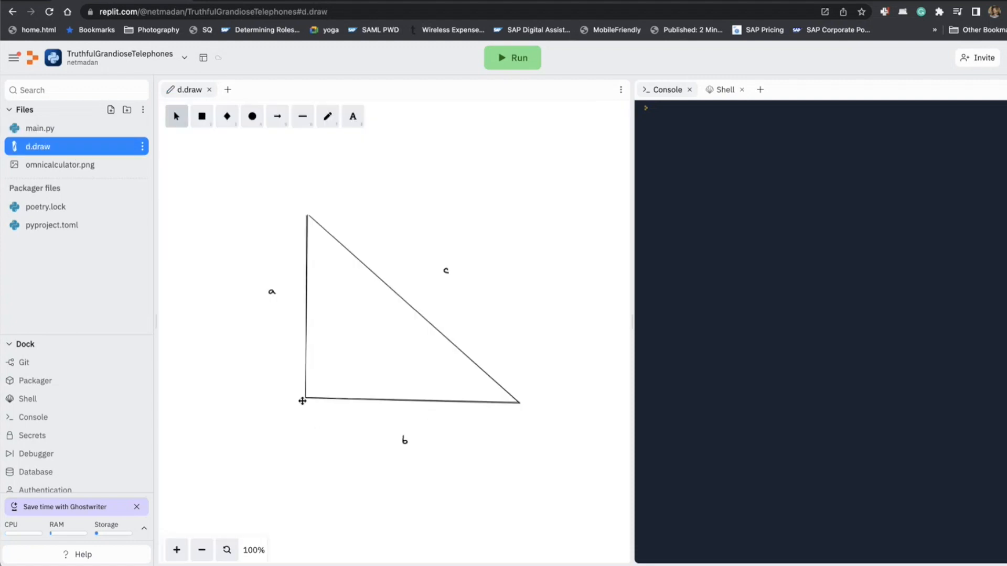
pyautogui.moveTo(378, 405)
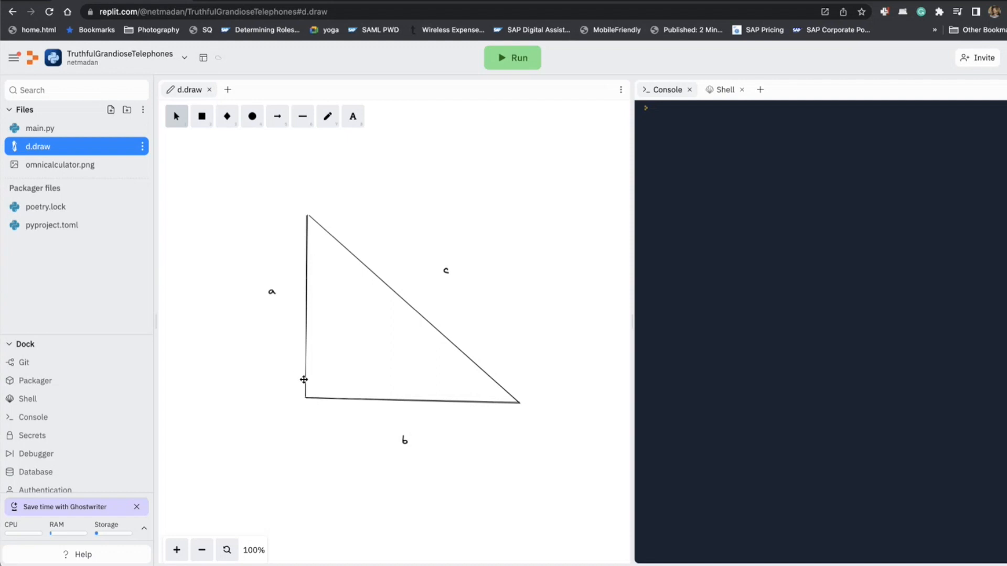
pyautogui.moveTo(307, 214)
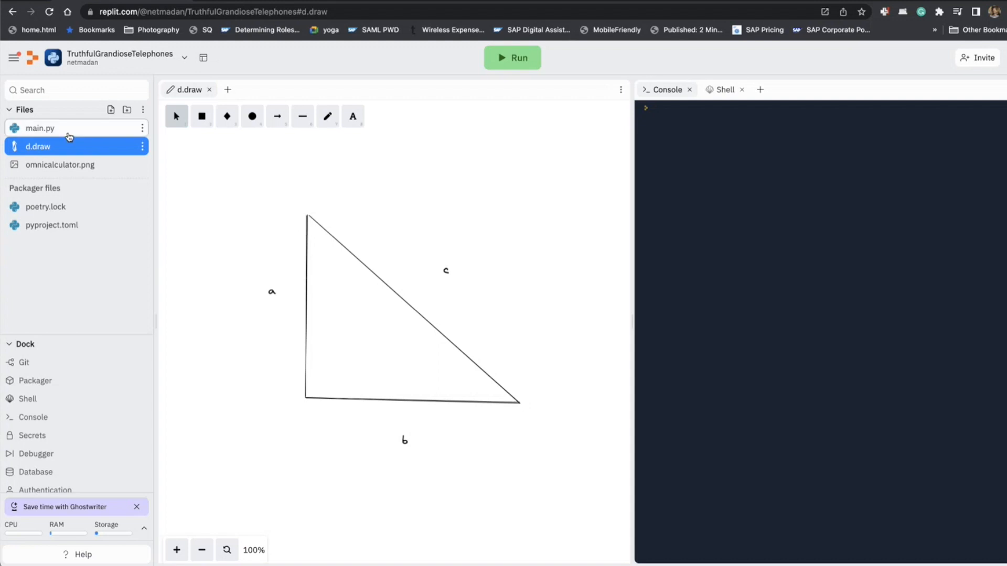
# Step: Add t.forward(b) and t.backward(b) to main.py and run it to draw the horizontal line
pyautogui.click(40, 127)
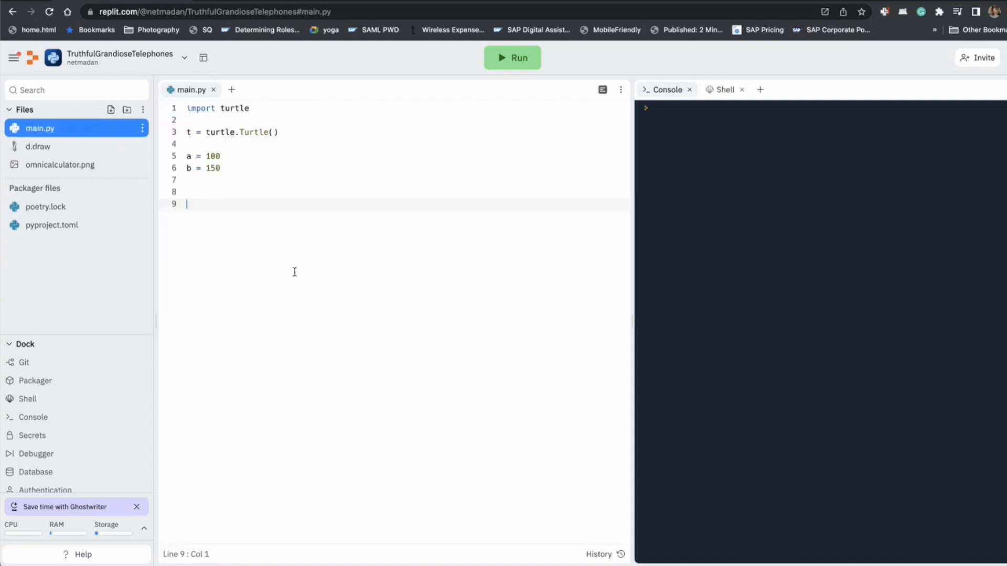
pyautogui.write('t.forward(b')
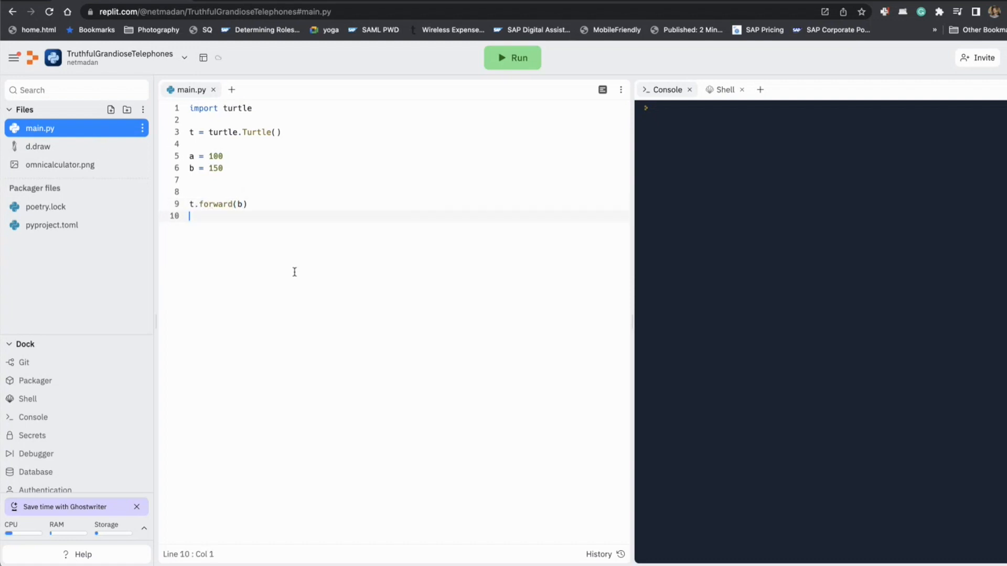
pyautogui.write('t.f')
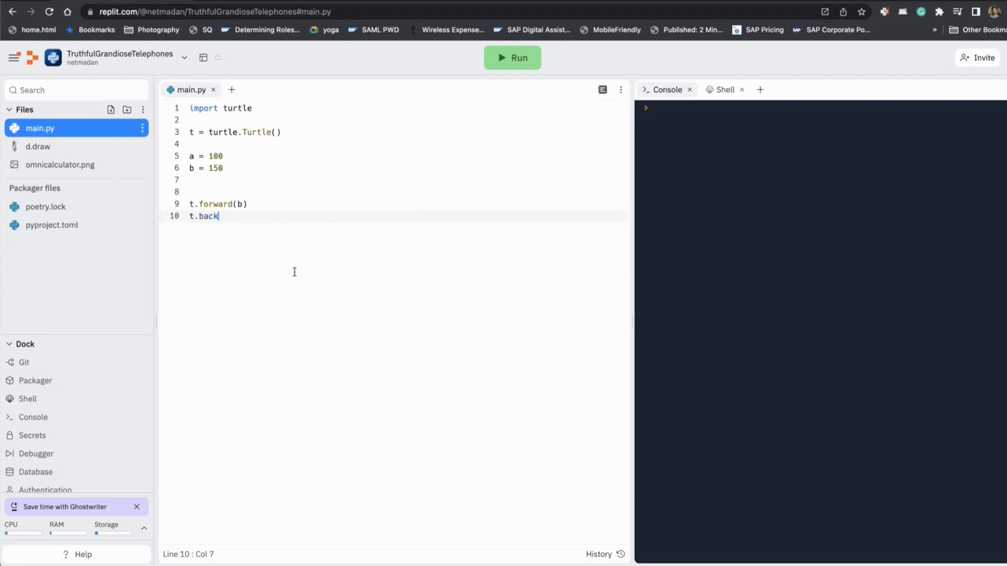
pyautogui.write('ward()')
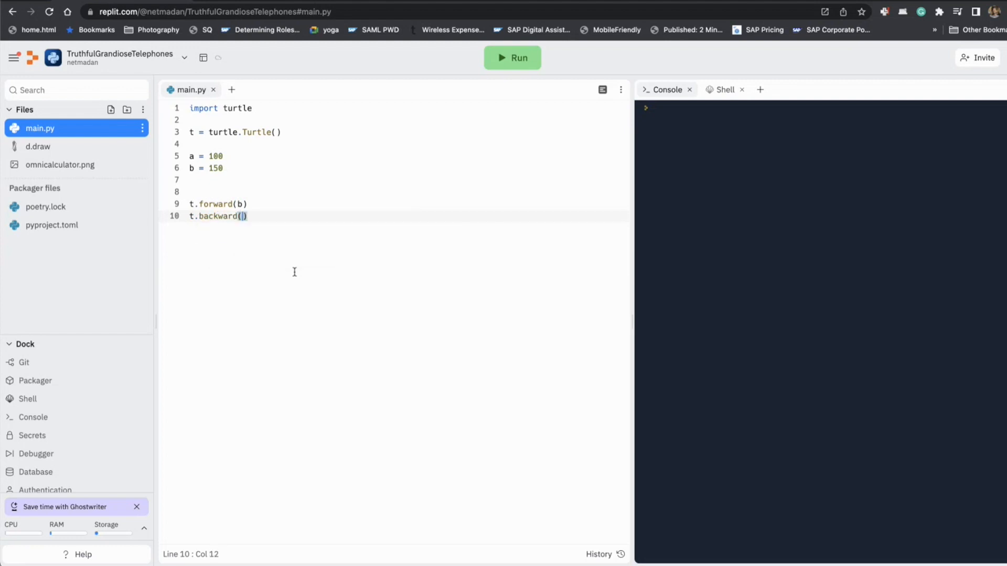
pyautogui.write('b')
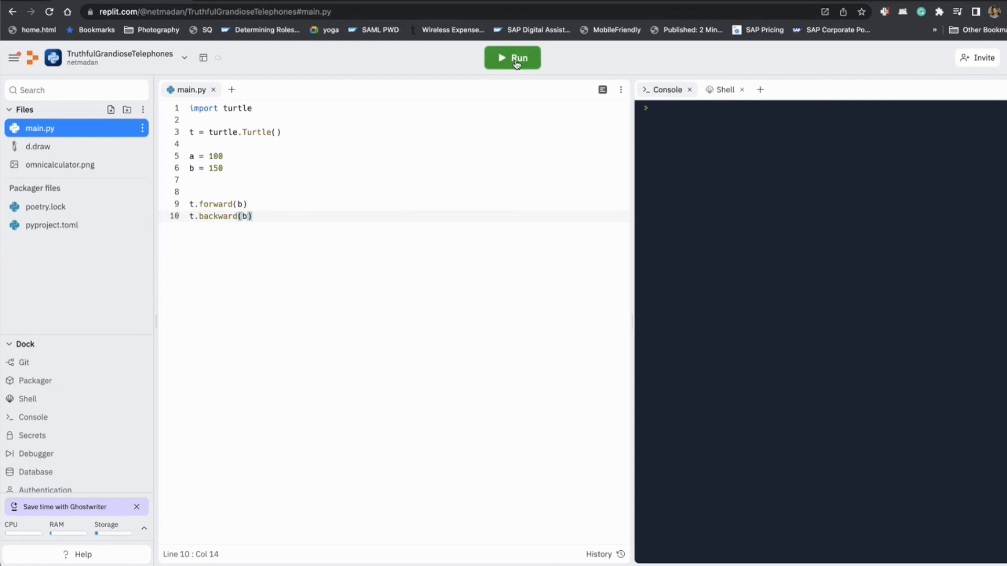
pyautogui.click(512, 58)
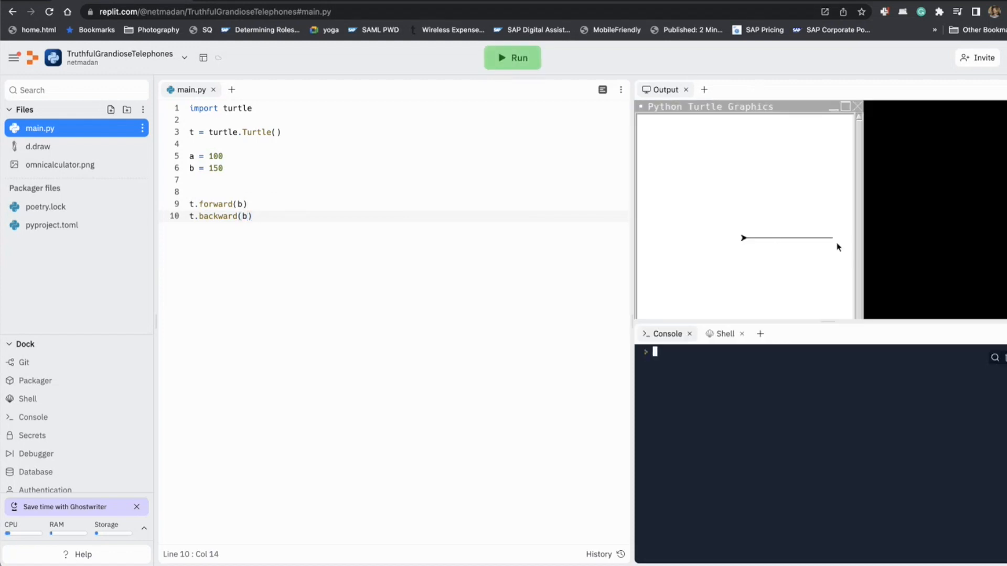
# Step: Add t.left(90) and t.forward(a), run to draw the vertical leg, and enlarge the output area
pyautogui.press('enter')
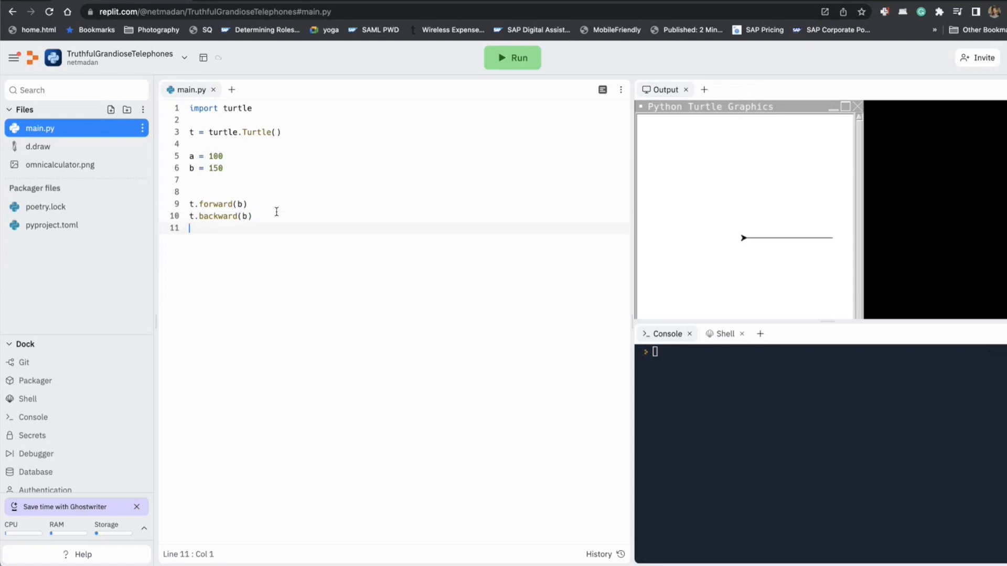
pyautogui.write('t.le')
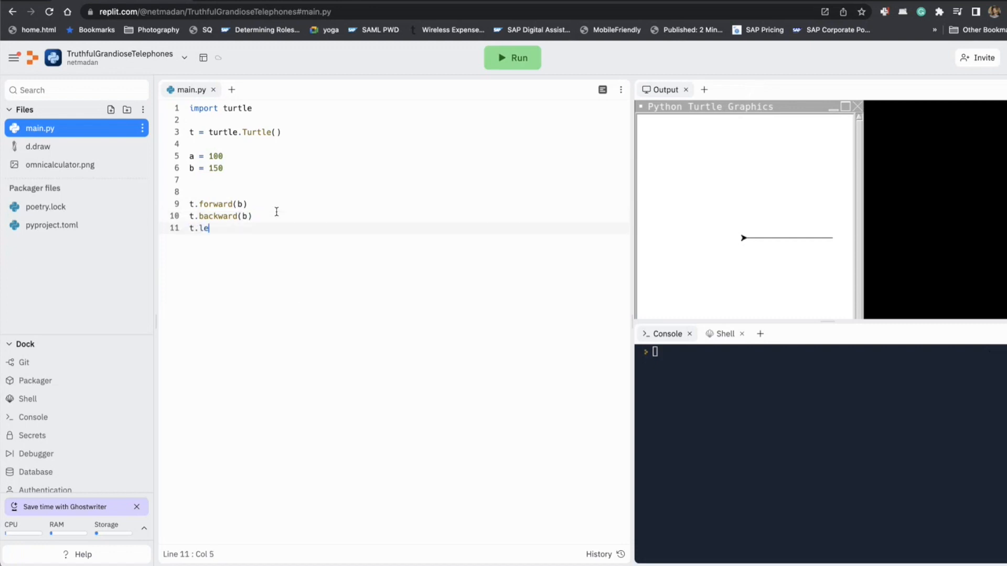
pyautogui.write('ft(90)')
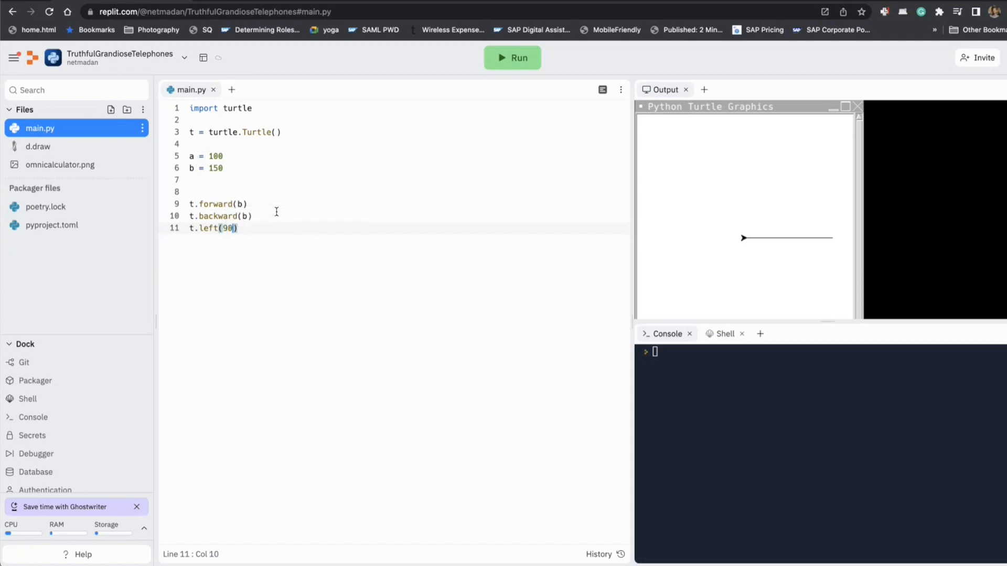
pyautogui.write('t.fo')
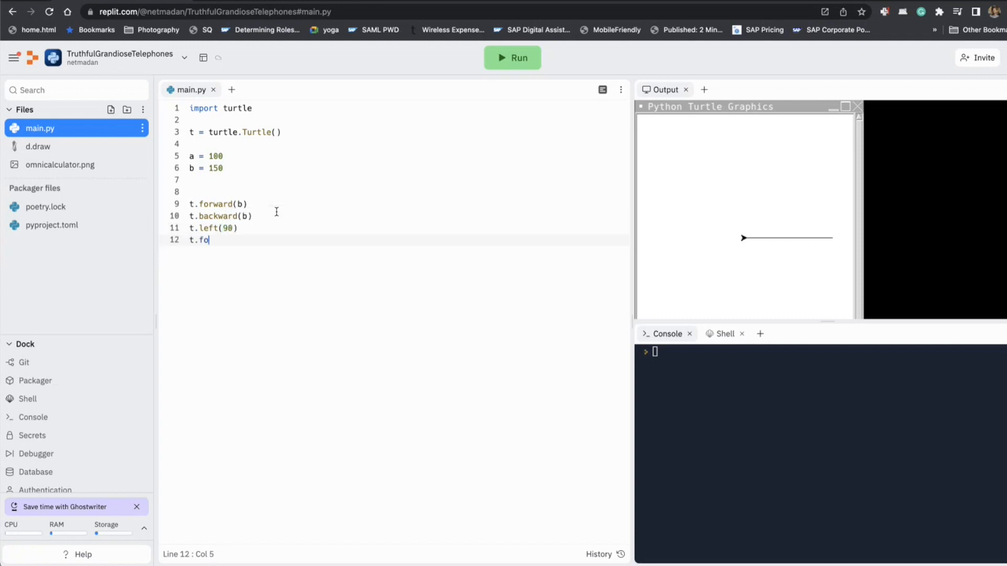
pyautogui.write('rward(a')
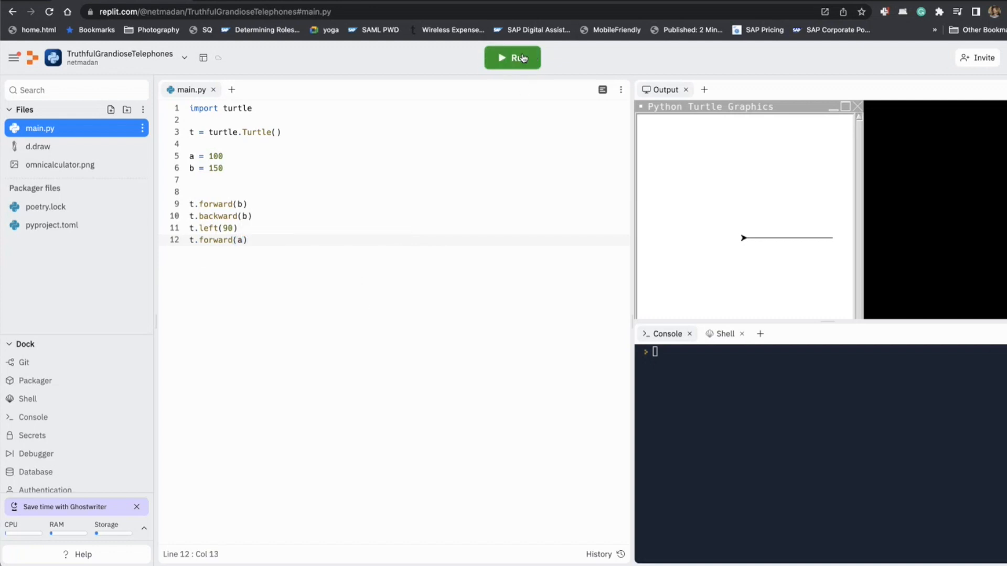
pyautogui.click(512, 58)
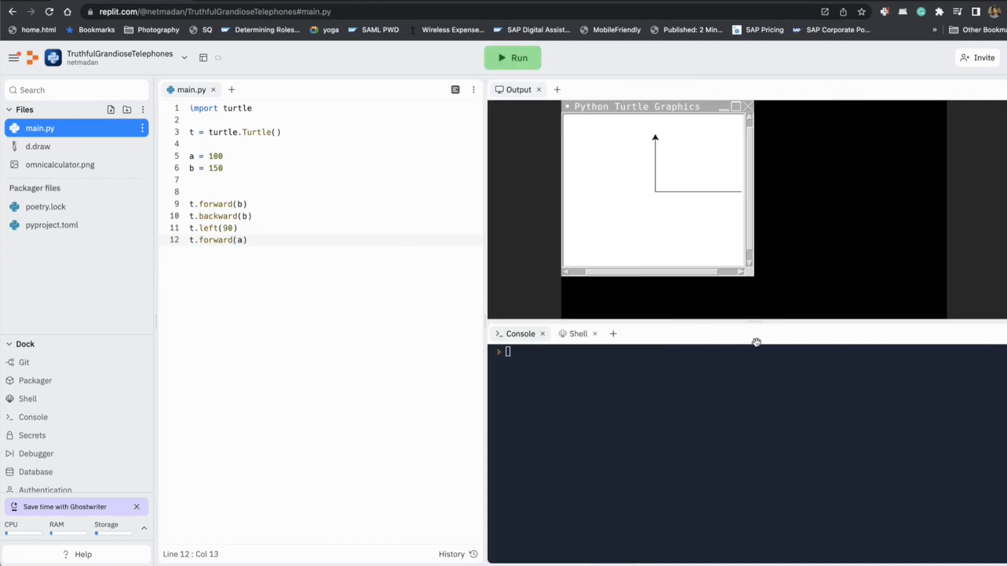
pyautogui.moveTo(635, 107); pyautogui.dragTo(564, 143)
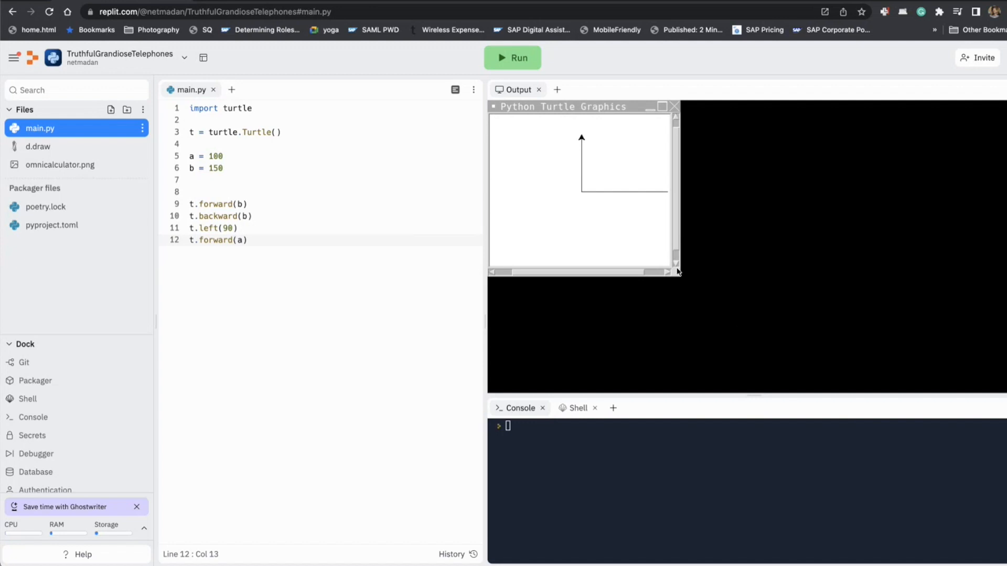
pyautogui.moveTo(684, 276)
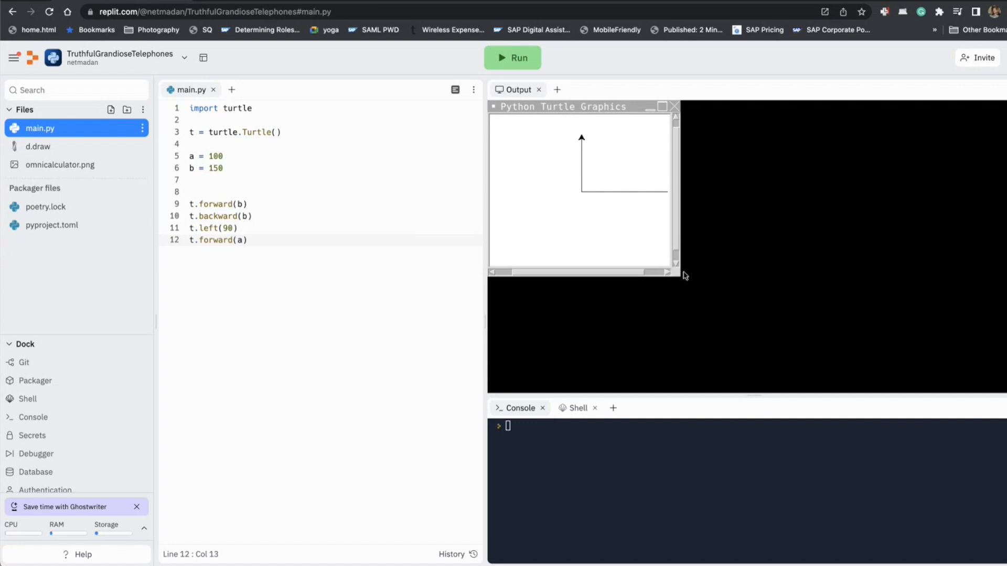
pyautogui.moveTo(680, 281)
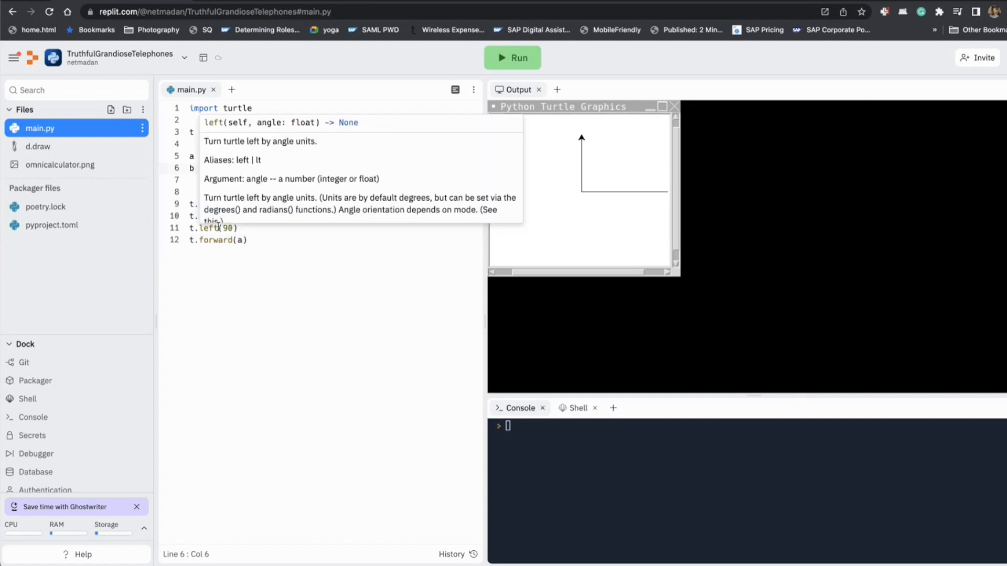
# Step: Rerun the program so the shorter side b = 125 is redrawn with the vertical leg
pyautogui.click(512, 58)
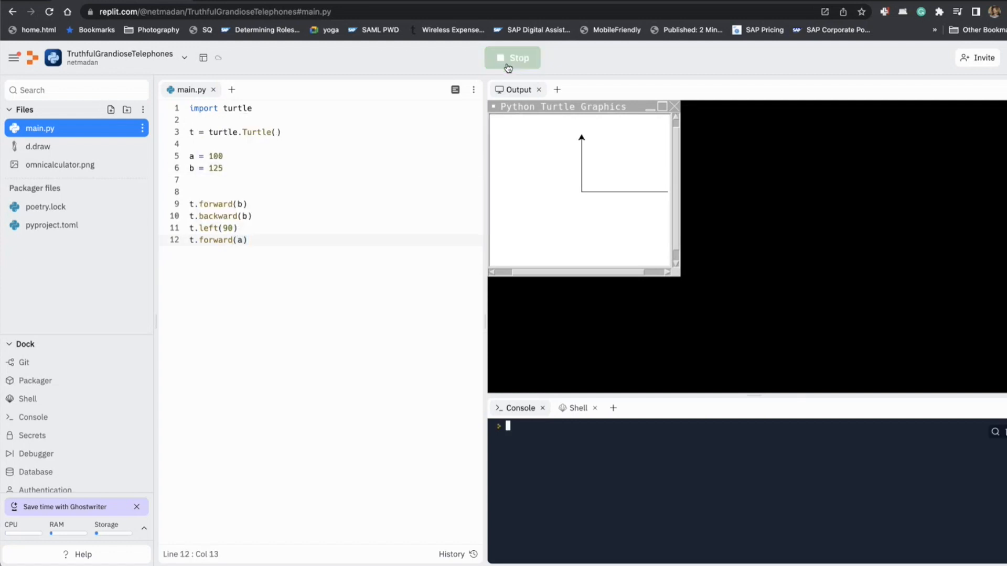
pyautogui.click(512, 57)
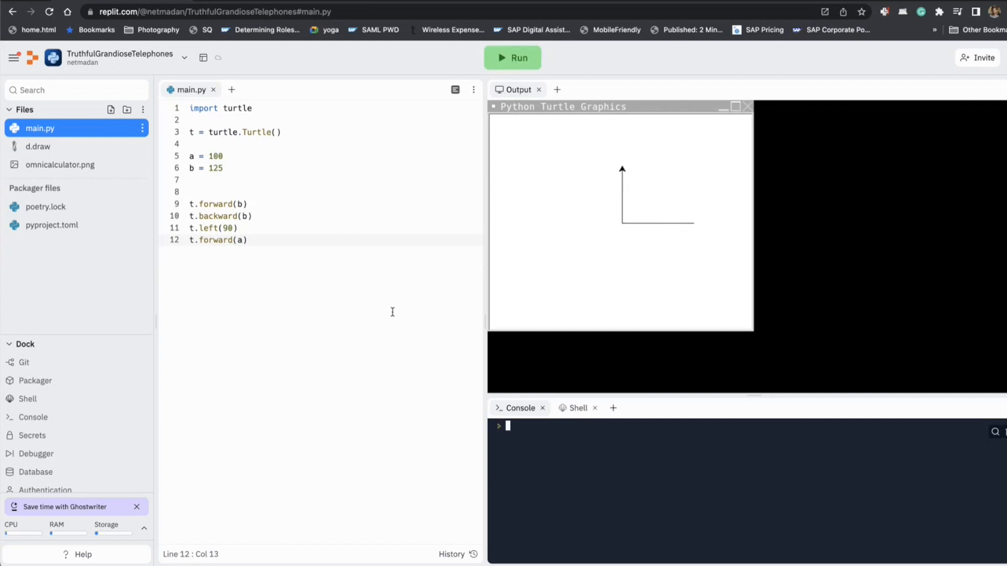
pyautogui.moveTo(693, 211)
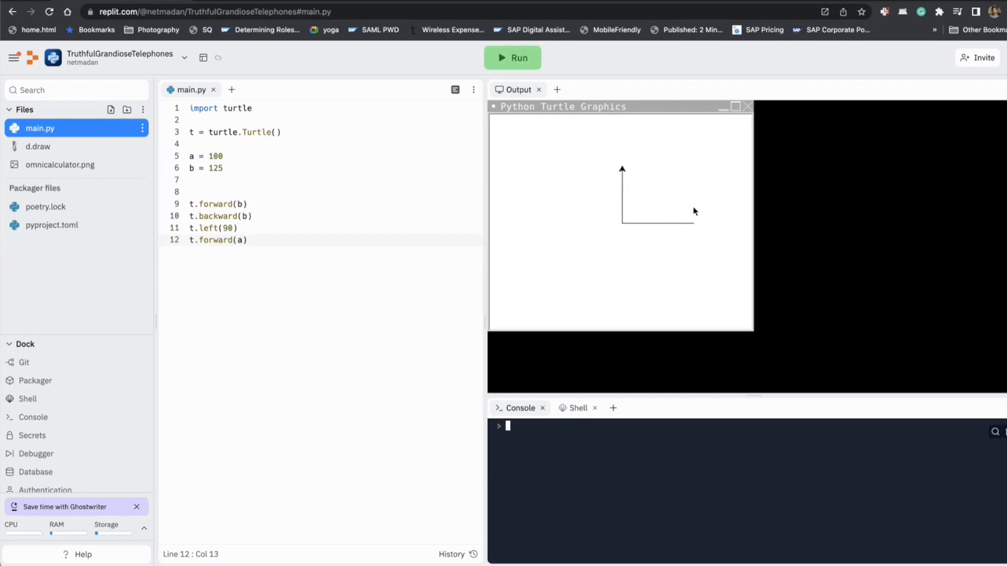
pyautogui.moveTo(693, 229)
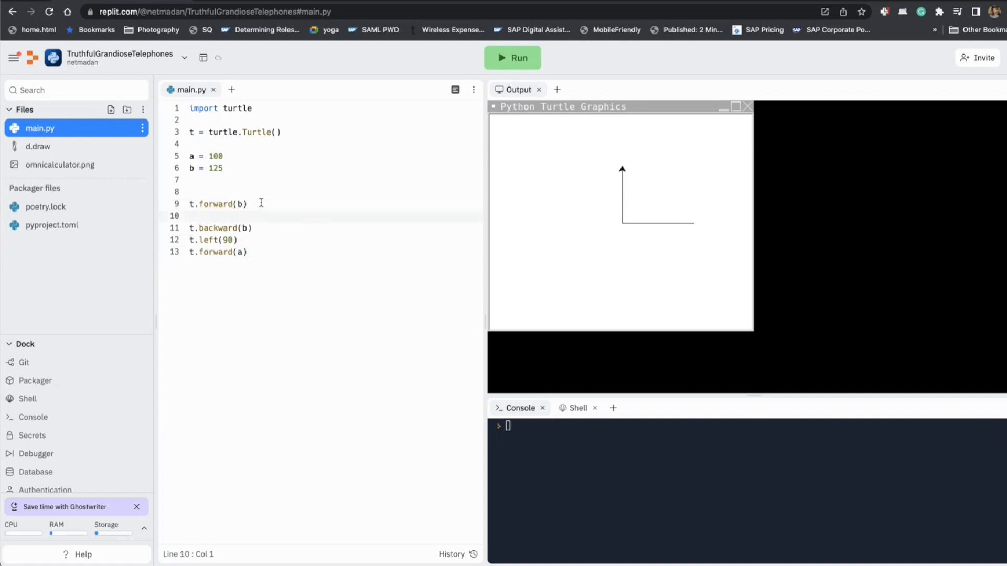
# Step: Store p = t.pos() after side b, return with t.goto(p), and run to draw the closed triangle
pyautogui.write('p = t.')
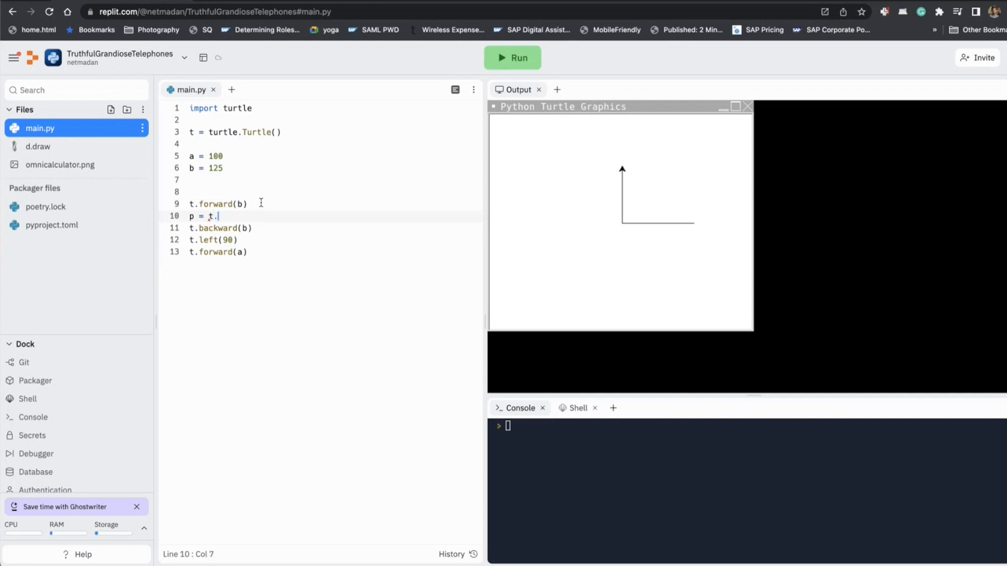
pyautogui.write('pos')
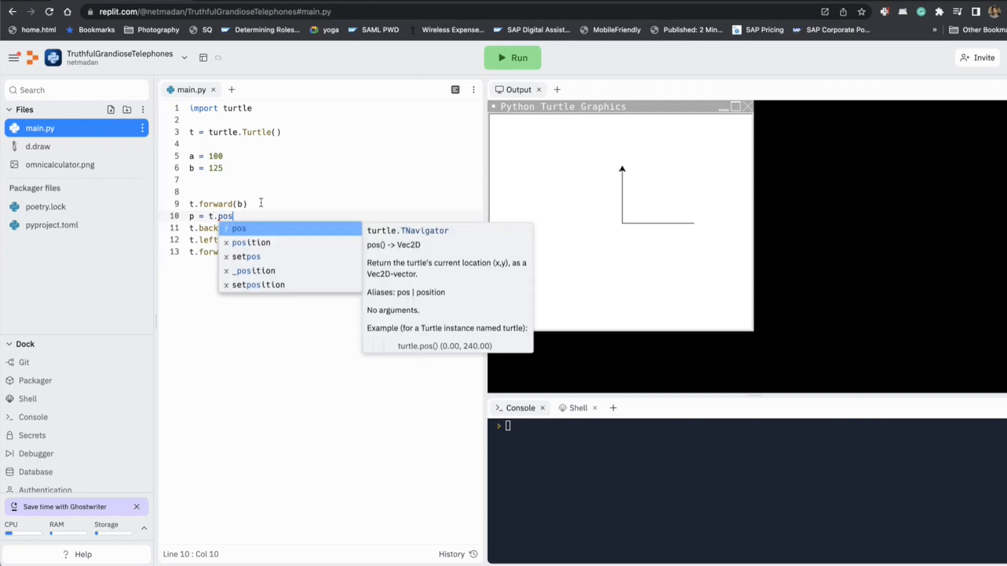
pyautogui.click(238, 228)
pyautogui.write('t.goto(p)')
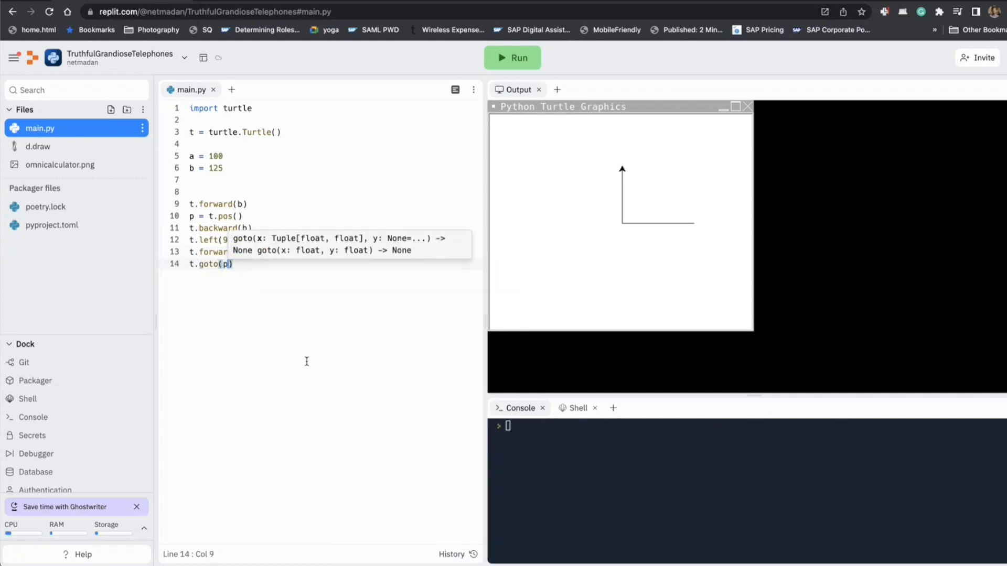
pyautogui.click(512, 58)
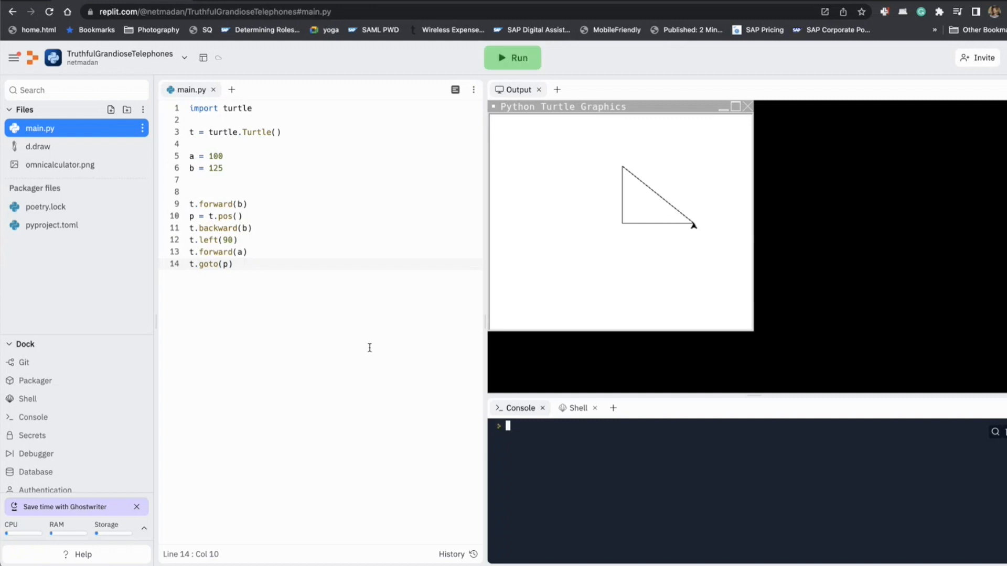
pyautogui.moveTo(295, 329)
pyautogui.write('def')
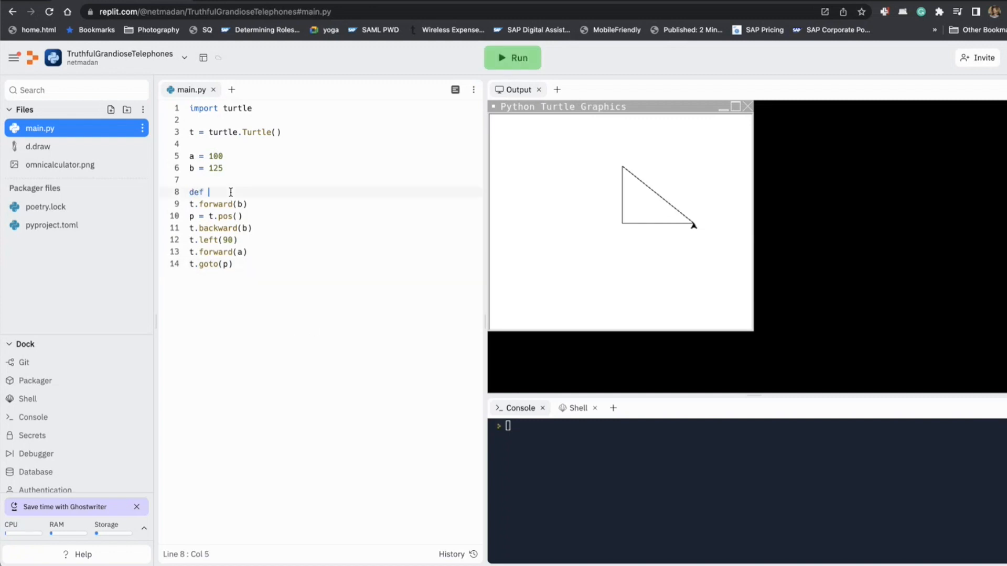
# Step: Wrap the drawing code in def rightAngleTriangle(t,a,b): and add lines below for a call
pyautogui.write('right')
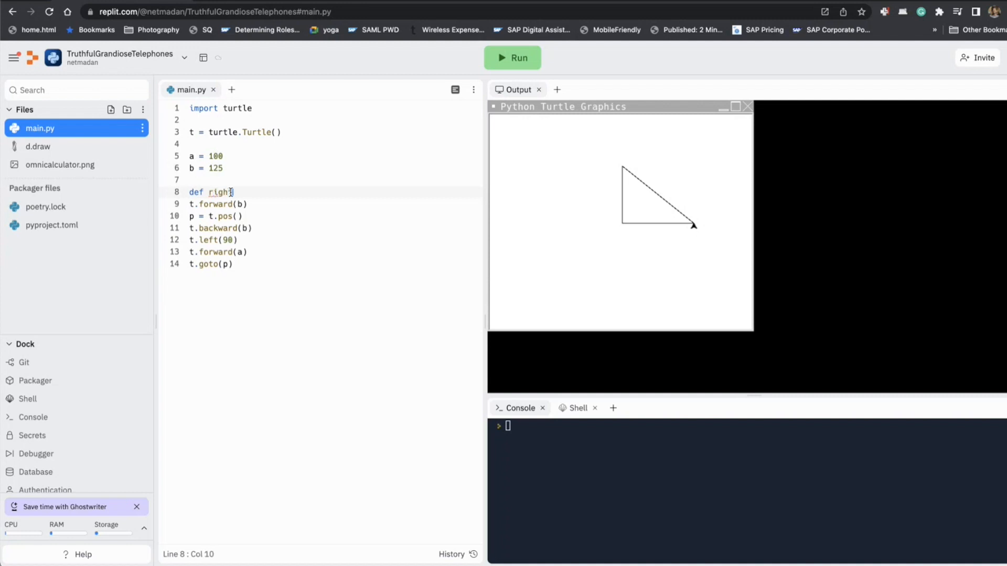
pyautogui.write('AngleTriua')
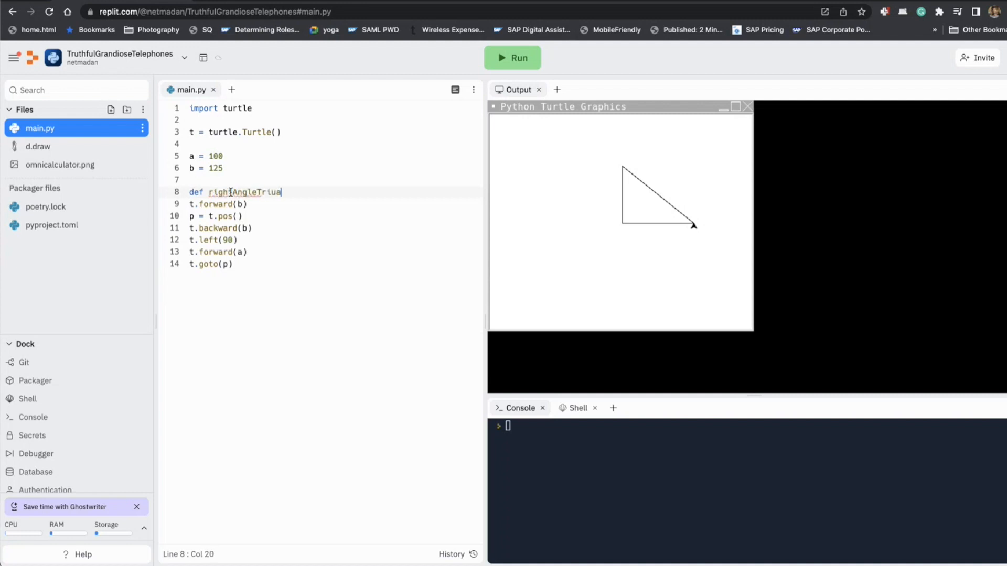
pyautogui.write('ngle')
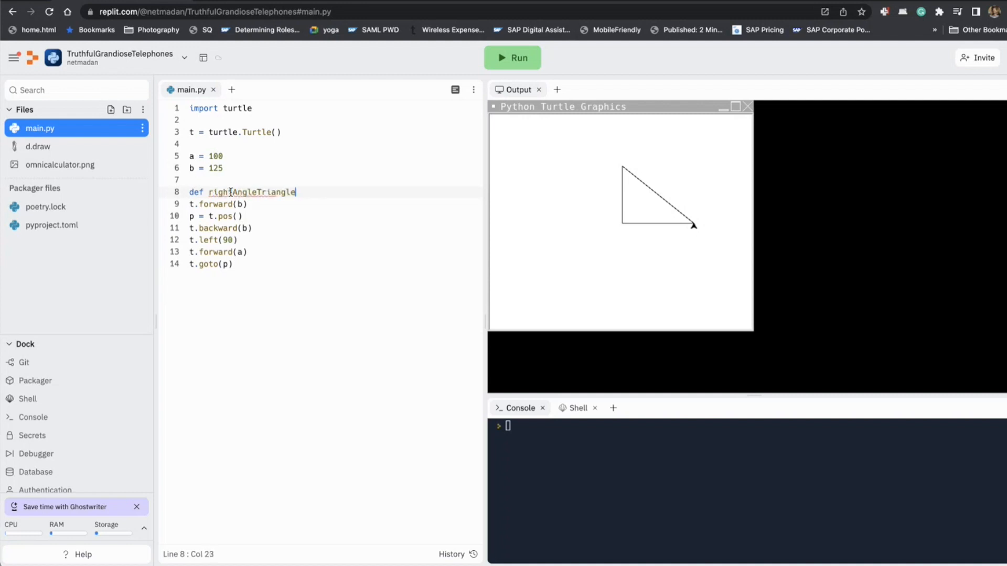
pyautogui.write('(a,b):')
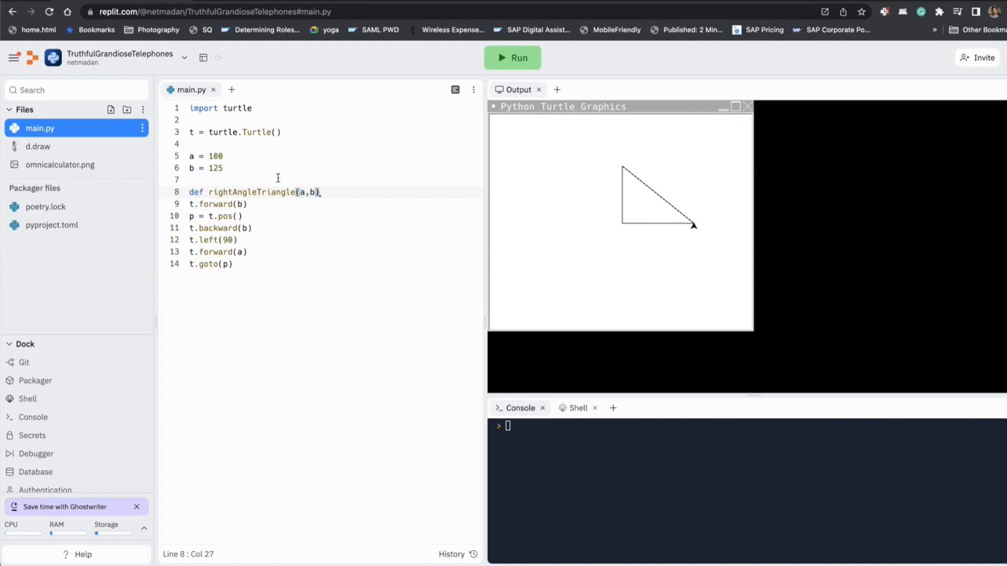
pyautogui.write('t,')
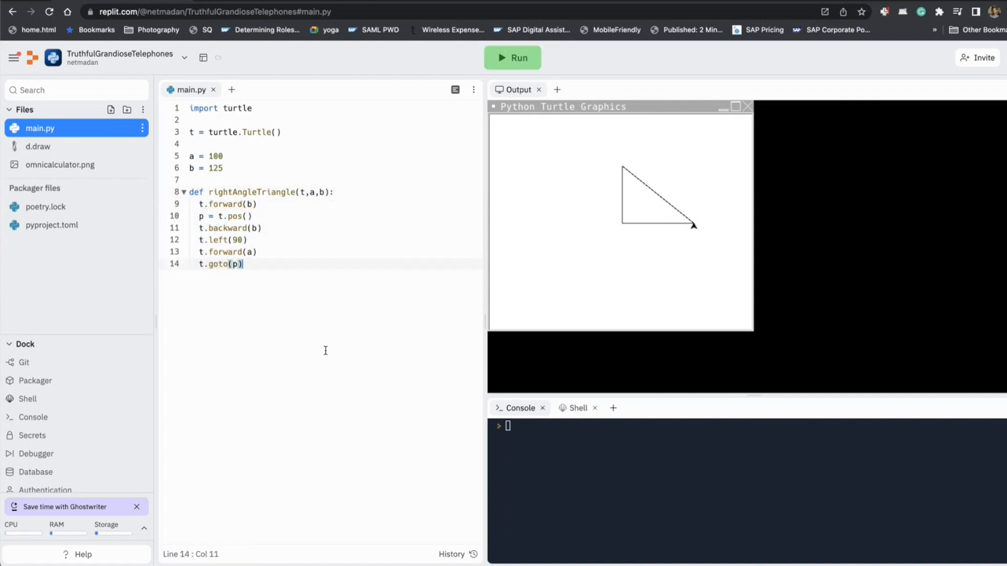
pyautogui.press('enter')
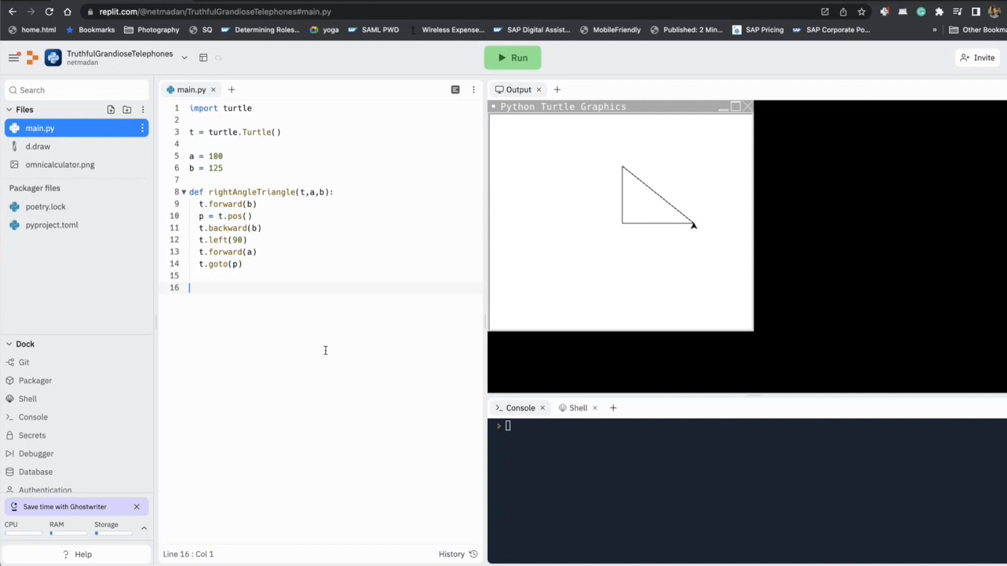
# Step: Call rightAngleTriangle(t,a,b) below the function and run it to redraw the triangle
pyautogui.write('rightAngleTriangle')
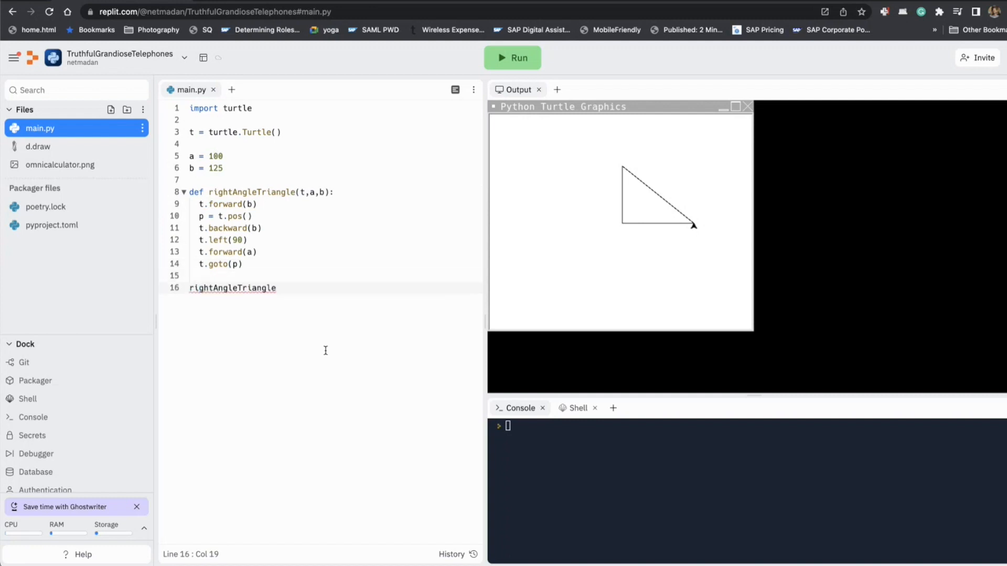
pyautogui.write('(t,')
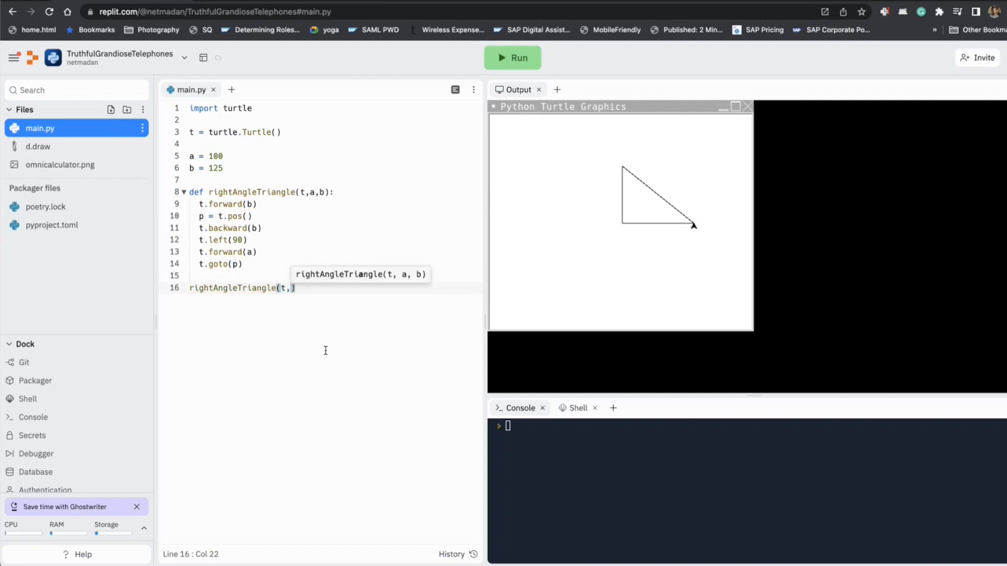
pyautogui.write('a,b')
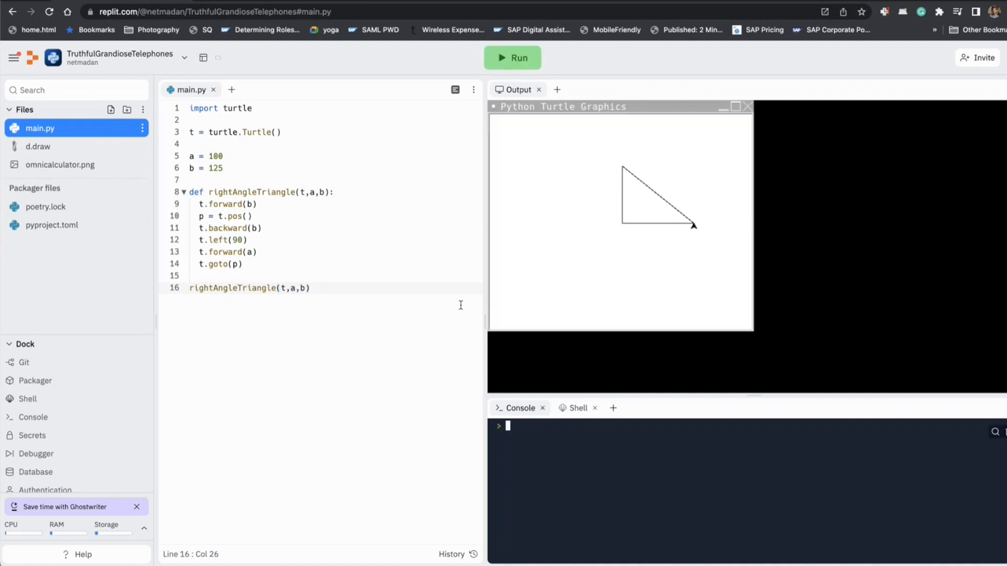
pyautogui.moveTo(665, 242)
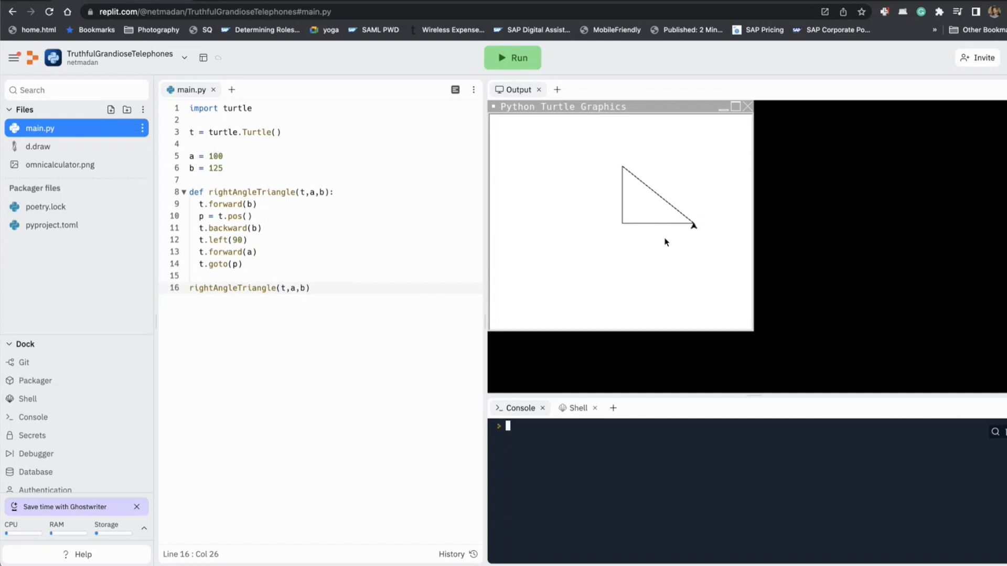
pyautogui.moveTo(698, 230)
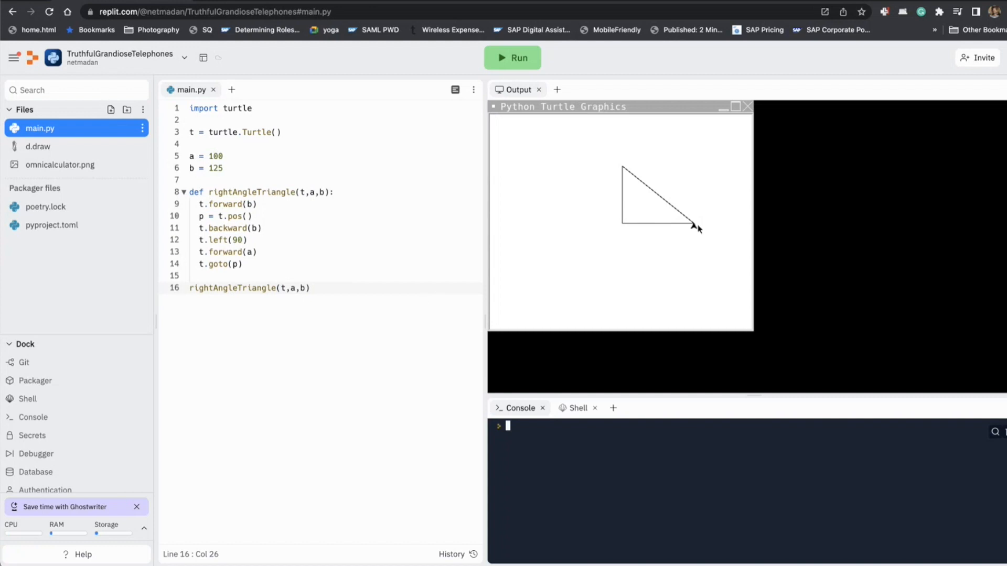
pyautogui.moveTo(620, 166)
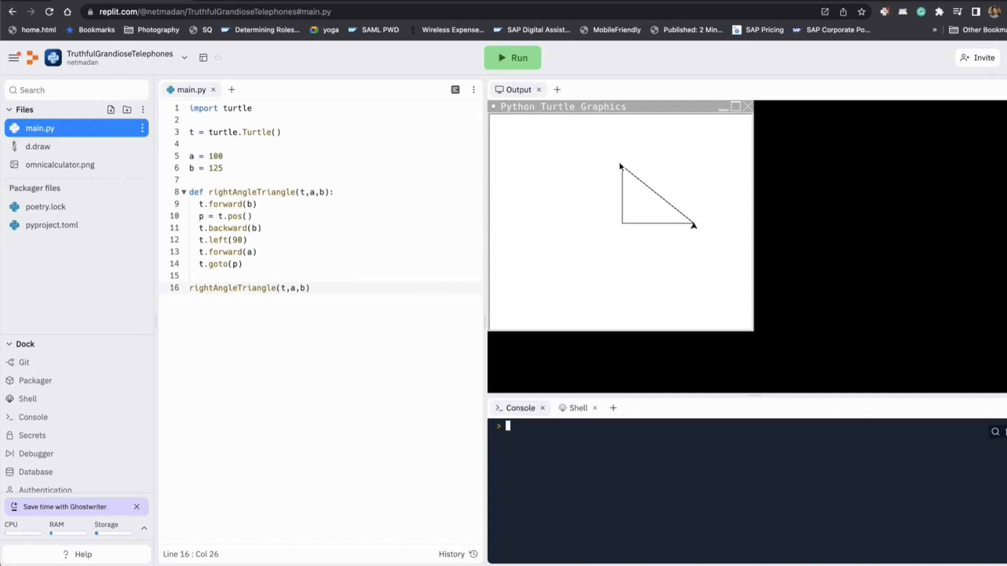
pyautogui.moveTo(679, 214)
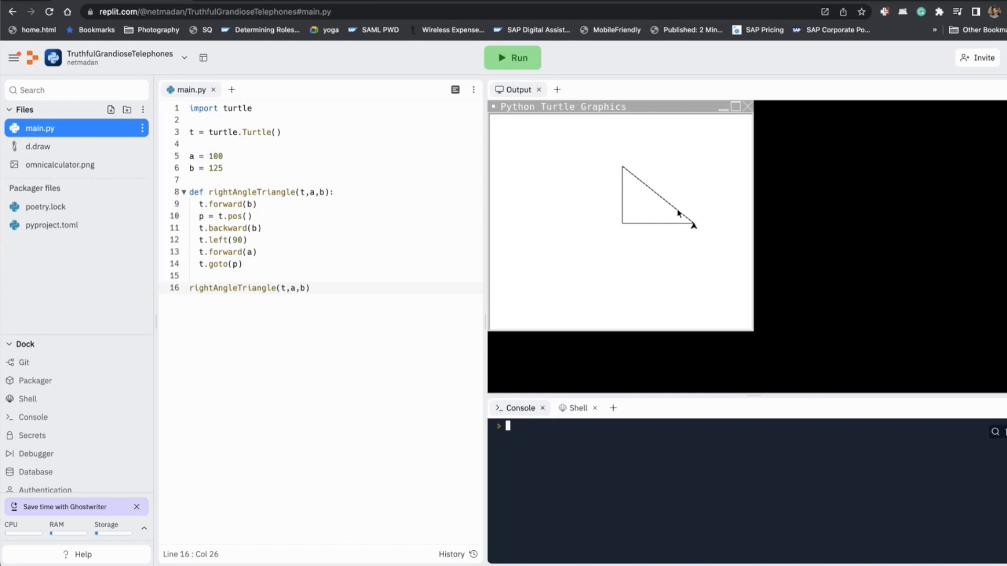
pyautogui.click(216, 265)
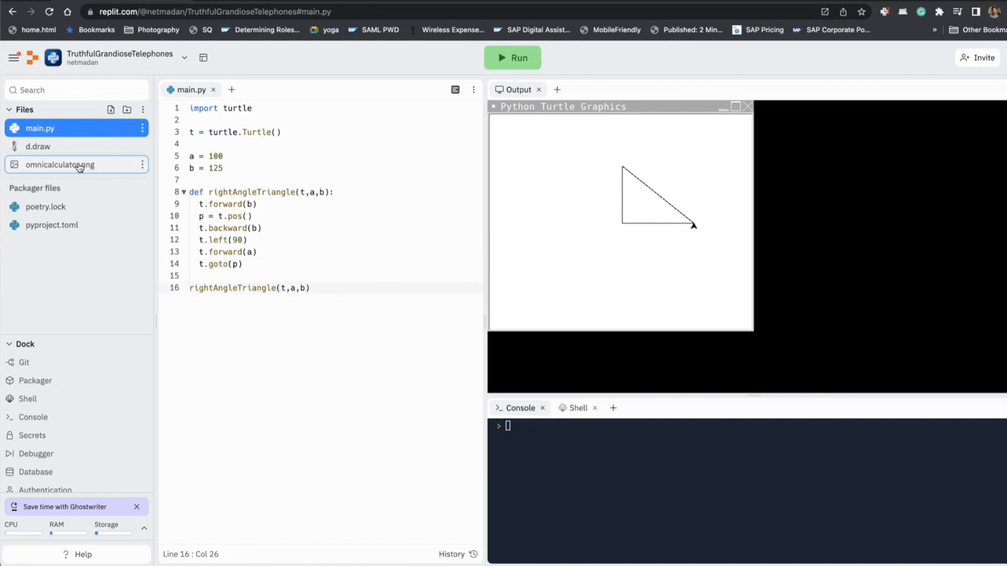
pyautogui.click(61, 164)
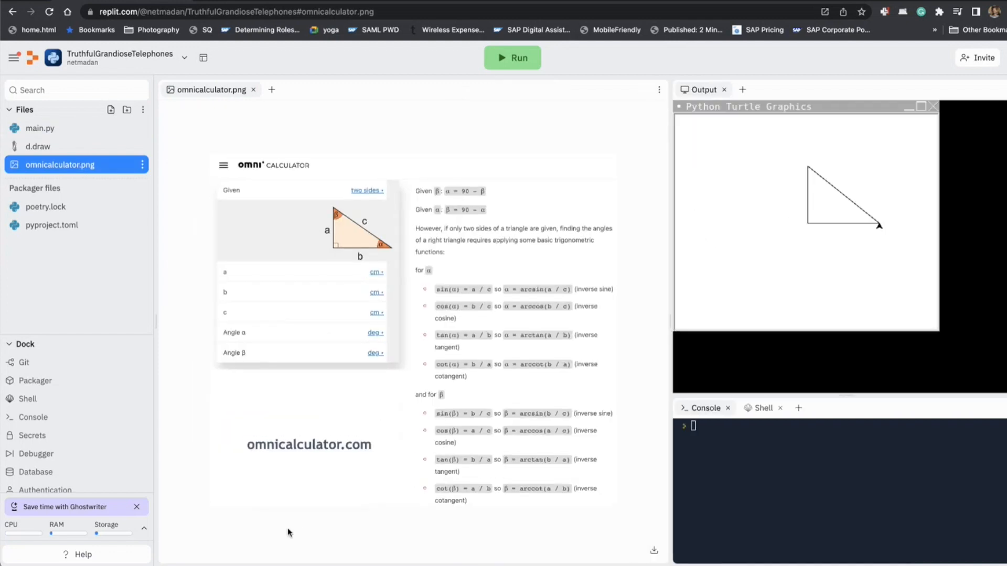
pyautogui.moveTo(267, 469)
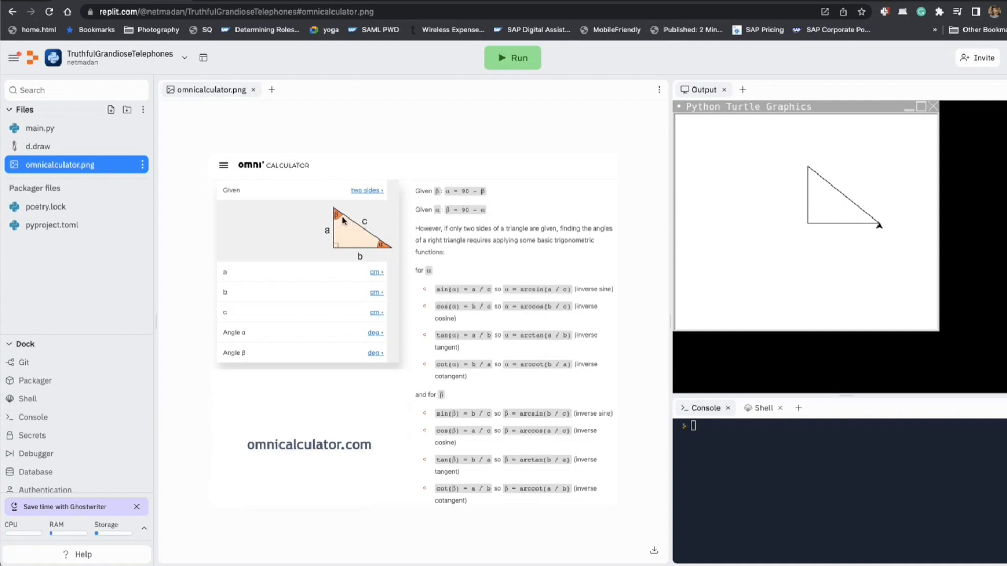
pyautogui.moveTo(334, 251)
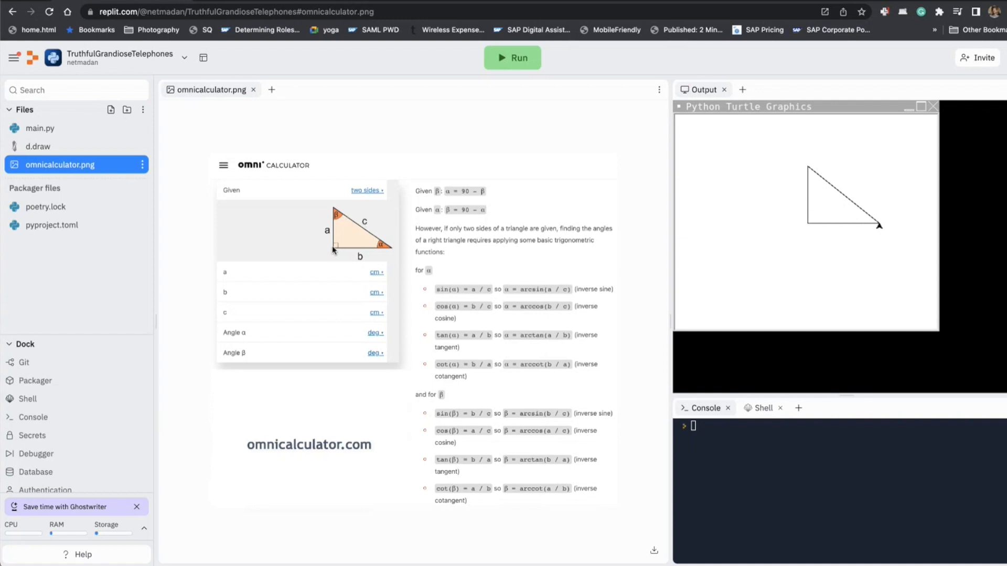
pyautogui.moveTo(329, 212)
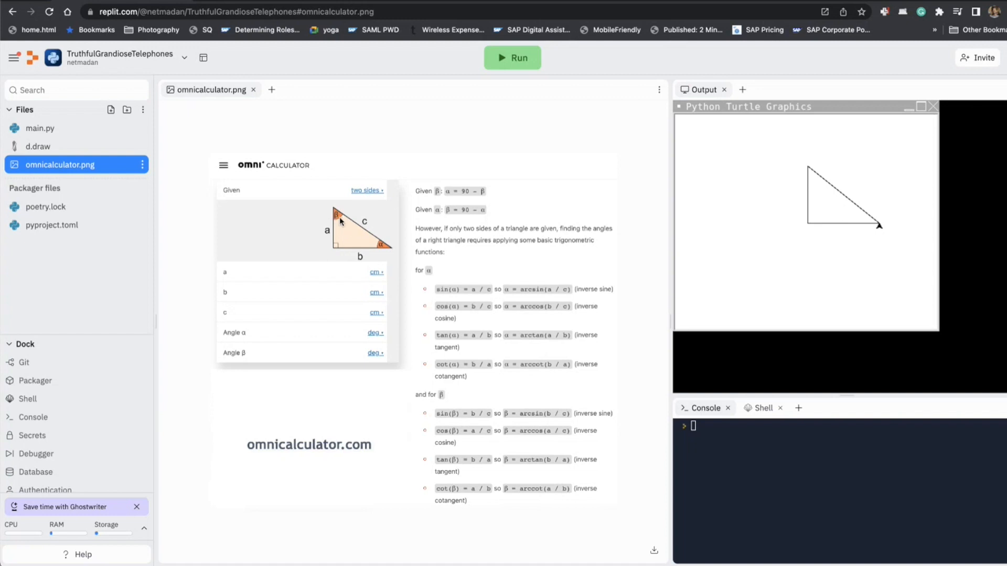
pyautogui.moveTo(341, 217)
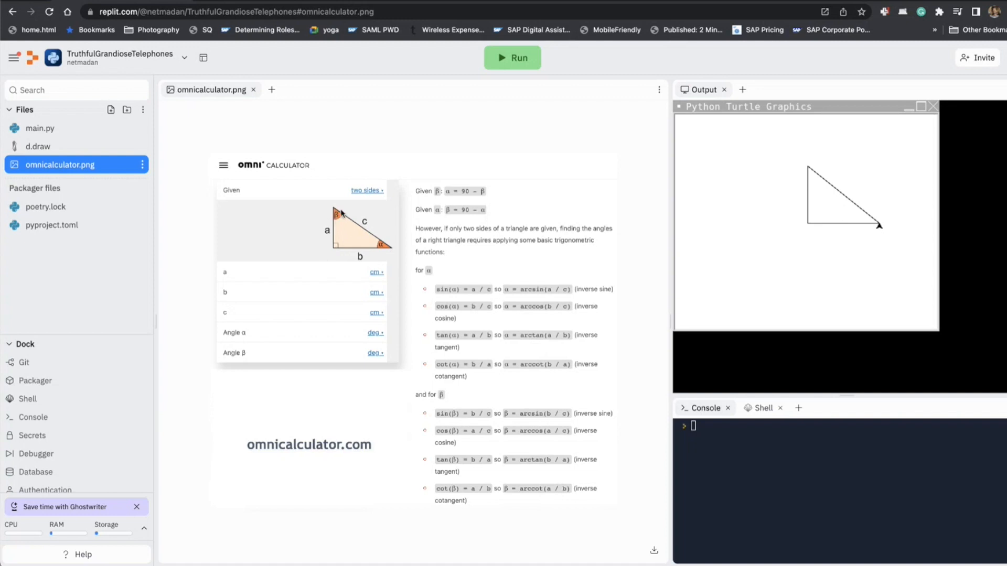
pyautogui.moveTo(333, 205)
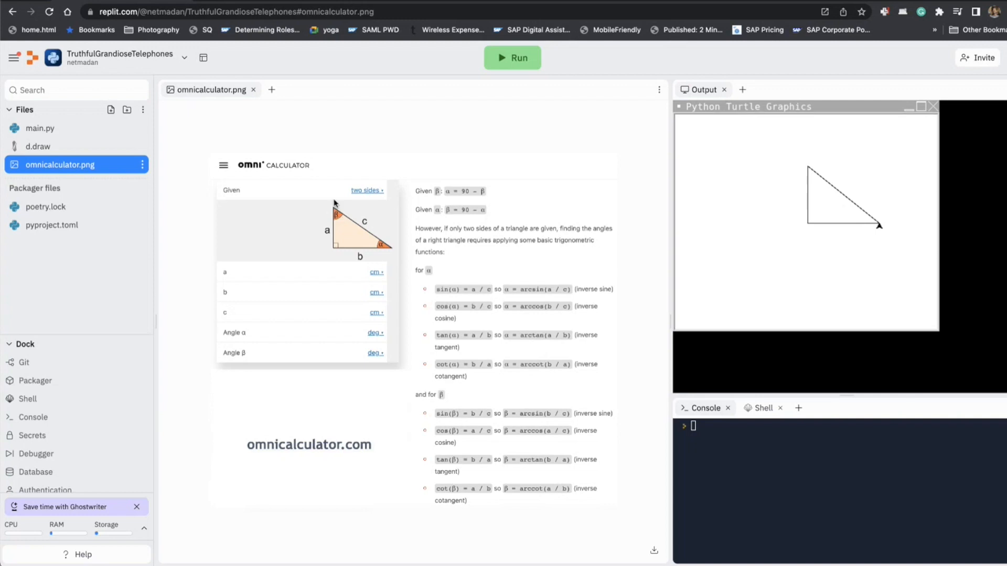
pyautogui.moveTo(345, 223)
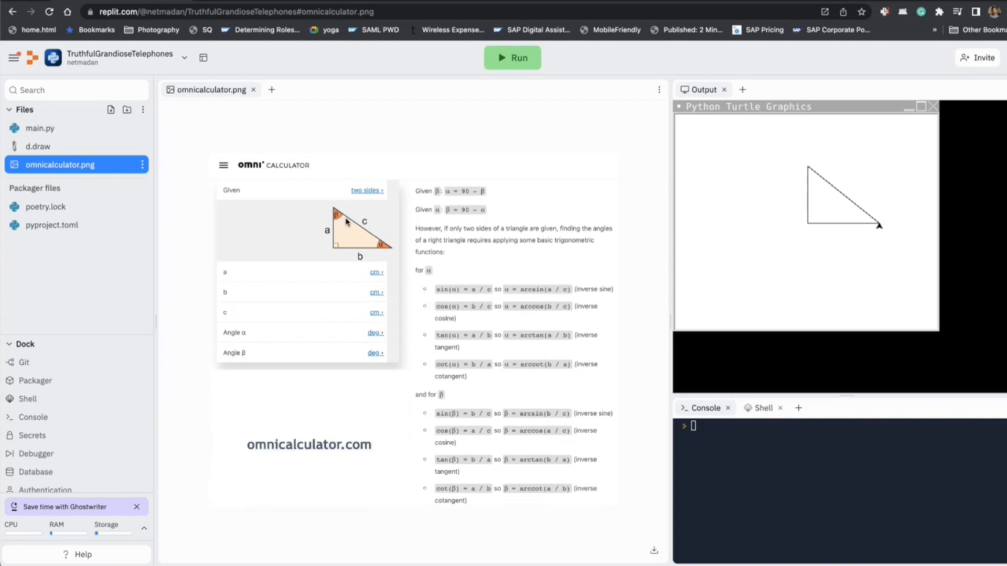
pyautogui.moveTo(363, 225)
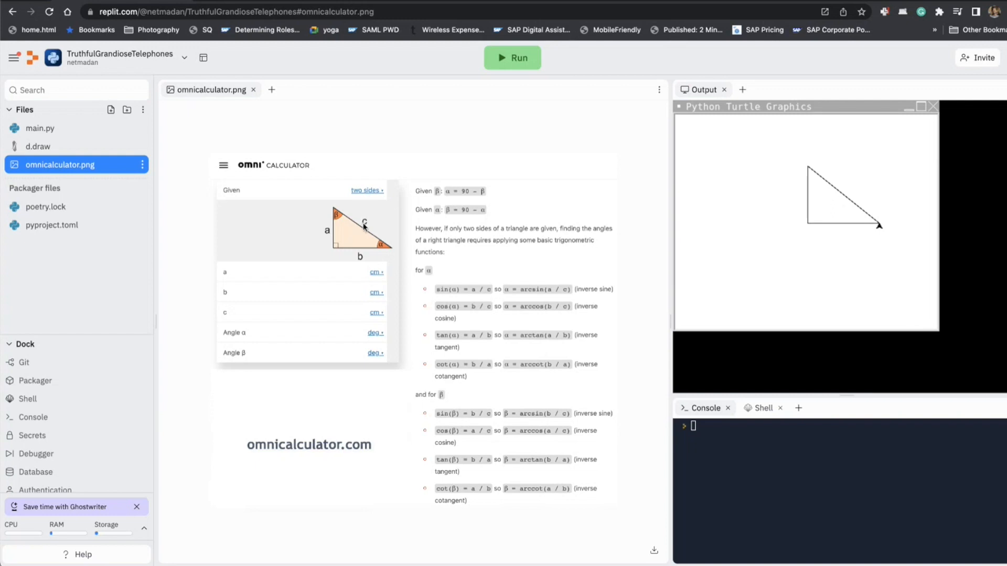
# Step: Below the triangle call in main.py, start a c line and a '# pythagoras' comment
pyautogui.click(40, 128)
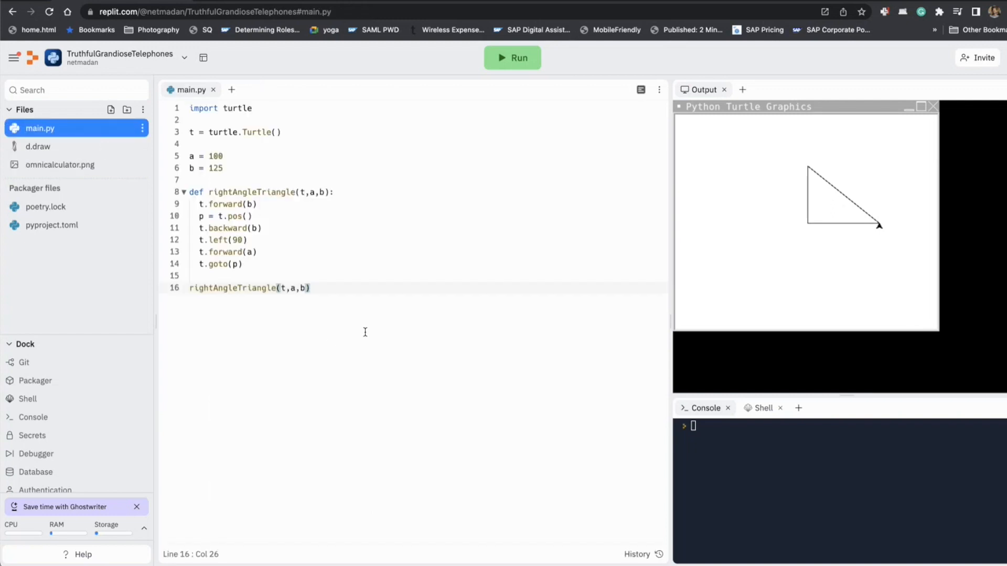
pyautogui.press('enter')
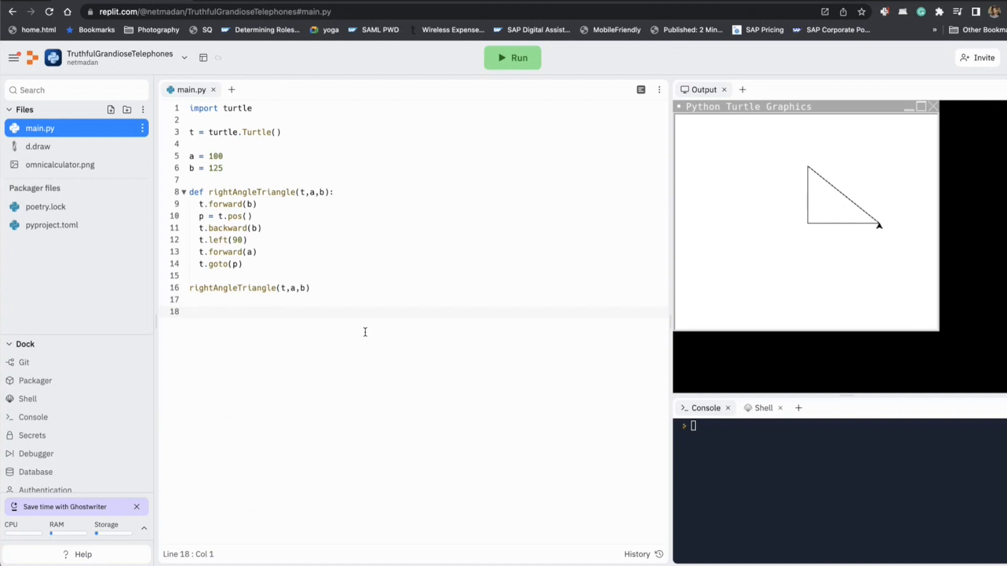
pyautogui.moveTo(282, 211)
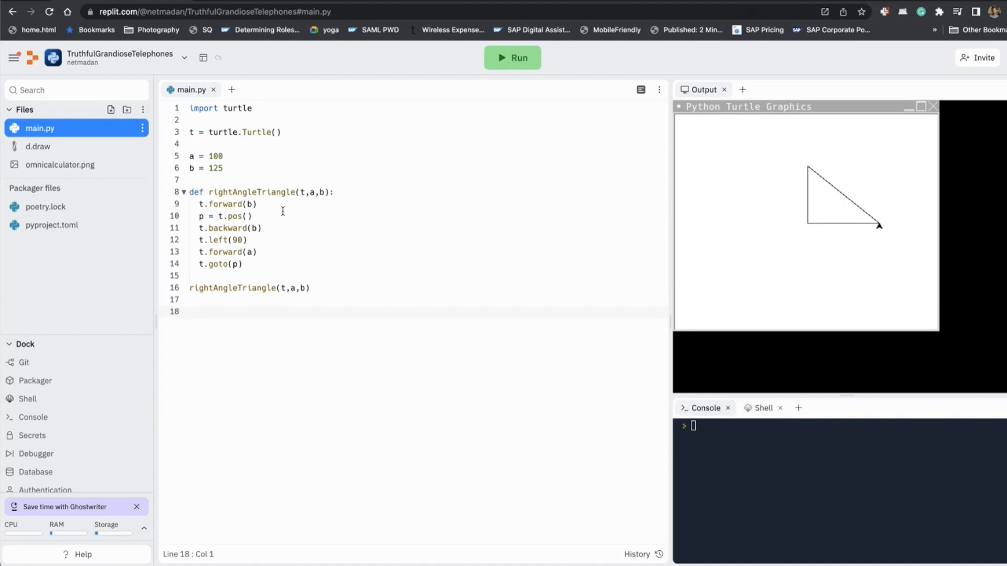
pyautogui.write('c =')
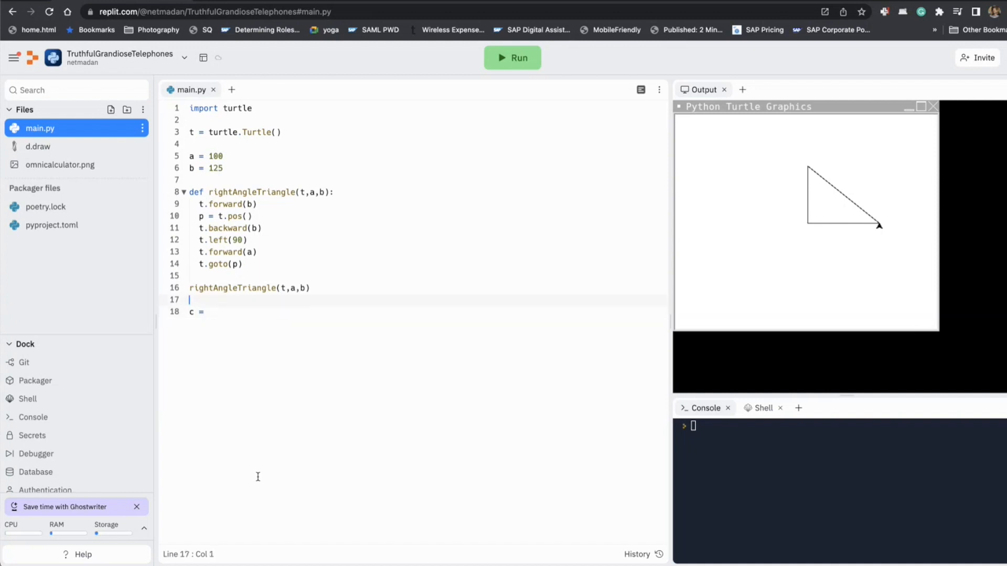
pyautogui.write('# py')
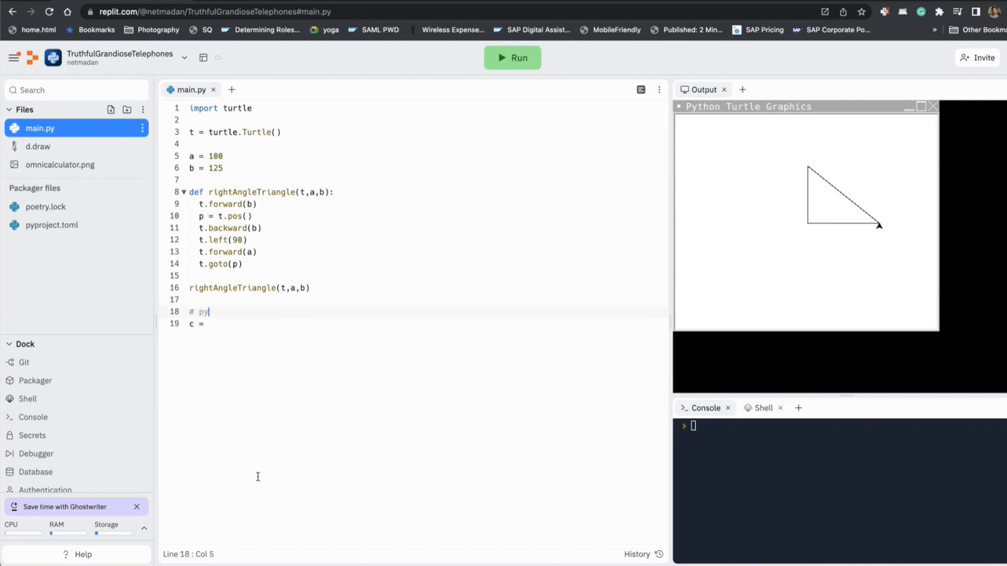
pyautogui.write('thago')
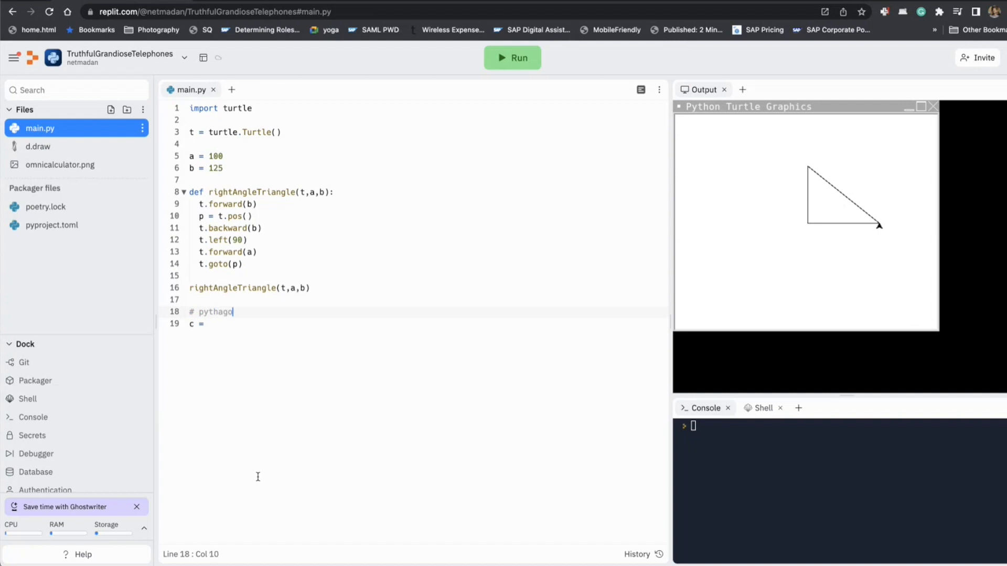
pyautogui.write('ras')
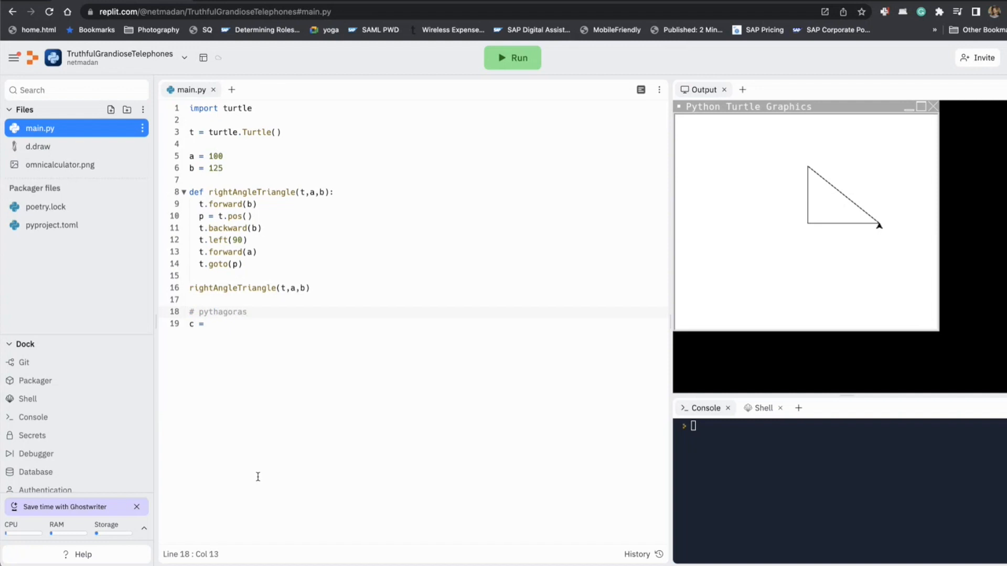
# Step: Complete the comment as '# pythagoras c = sqRt(a**2 + b**2)' above the started c = line
pyautogui.write('c =')
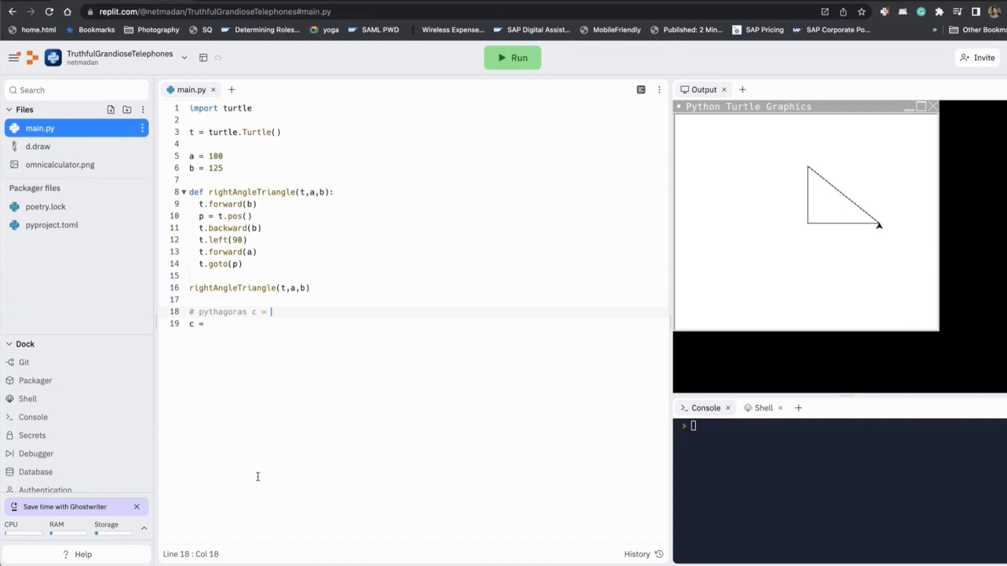
pyautogui.write('sqRt(a')
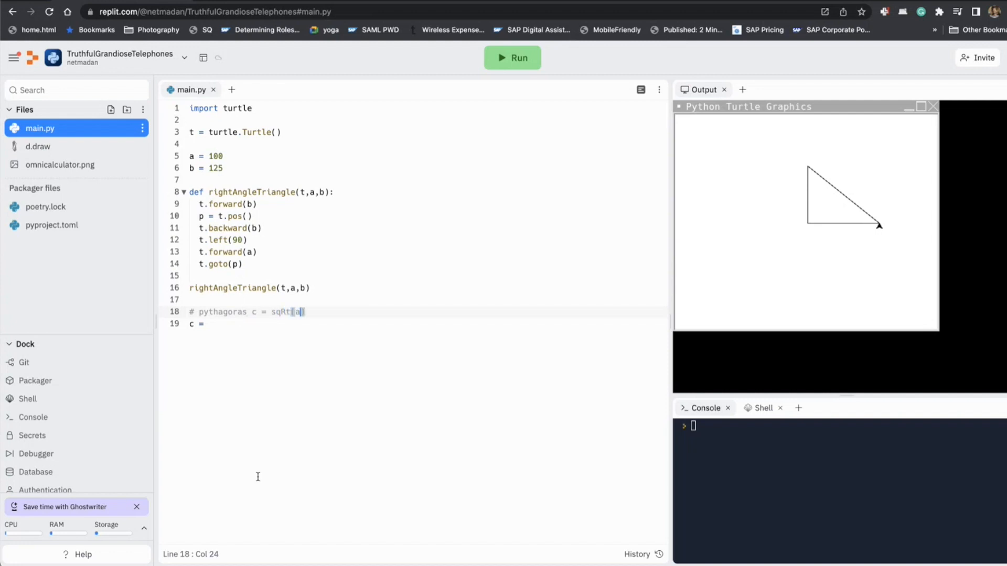
pyautogui.write('**2')
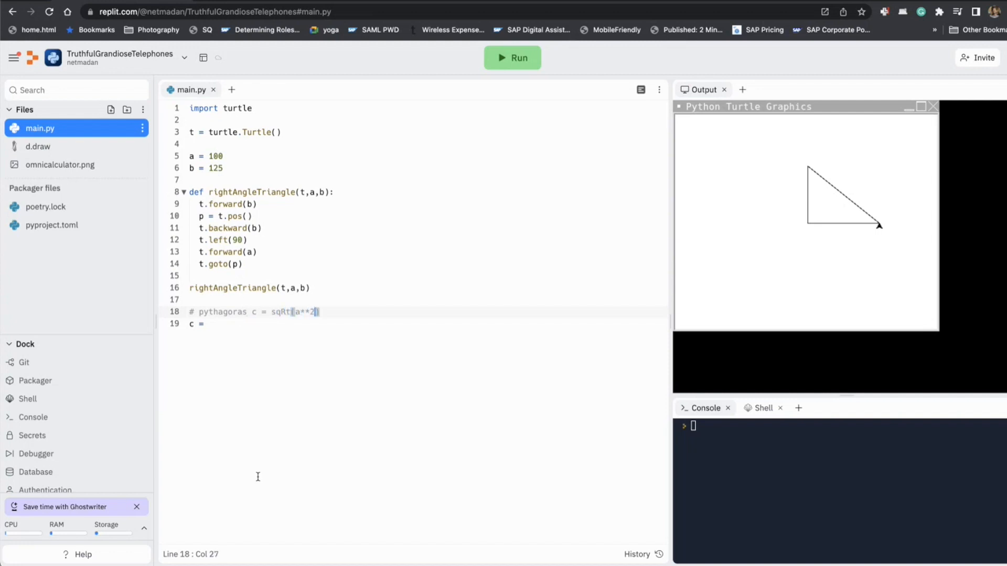
pyautogui.write('+ b**')
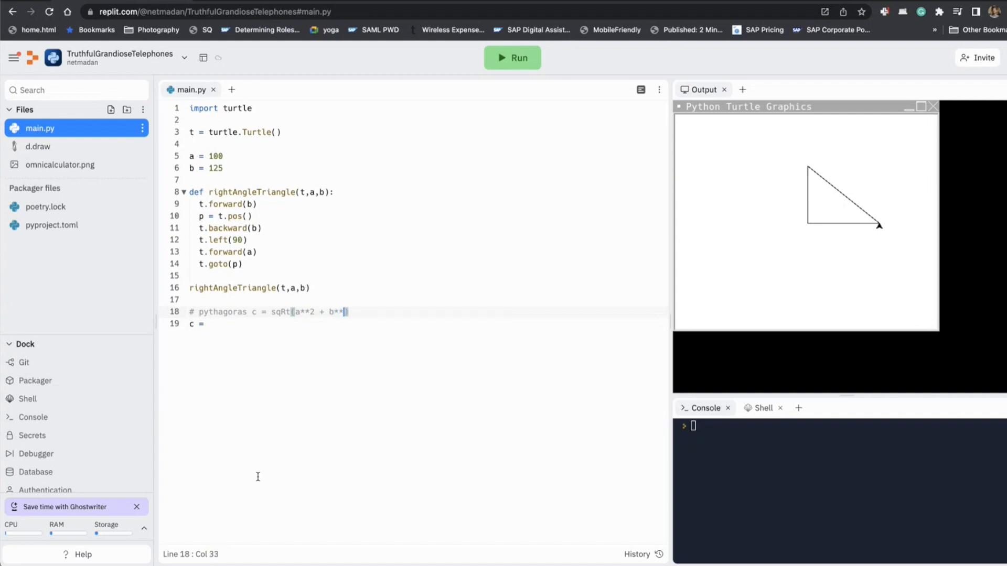
pyautogui.write('2)')
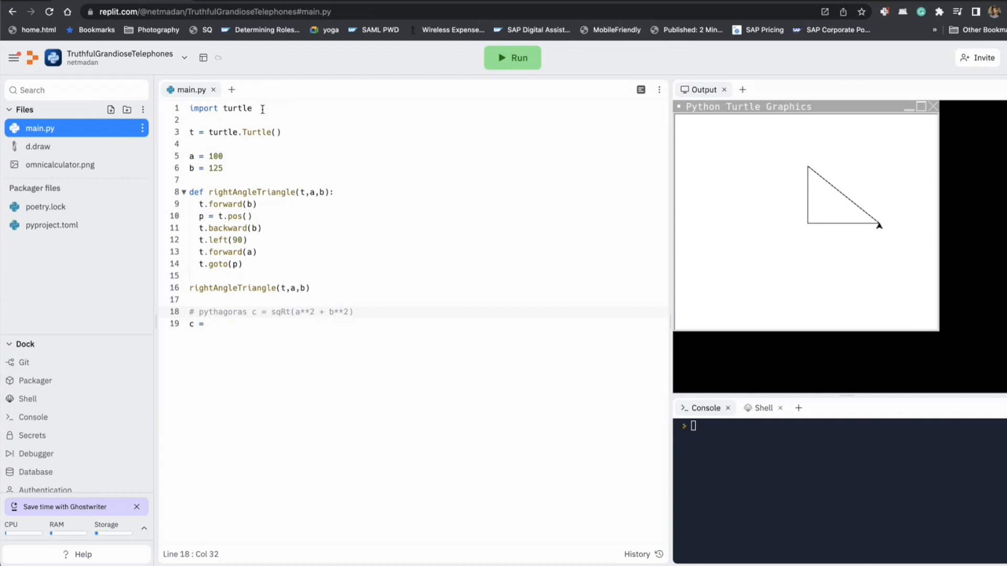
# Step: Add math to the turtle import and write c = math.sqrt(a**2+b**2)
pyautogui.write(', math')
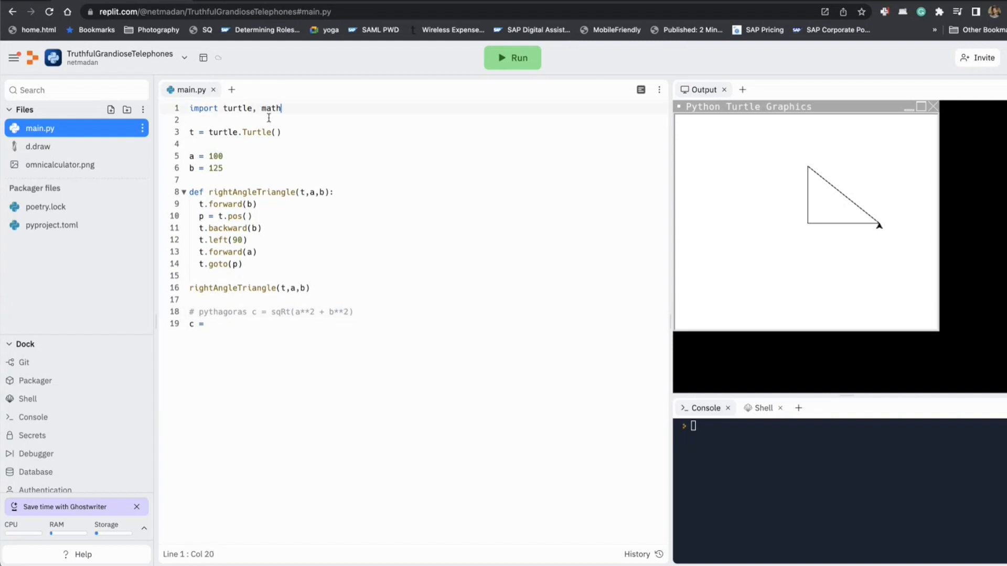
pyautogui.write('math')
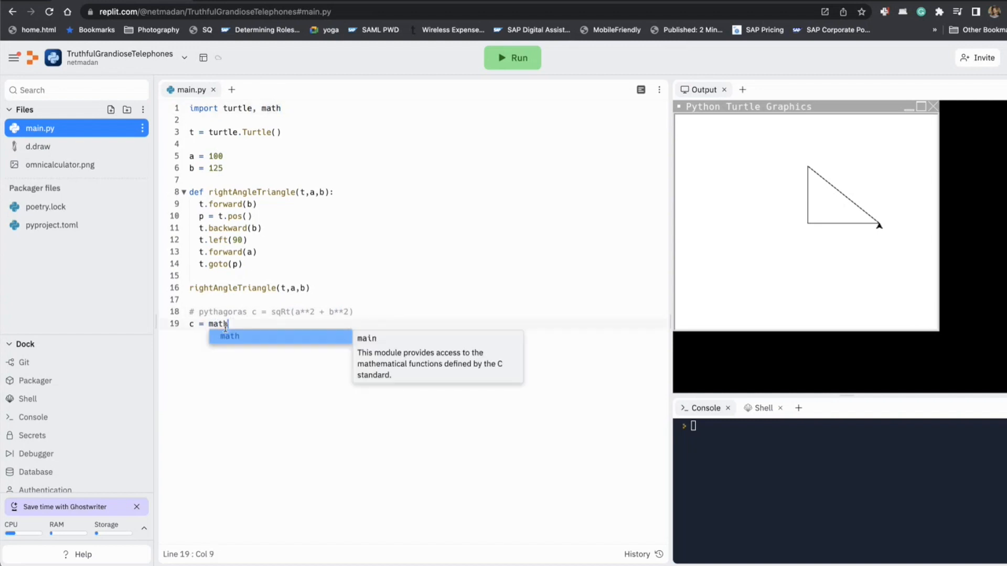
pyautogui.write('.sqrt')
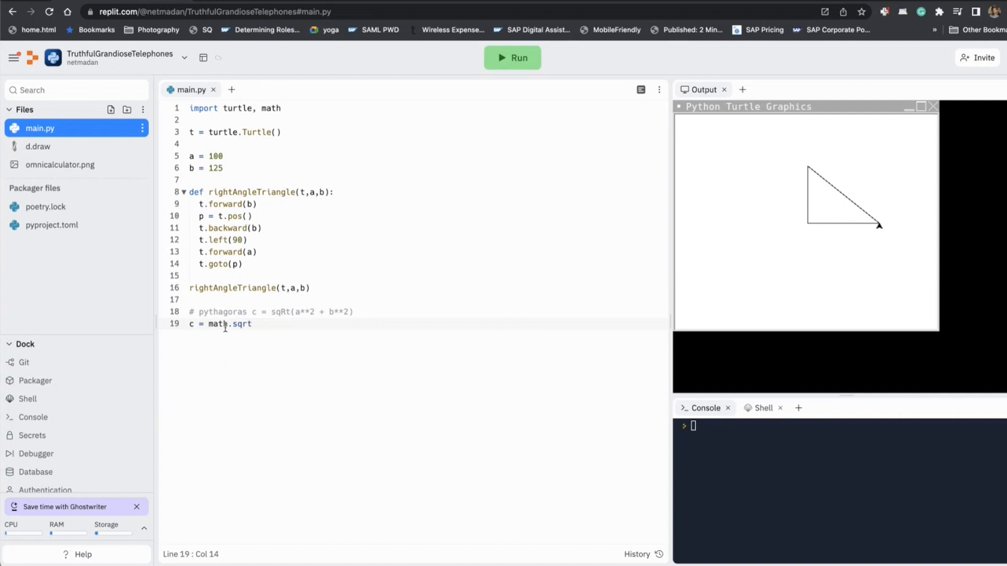
pyautogui.write('()')
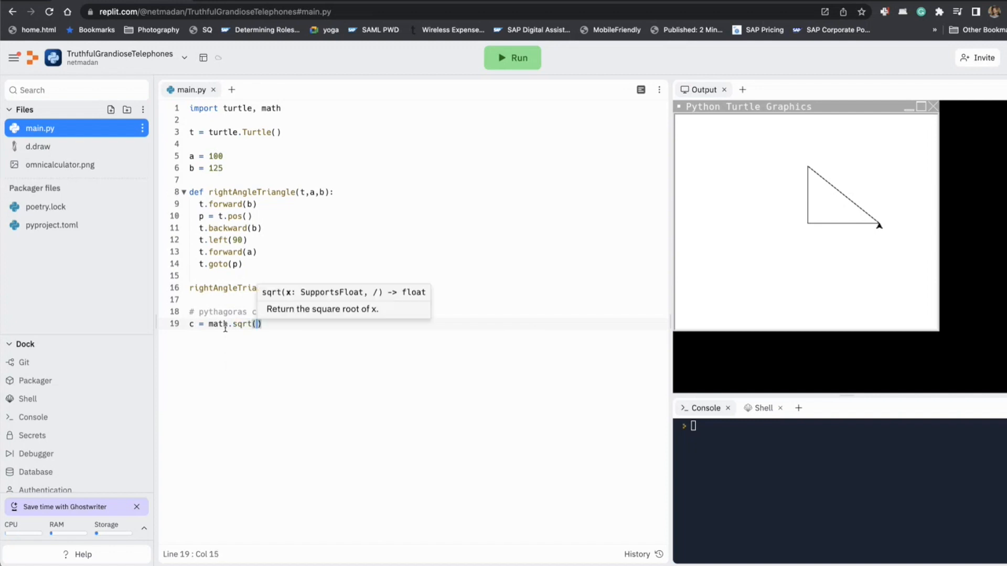
pyautogui.write('a**2')
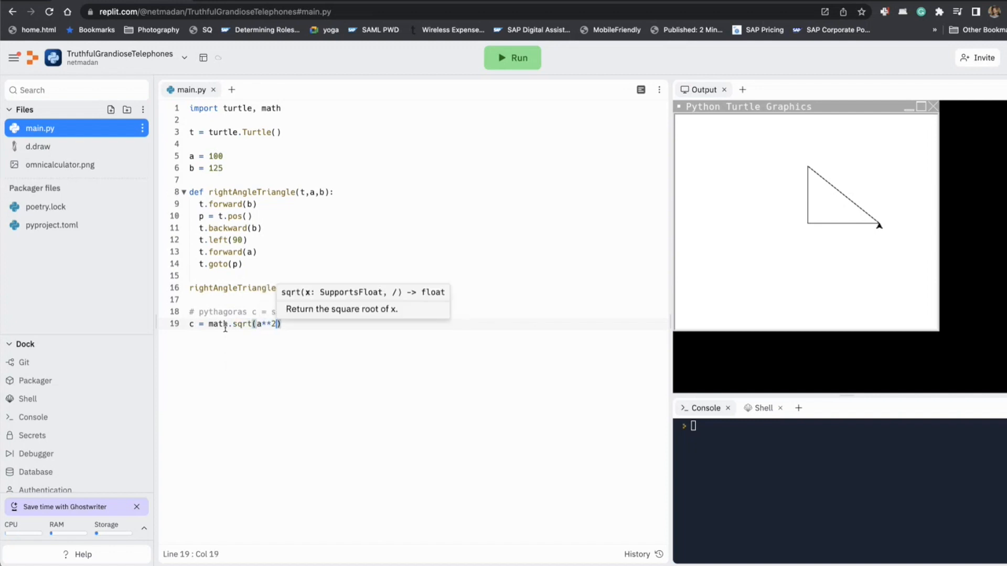
pyautogui.write('+b**')
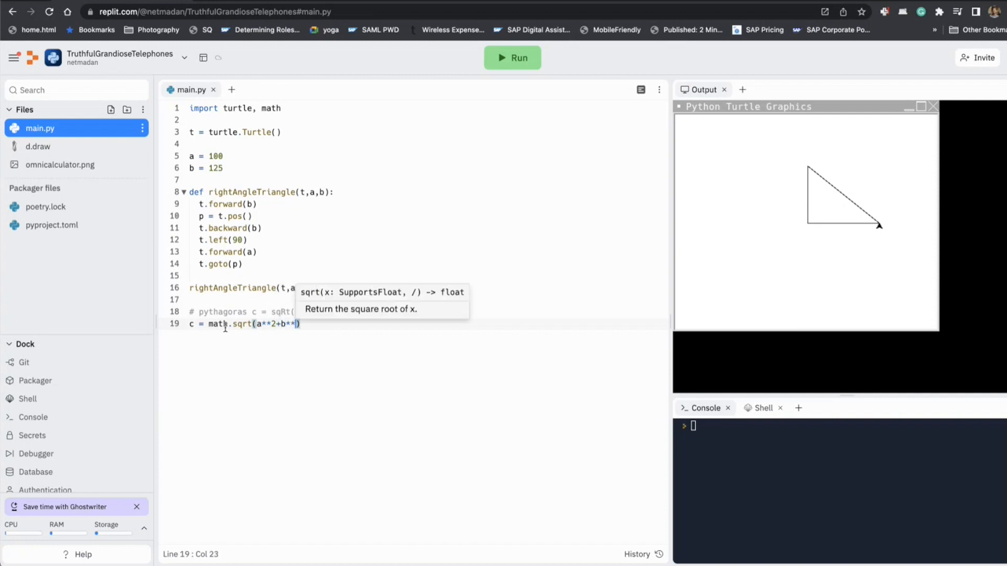
pyautogui.write('2')
pyautogui.press('enter')
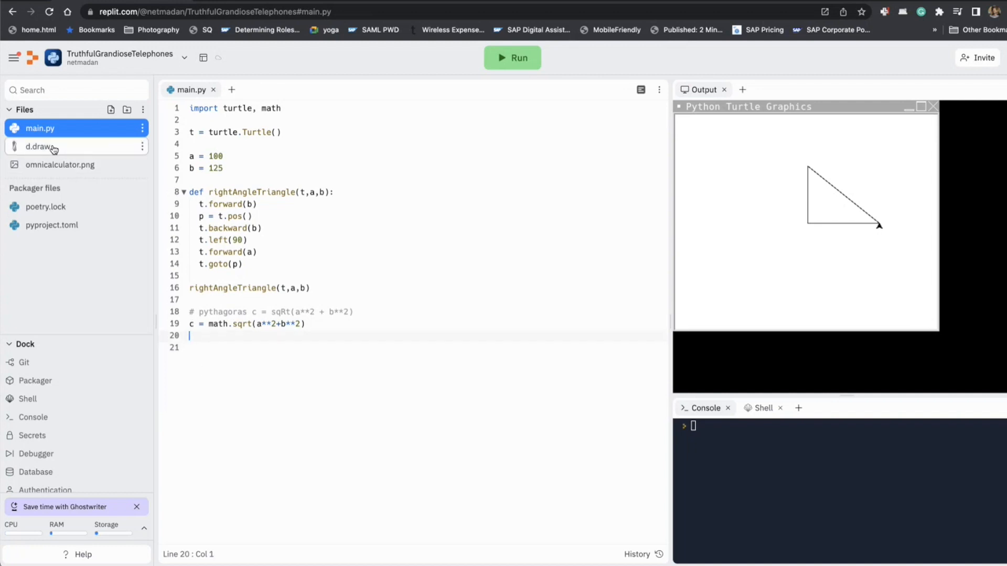
# Step: Consult the d.draw sketch and omnicalculator.png's angle formulas, then return to main.py
pyautogui.click(38, 146)
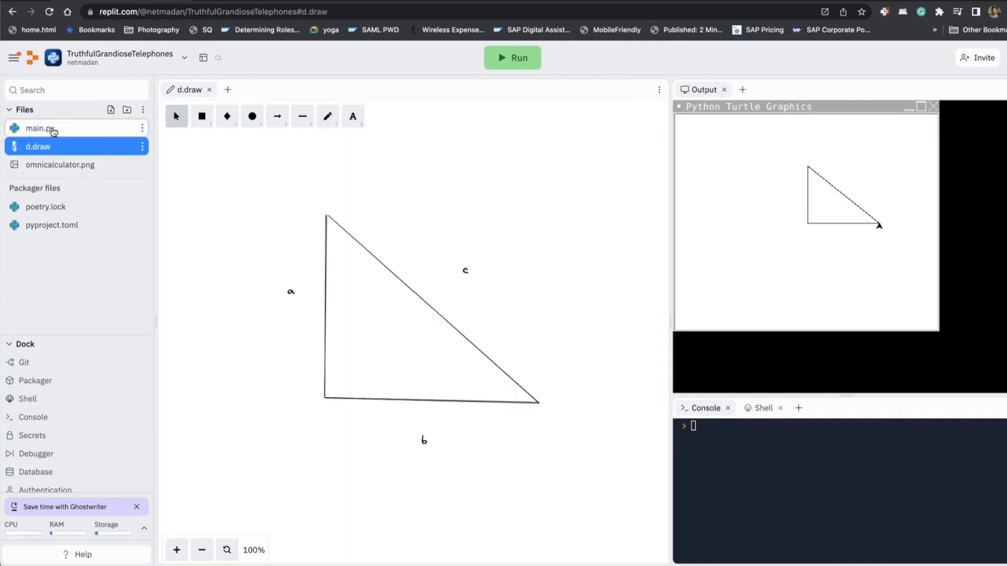
pyautogui.click(40, 128)
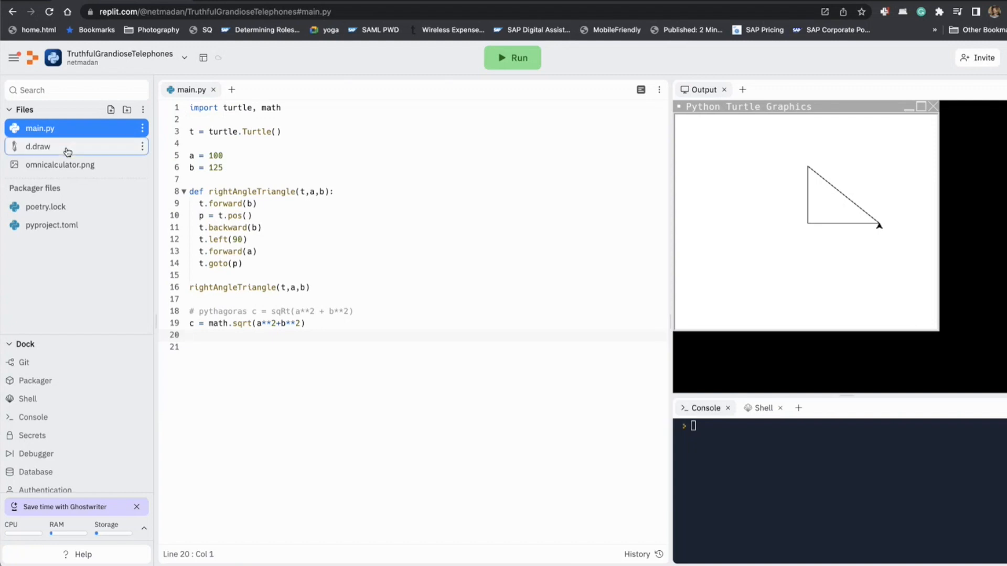
pyautogui.click(60, 165)
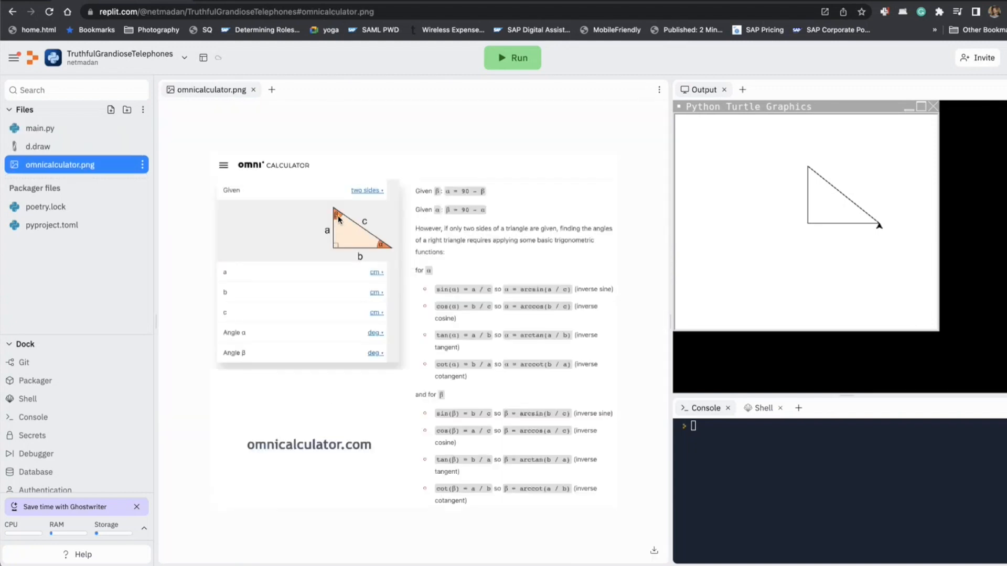
pyautogui.moveTo(522, 445)
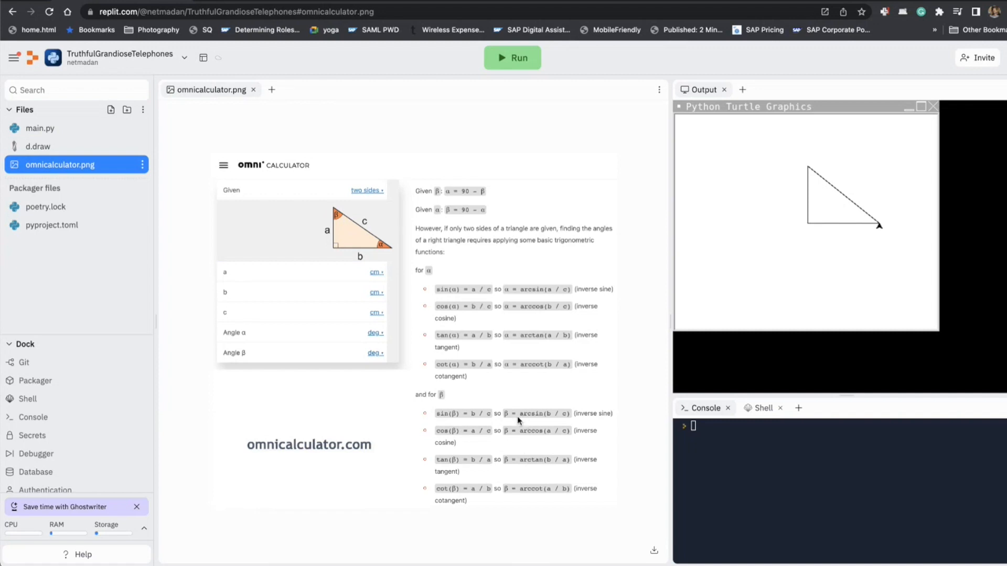
pyautogui.moveTo(571, 420)
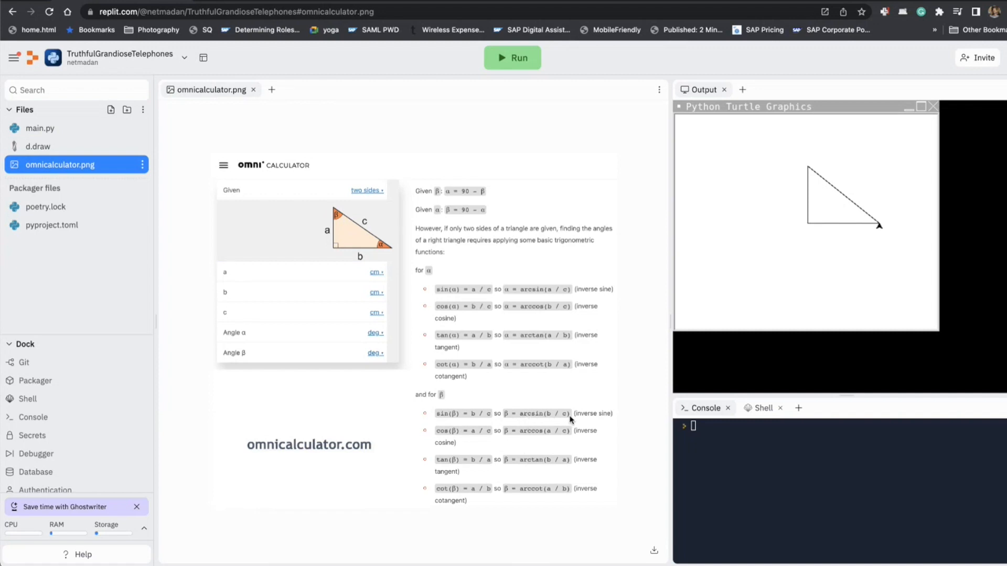
pyautogui.moveTo(528, 419)
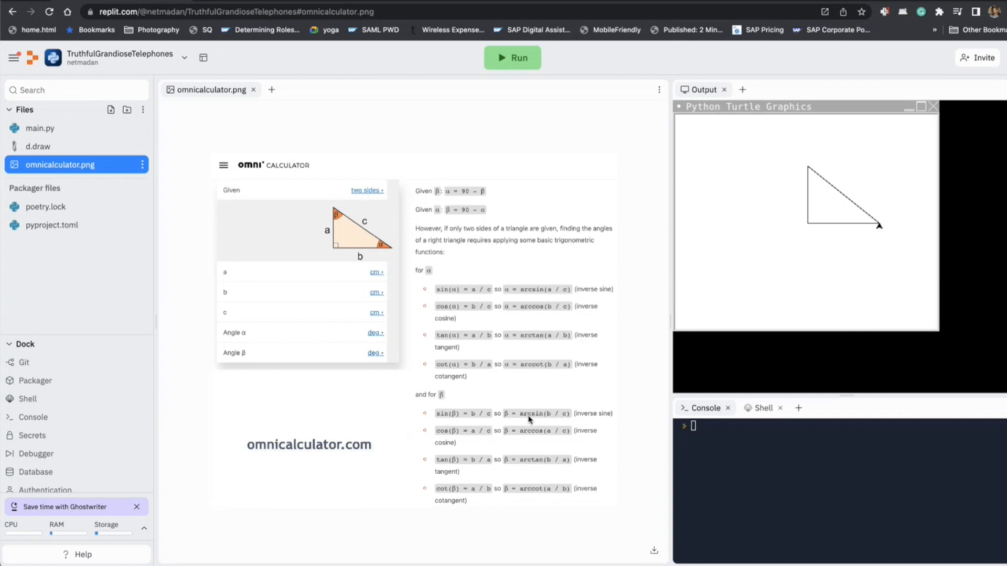
pyautogui.click(40, 128)
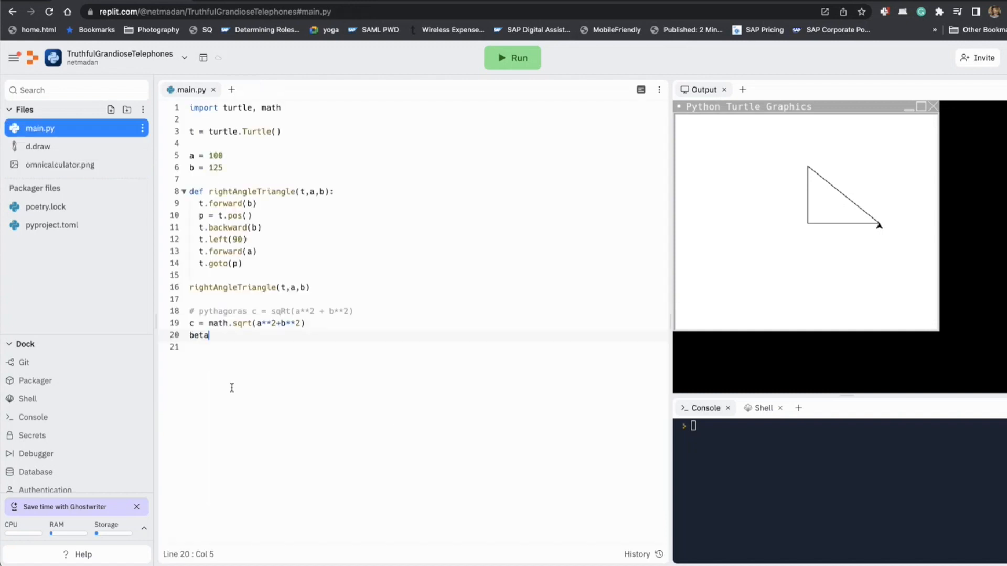
# Step: Write beta = math.degrees(math.asin(b/c)), rechecking the omnicalculator.png formula midway
pyautogui.write('= math.')
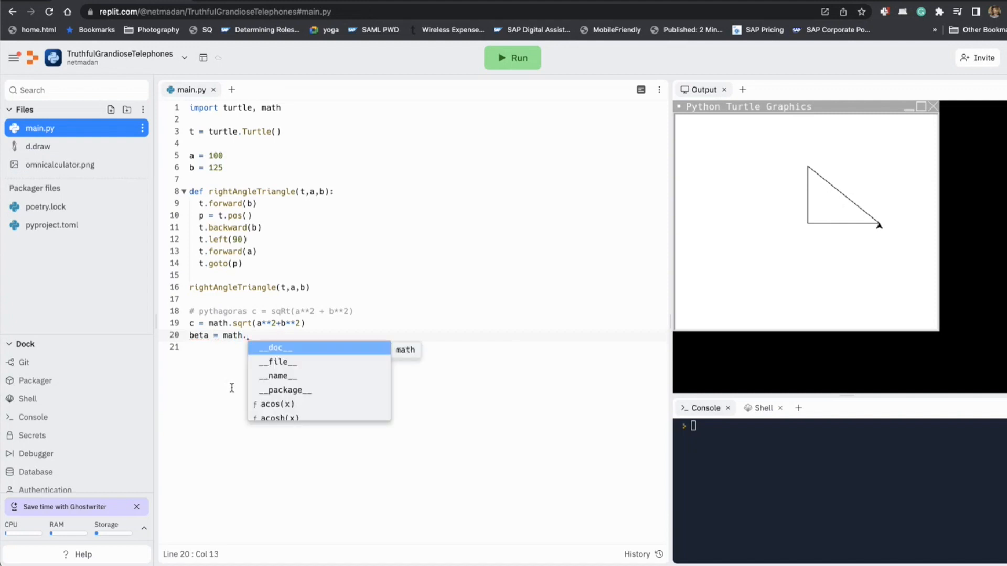
pyautogui.write('asin(')
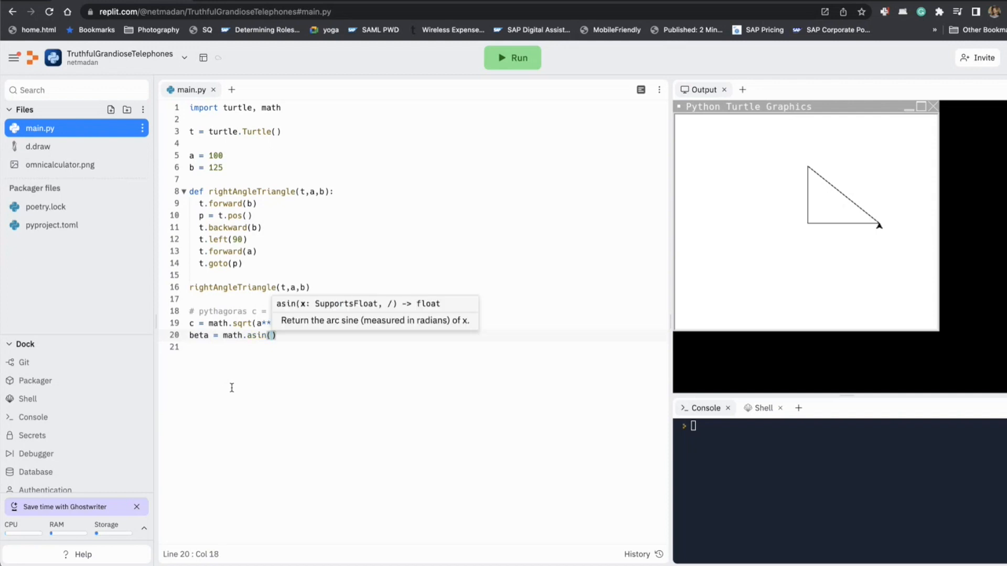
pyautogui.write('b/c')
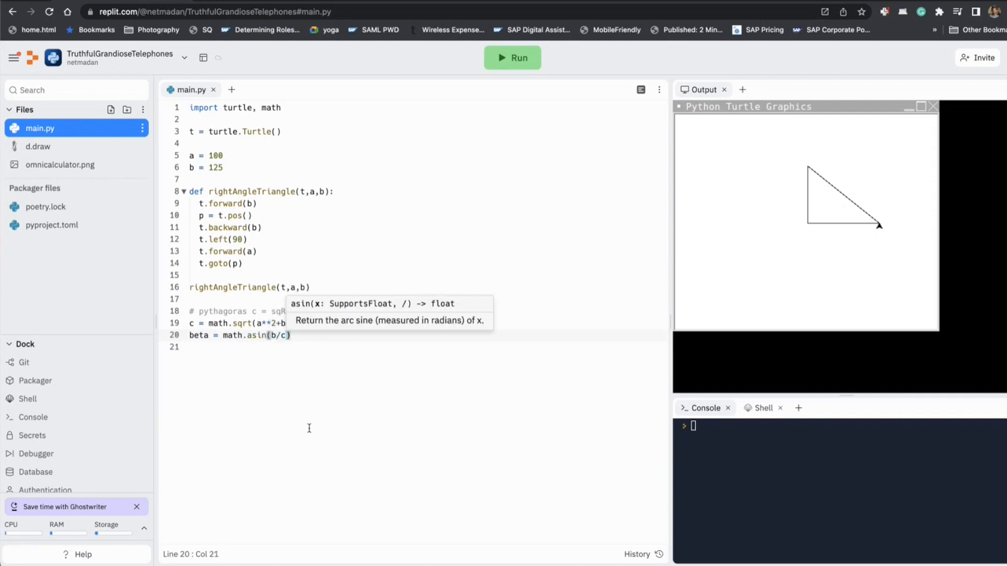
pyautogui.click(60, 164)
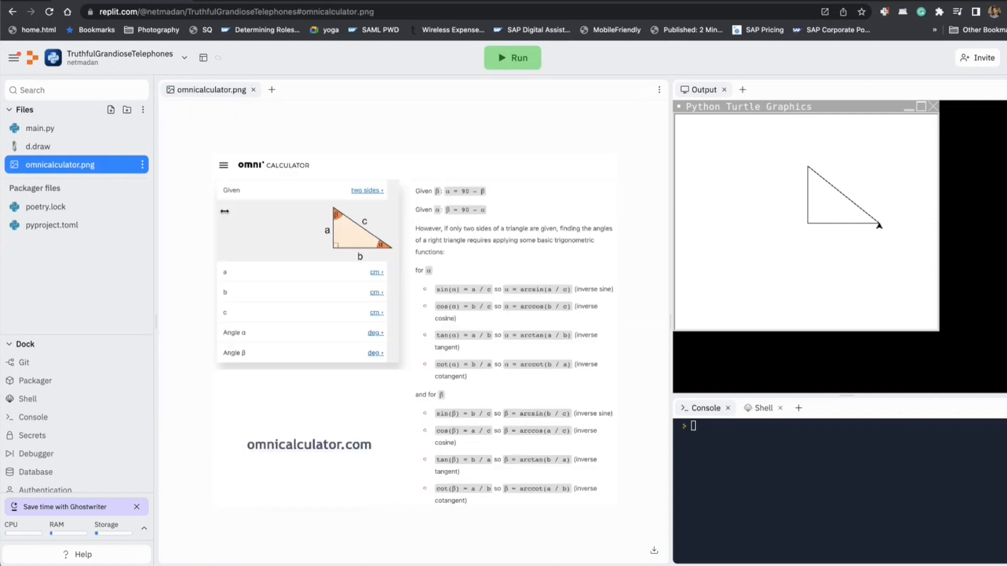
pyautogui.moveTo(504, 439)
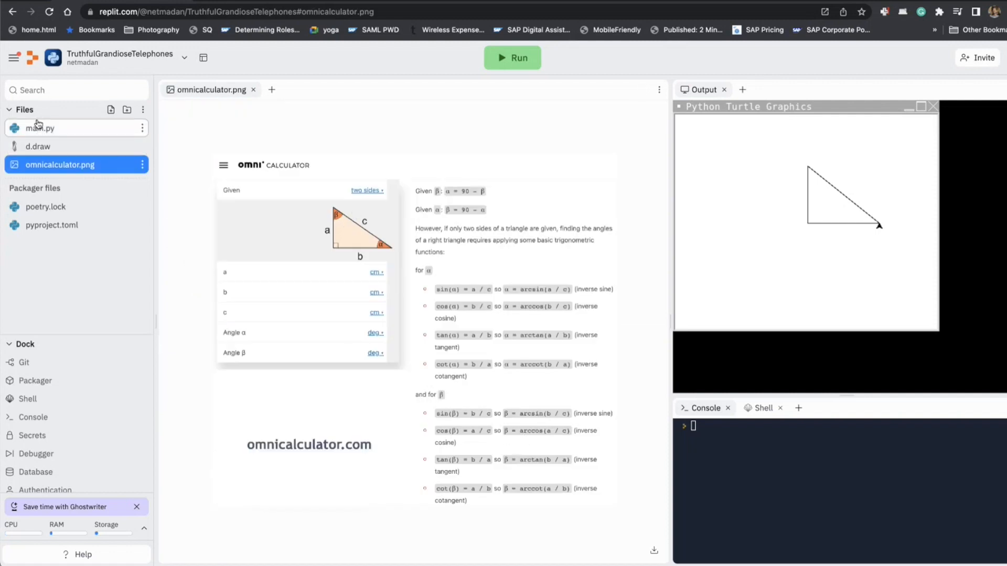
pyautogui.click(40, 128)
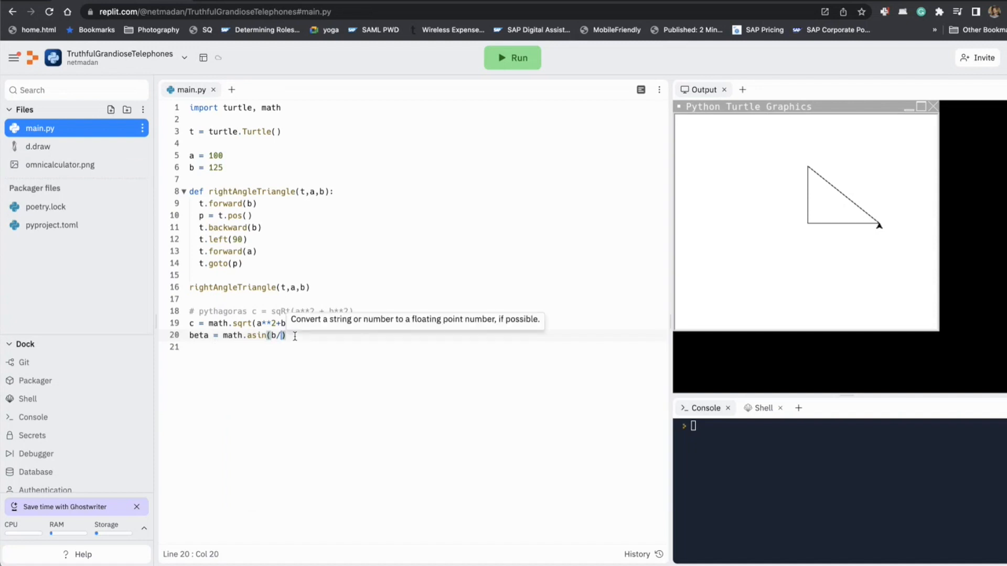
pyautogui.write('c')
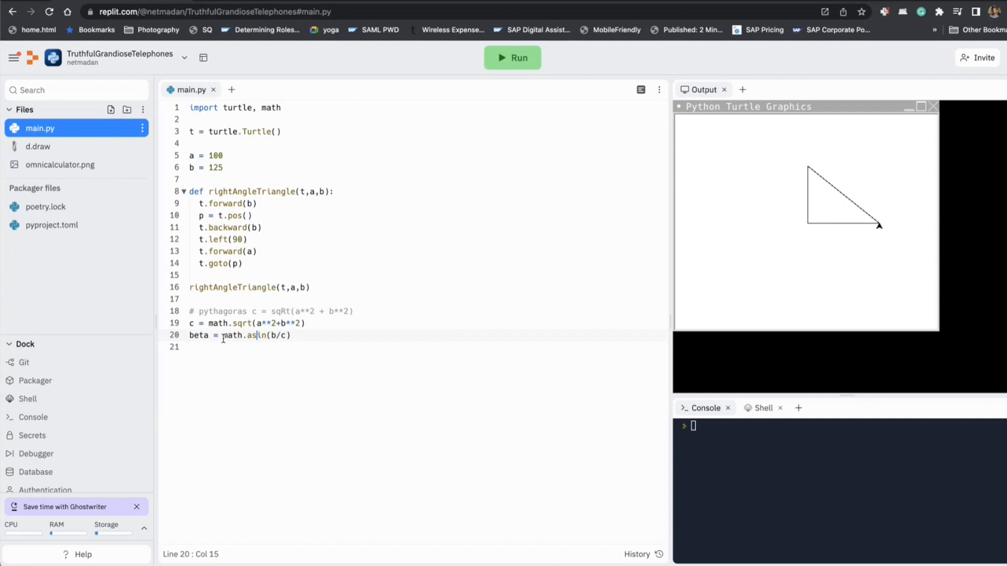
pyautogui.write('math')
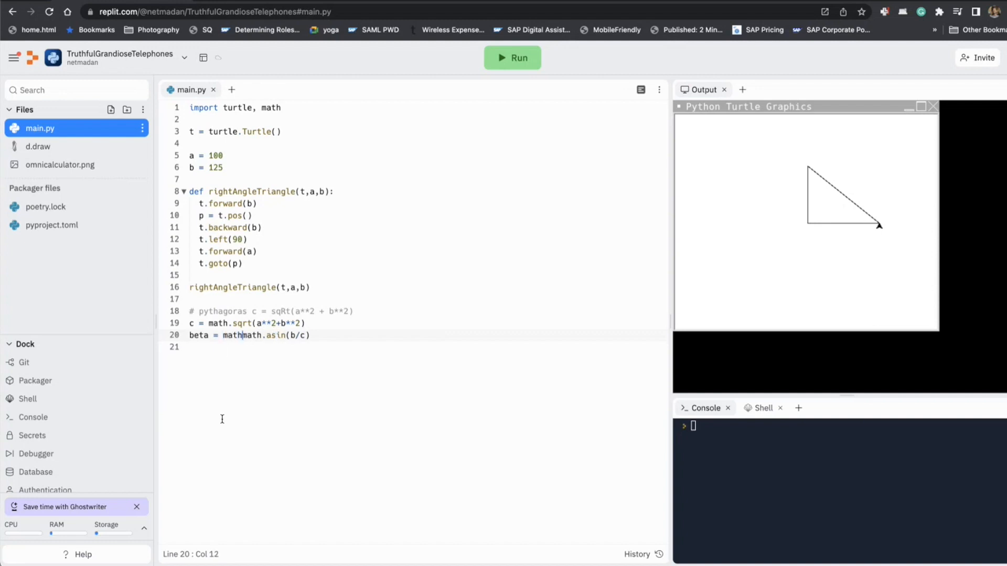
pyautogui.write('.degrees(')
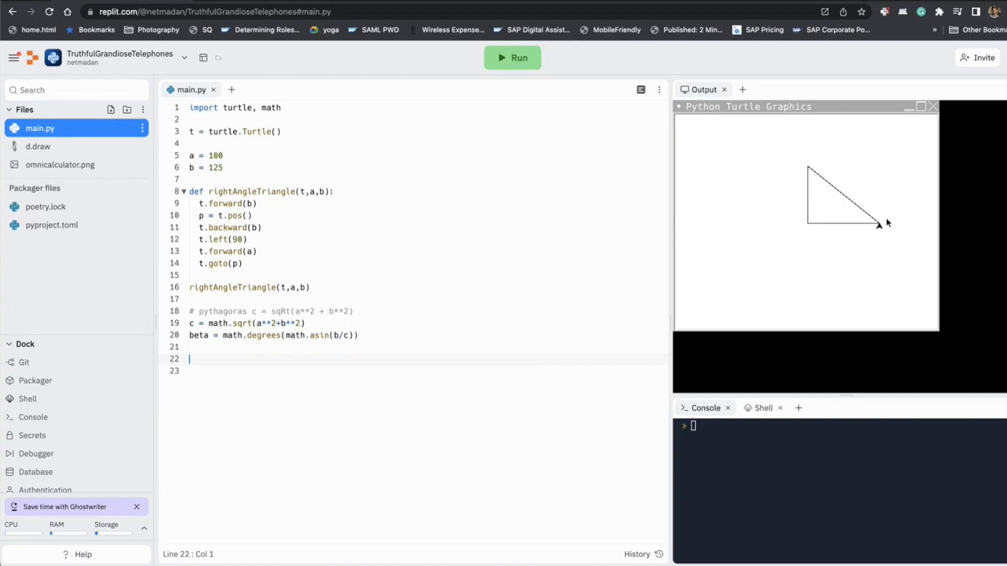
pyautogui.moveTo(805, 134)
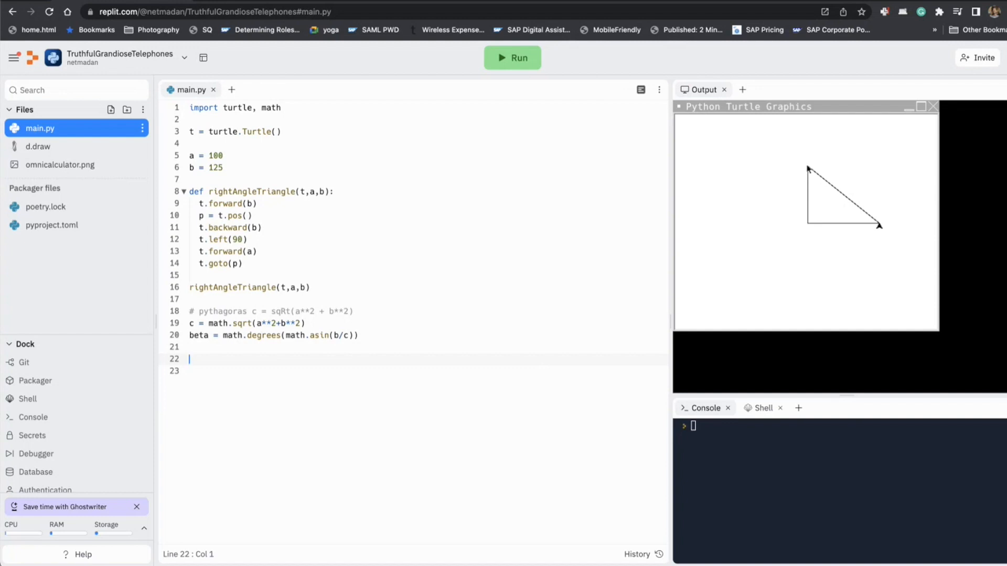
pyautogui.moveTo(825, 181)
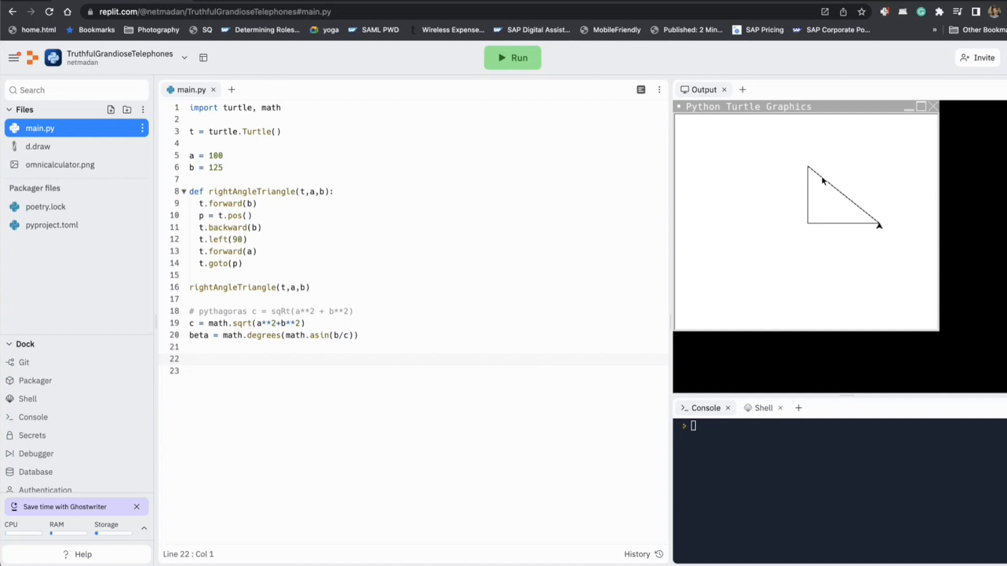
pyautogui.moveTo(808, 172)
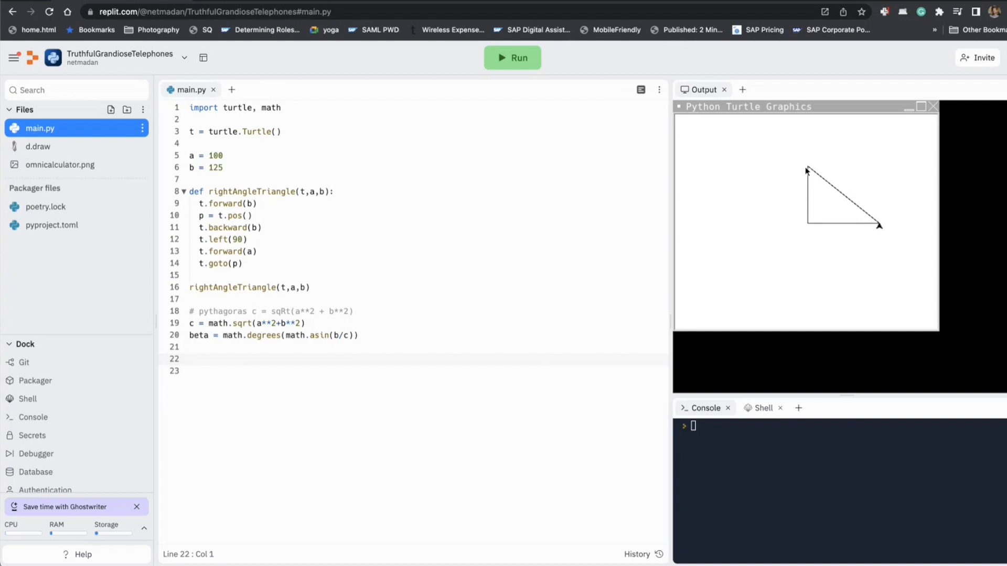
pyautogui.moveTo(817, 177)
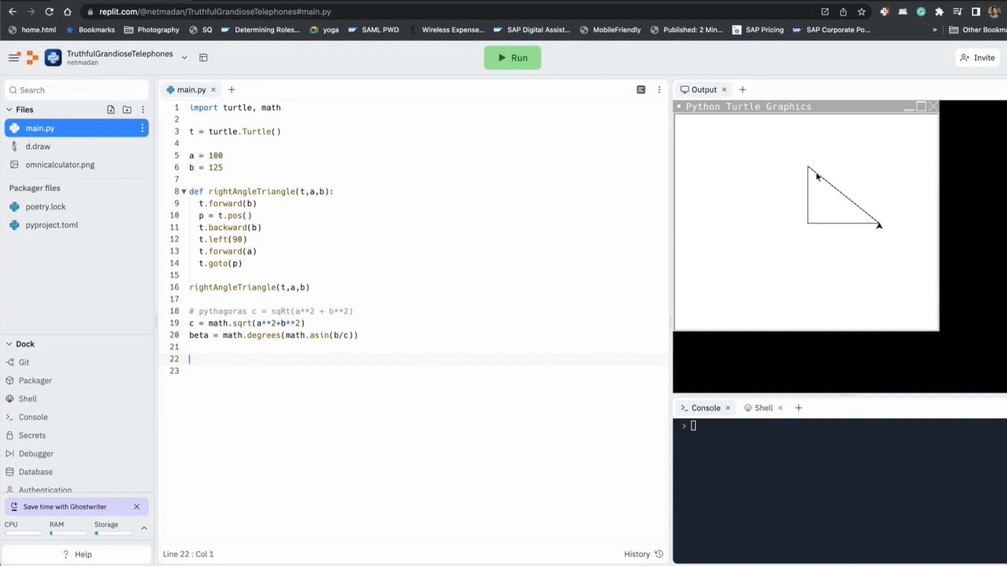
pyautogui.moveTo(802, 160)
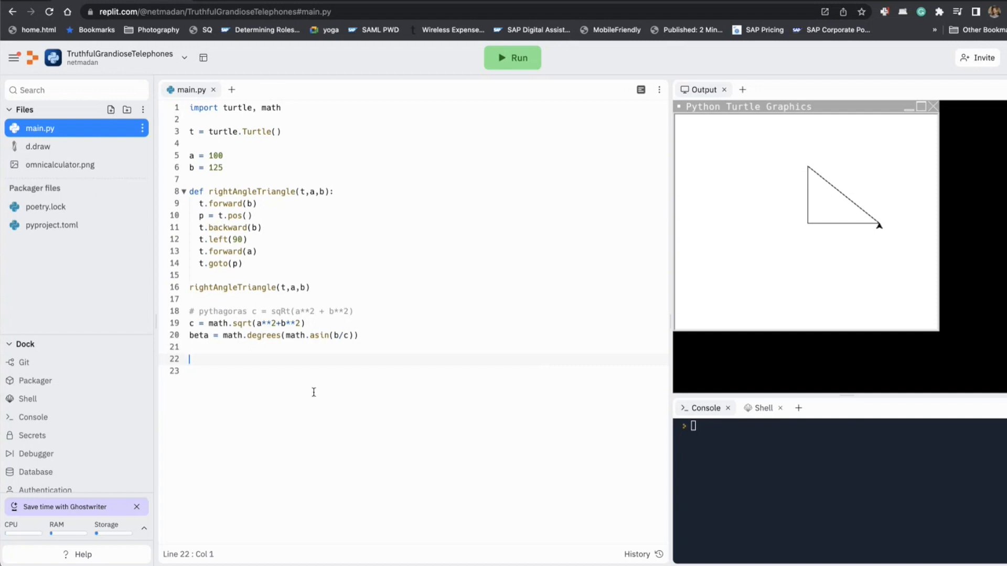
# Step: Add t.forward(b), t.backward(b), t.left(90) and t.forward(a) steps below beta, commenting out the triangle call
pyautogui.write('t')
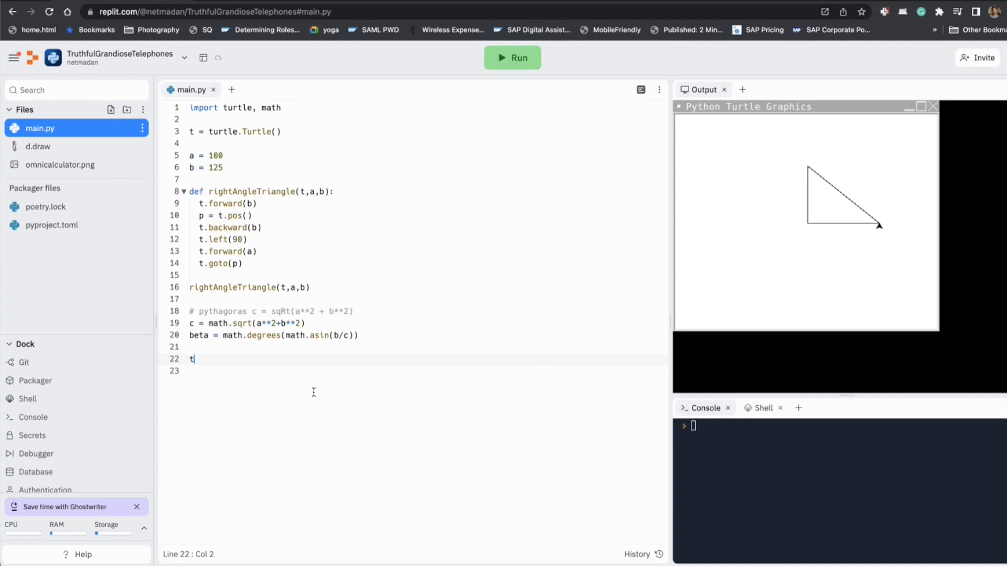
pyautogui.write('.forward')
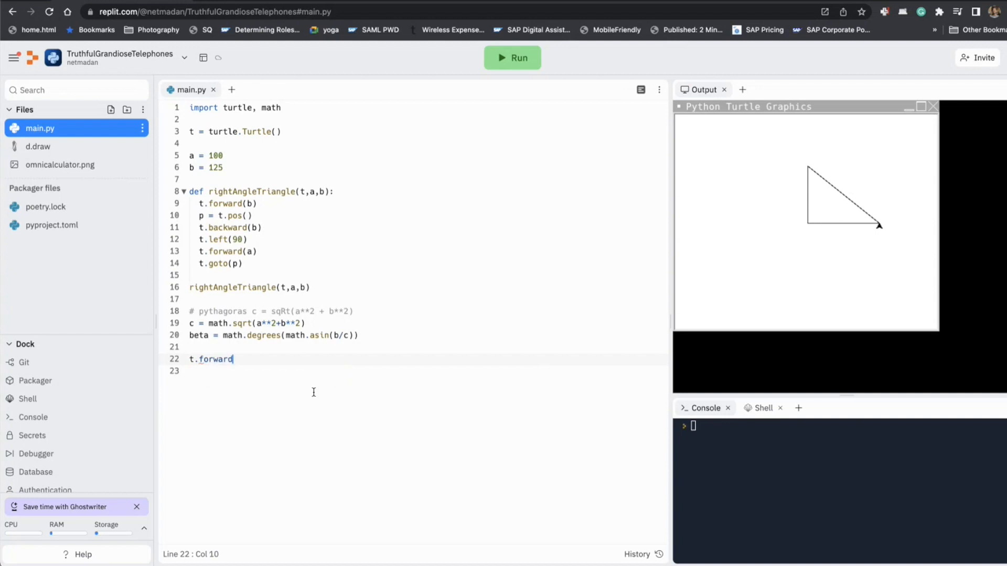
pyautogui.write('(b)')
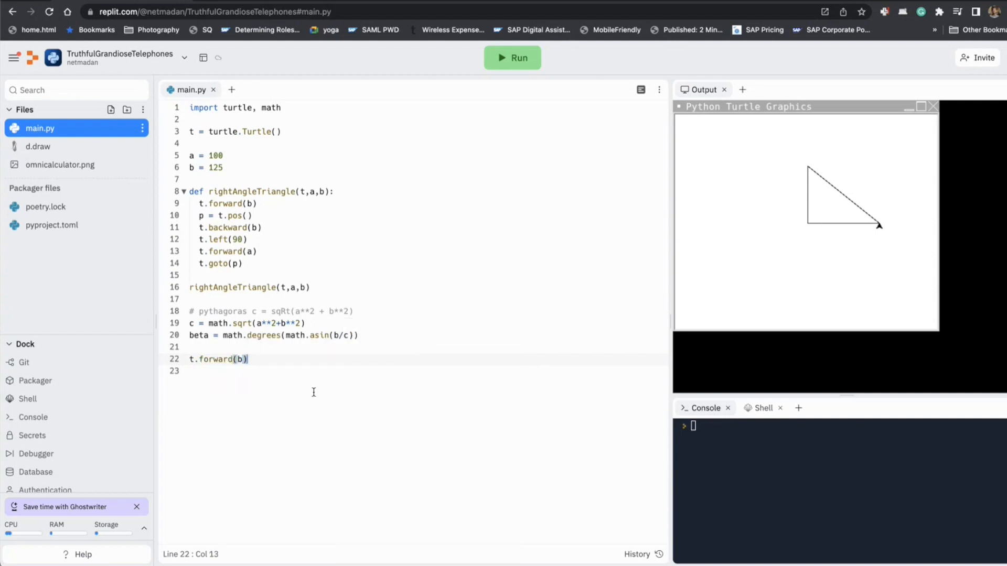
pyautogui.write('t')
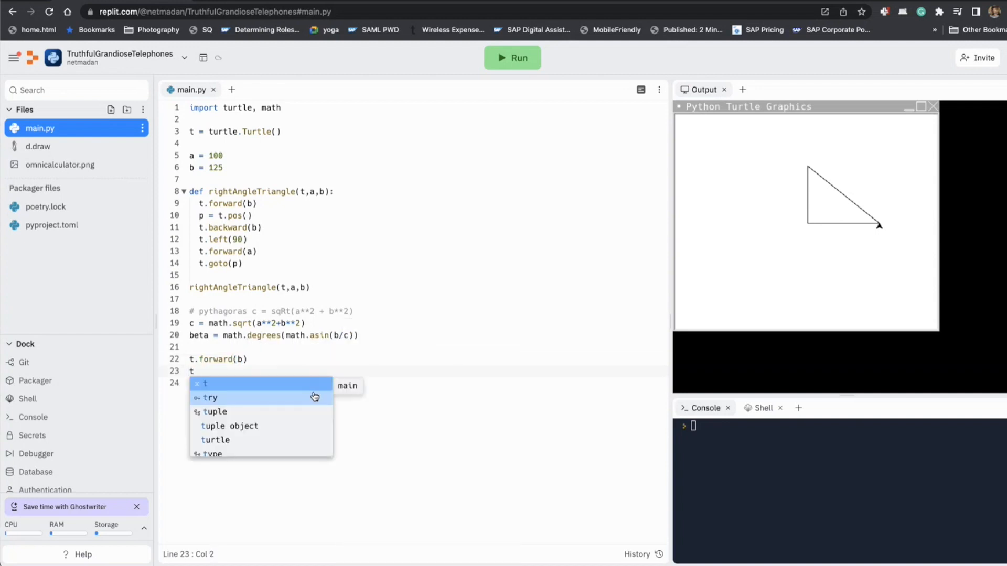
pyautogui.write('.backwr')
pyautogui.click(429, 382)
pyautogui.write('t.left(90')
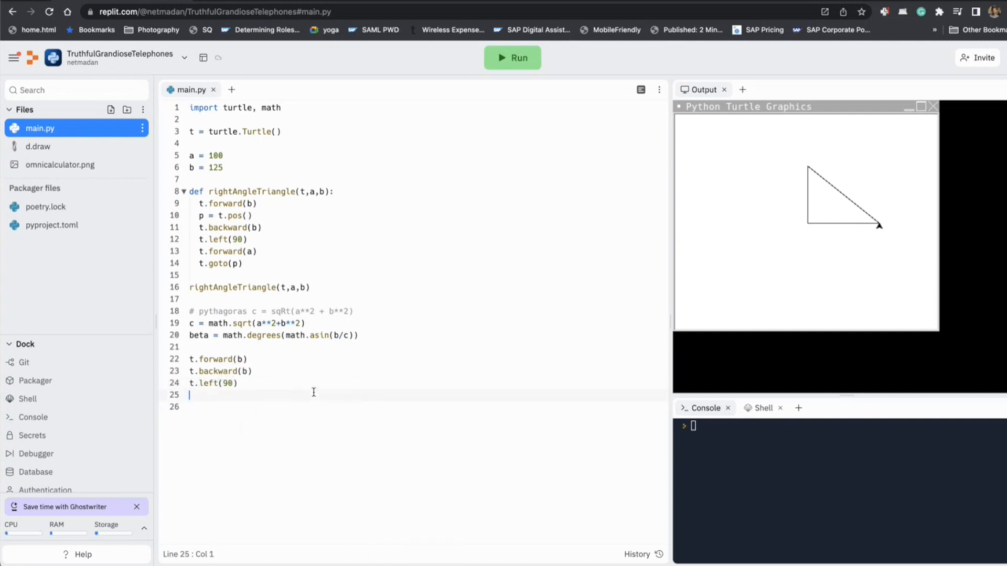
pyautogui.write('t.forw')
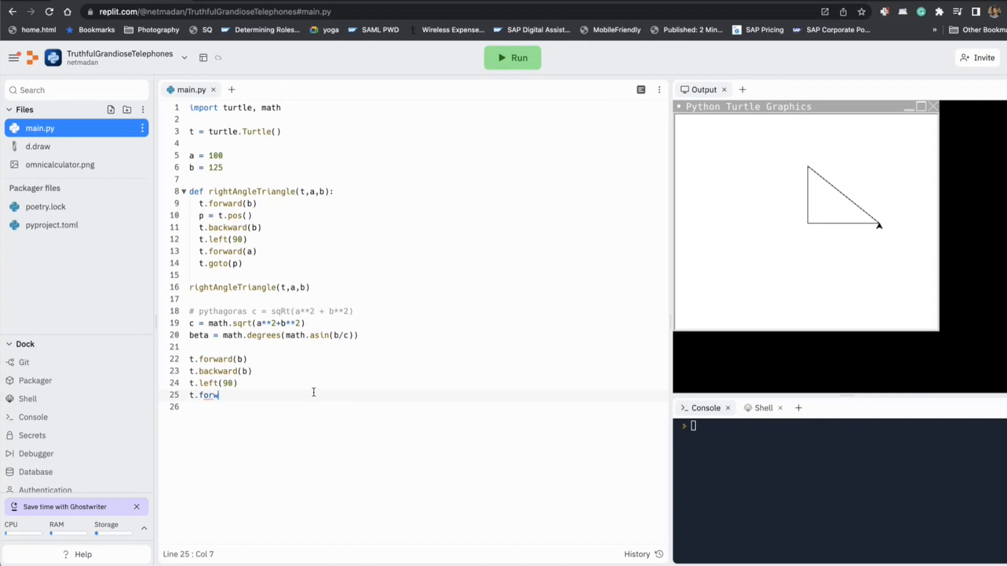
pyautogui.write('ard(a')
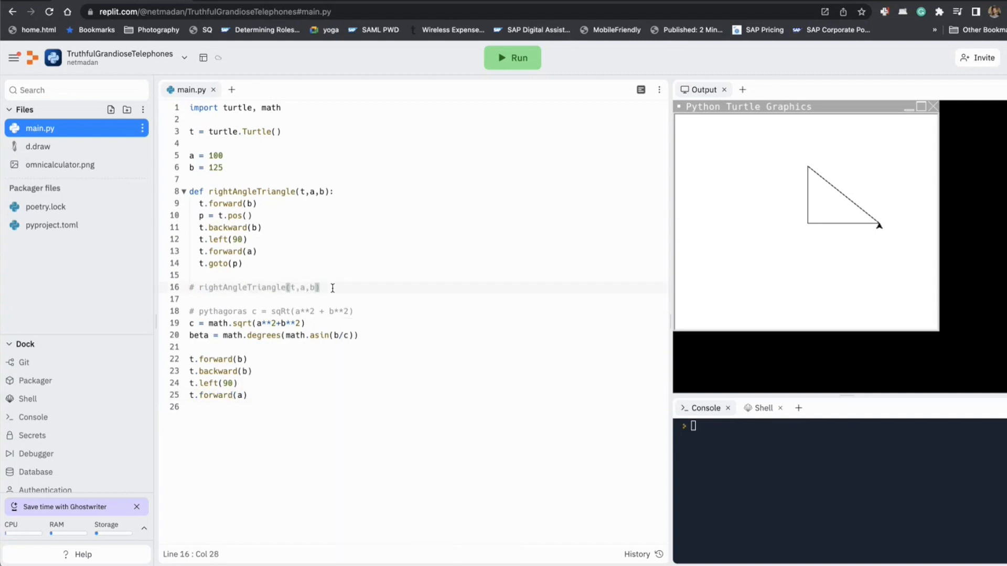
# Step: Run main.py to draw just the base and vertical side, then start a new line
pyautogui.click(512, 58)
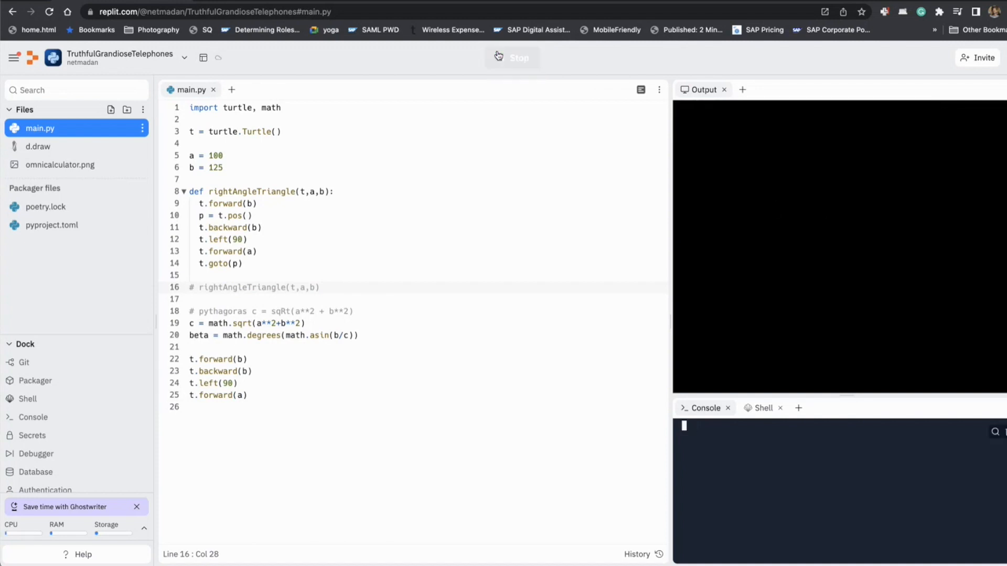
pyautogui.click(512, 56)
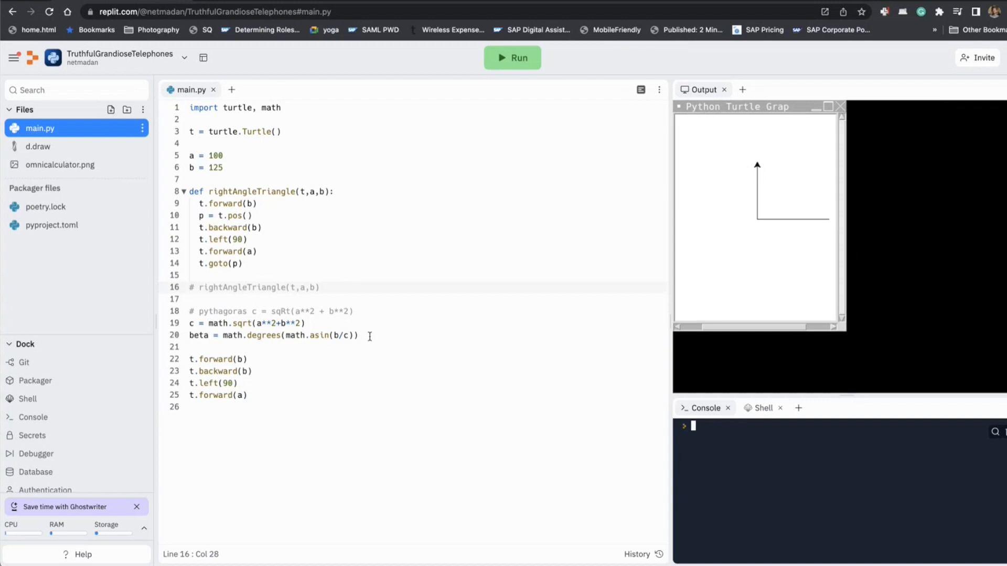
pyautogui.press('enter')
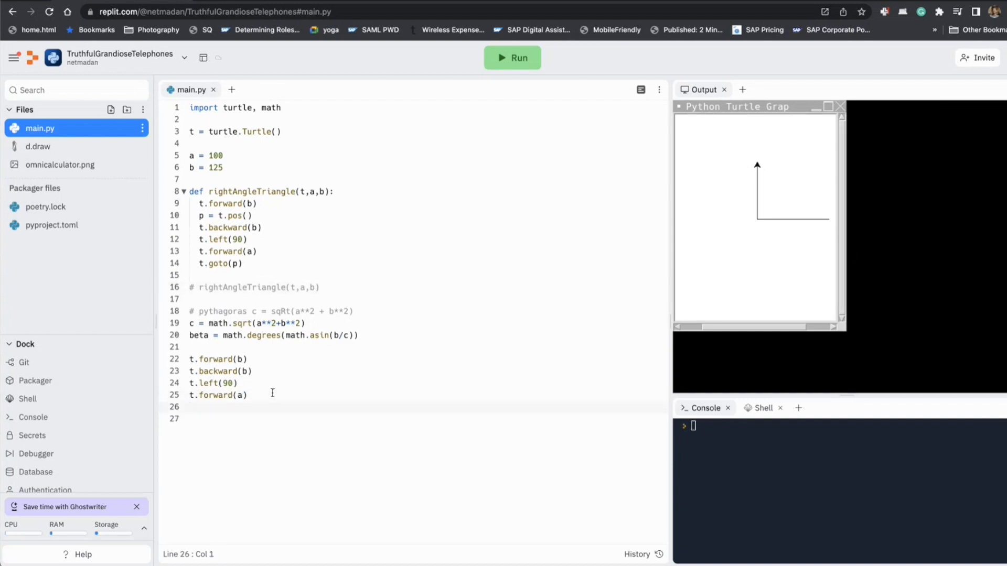
# Step: Add t.right(180-beta) followed by t.forward(c) to draw the hypotenuse
pyautogui.write('t.right()')
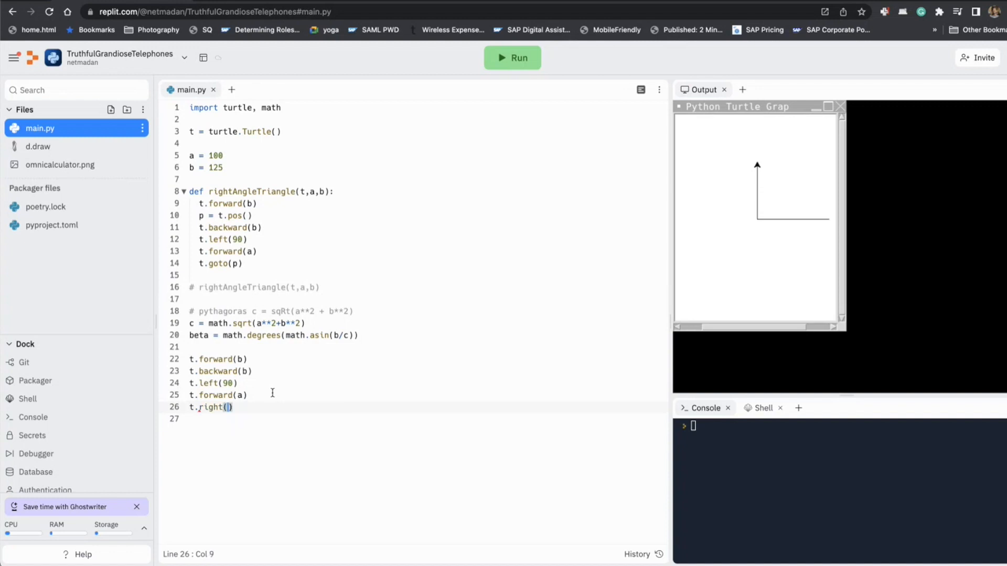
pyautogui.write('180')
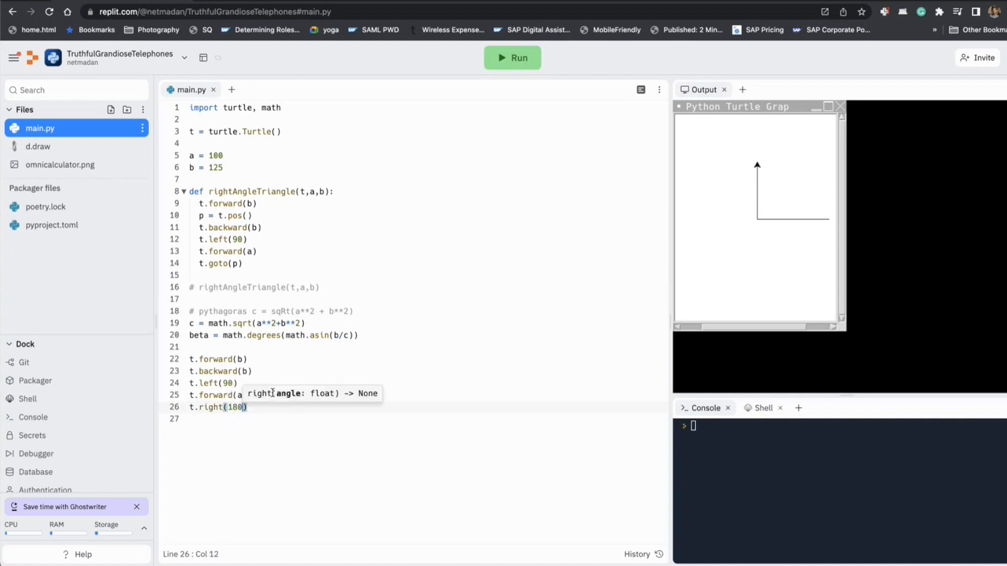
pyautogui.write('-beta')
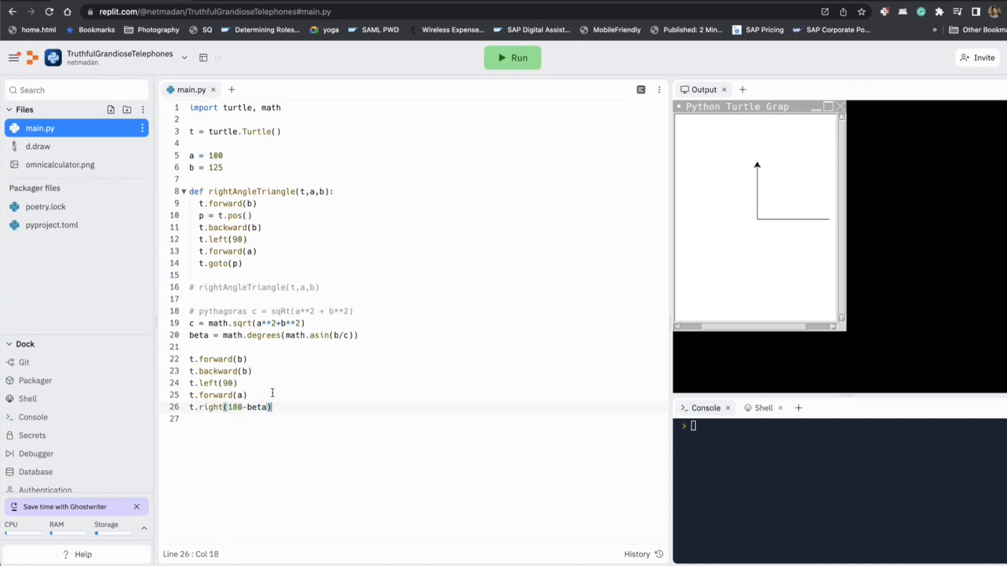
pyautogui.write('t.fo')
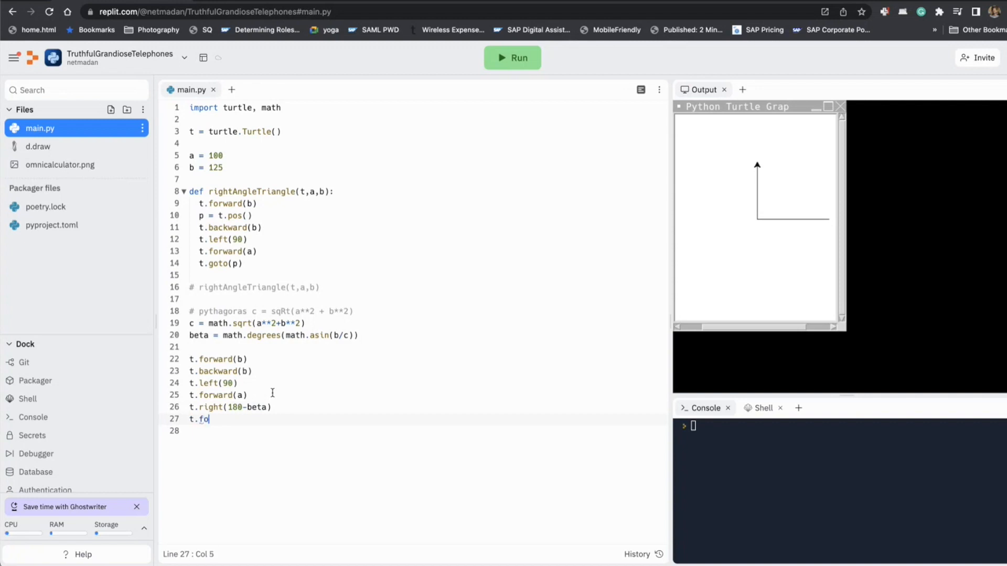
pyautogui.write('rward(')
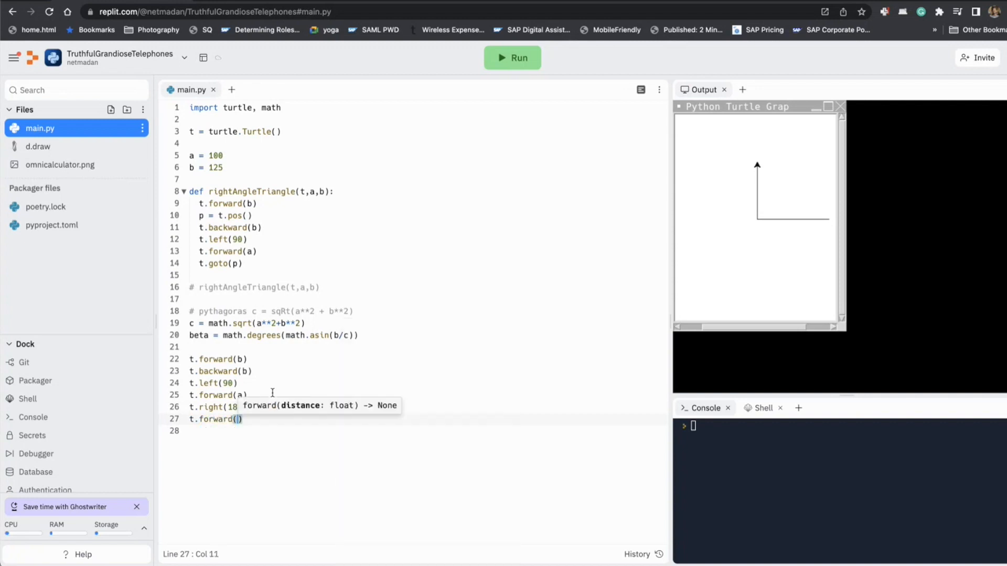
pyautogui.write('c')
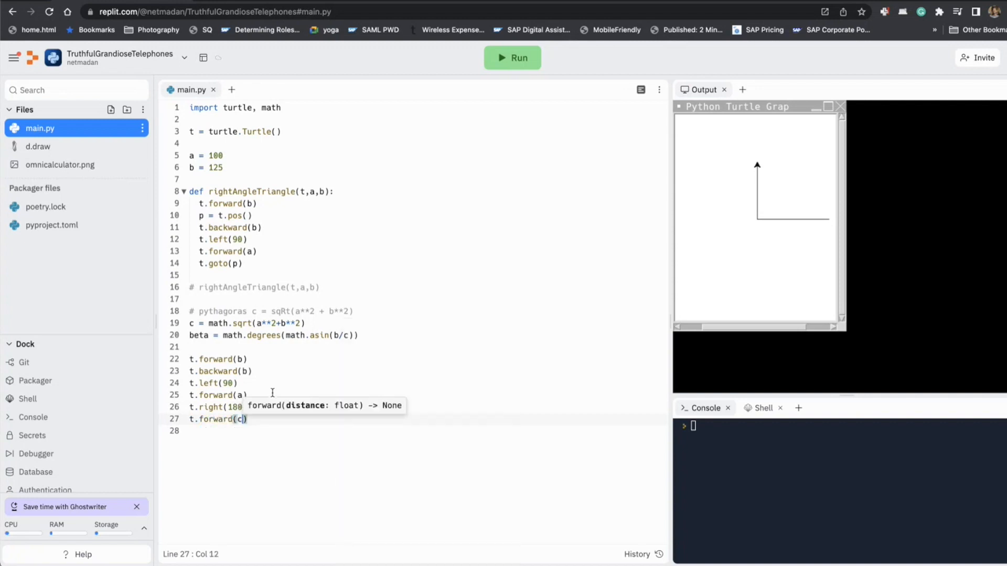
# Step: Run the program to draw the closed right triangle, then consult omnicalculator.png and return to main.py
pyautogui.click(512, 57)
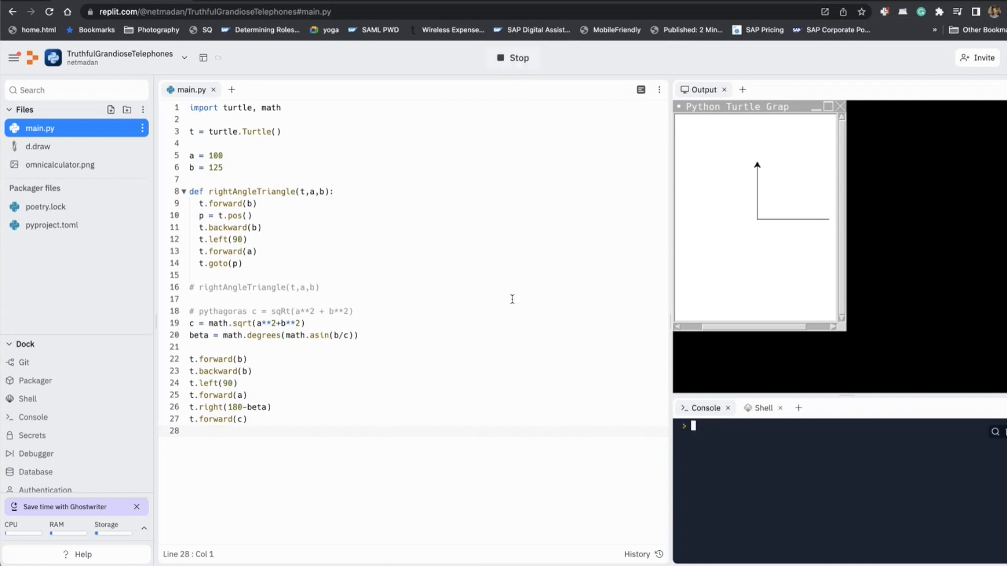
pyautogui.click(512, 57)
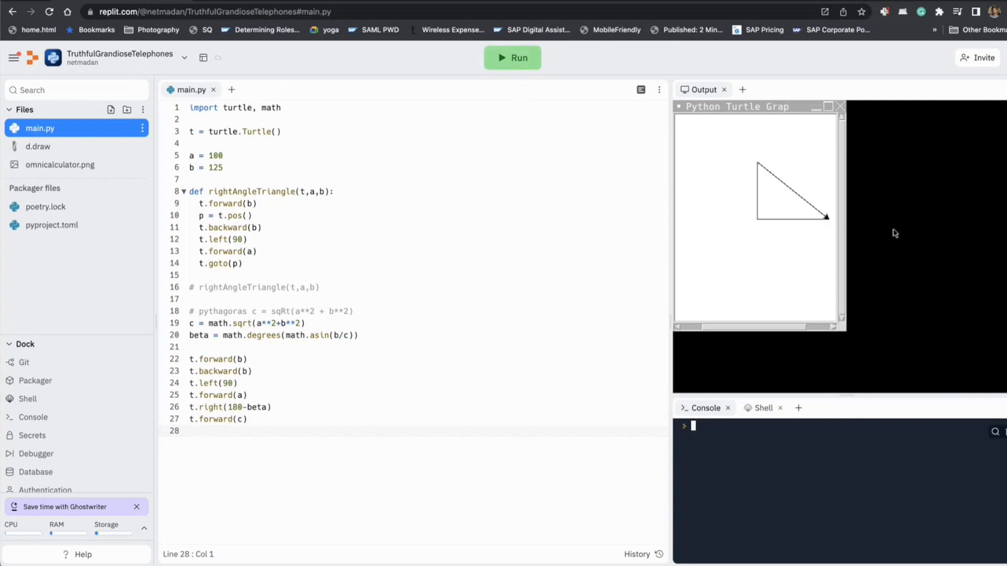
pyautogui.moveTo(829, 226)
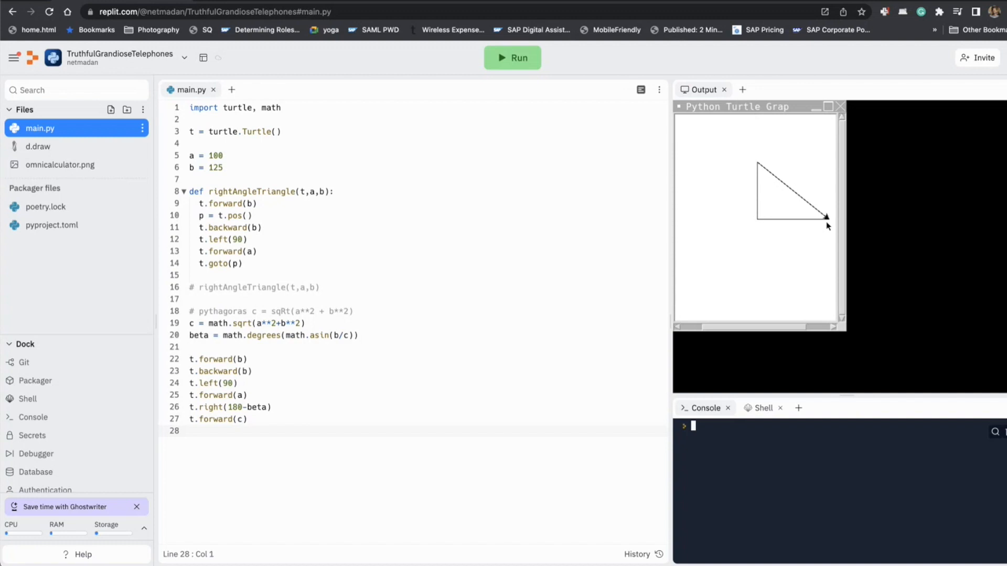
pyautogui.moveTo(830, 222)
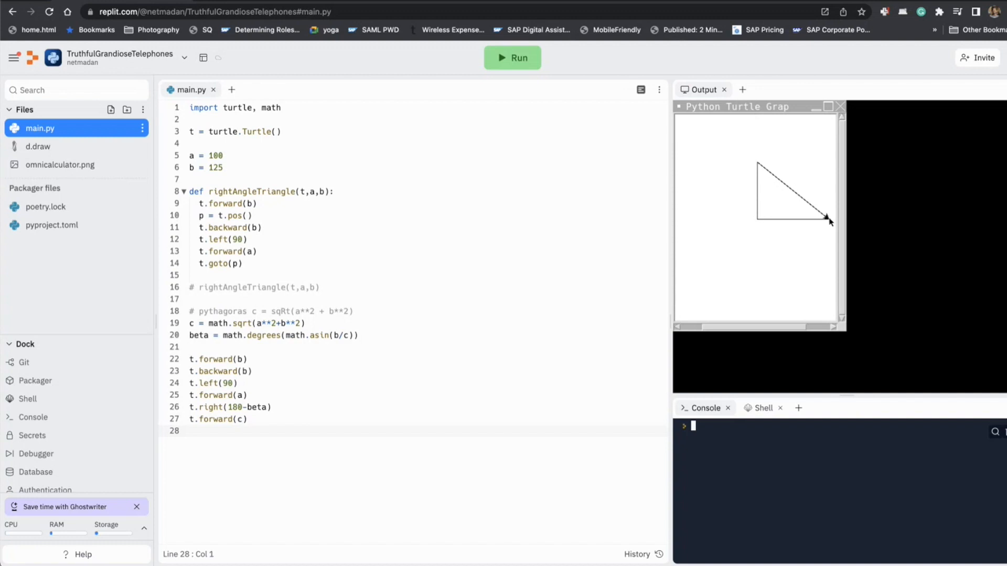
pyautogui.moveTo(832, 212)
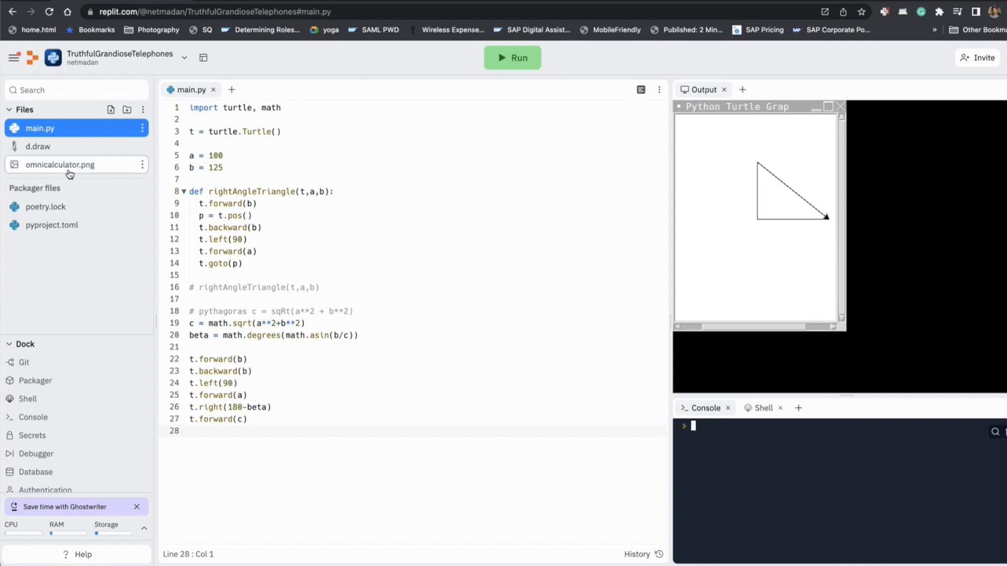
pyautogui.click(60, 165)
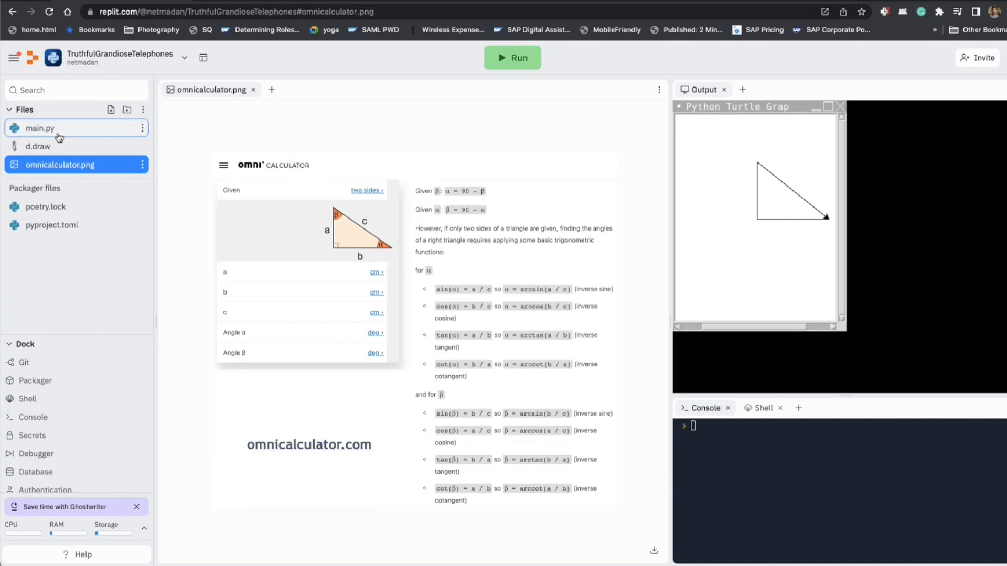
pyautogui.click(39, 128)
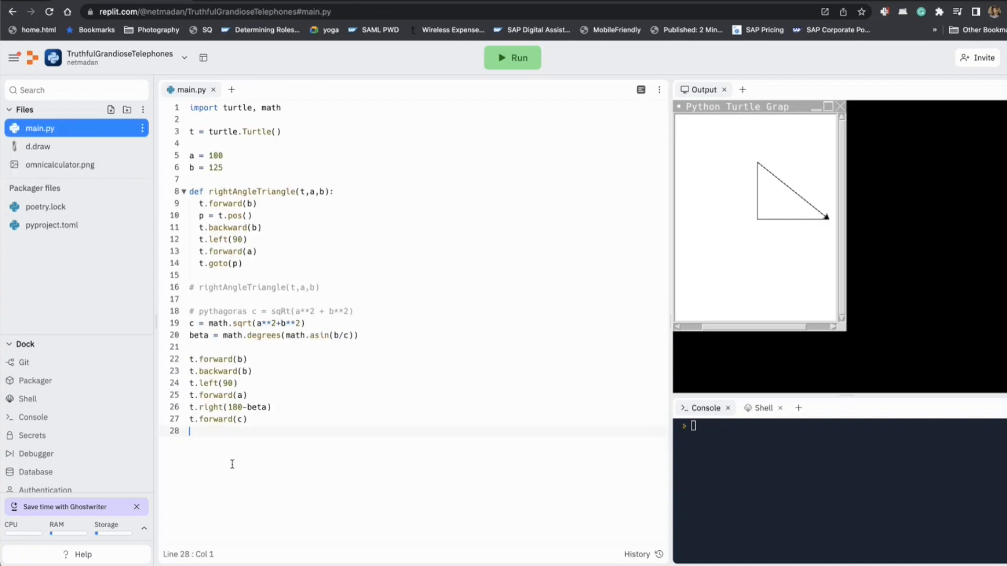
# Step: Write alpha = math.degrees(math.asin(a/c)) and begin a print line
pyautogui.write('alpha =')
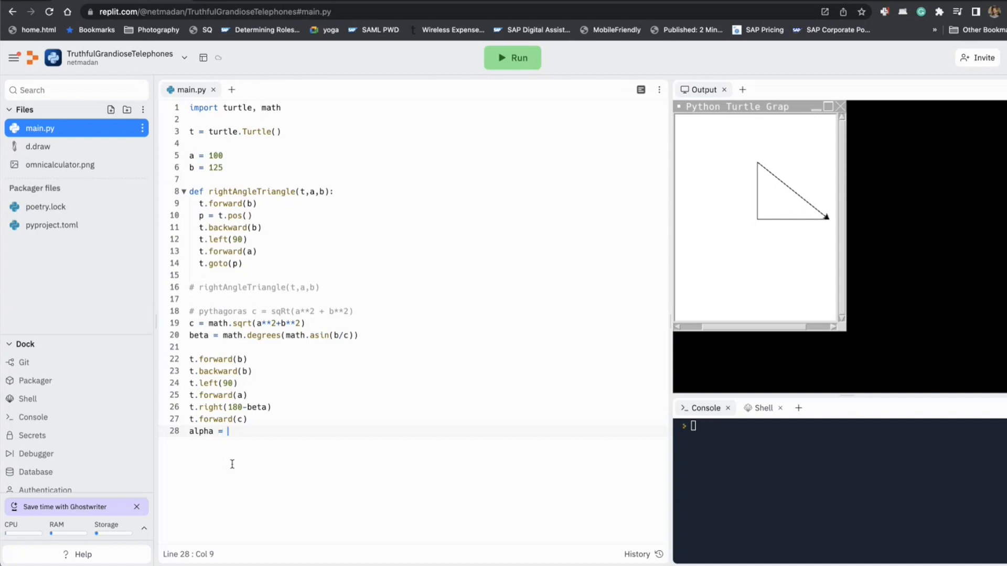
pyautogui.write('math.deg')
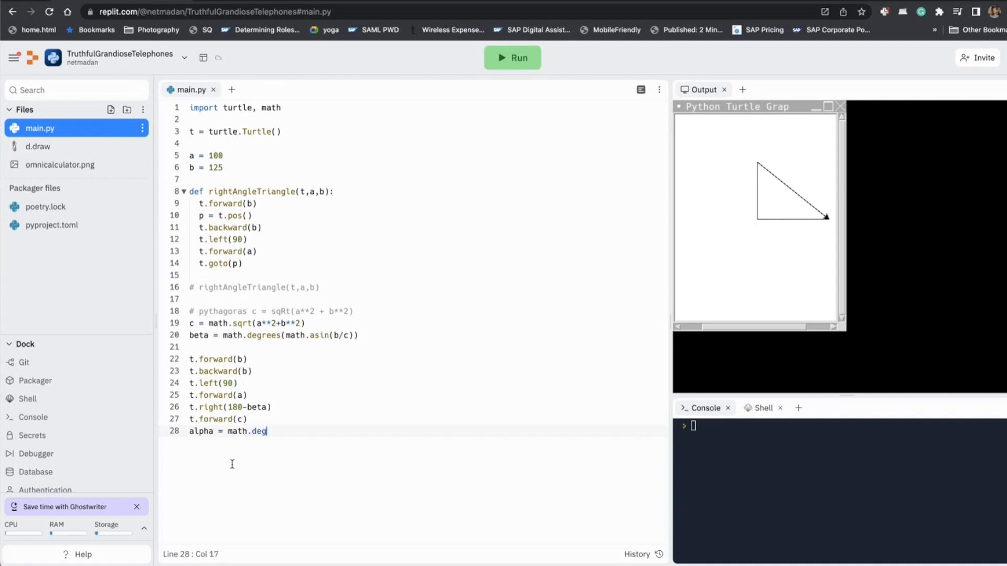
pyautogui.write('rees(math.')
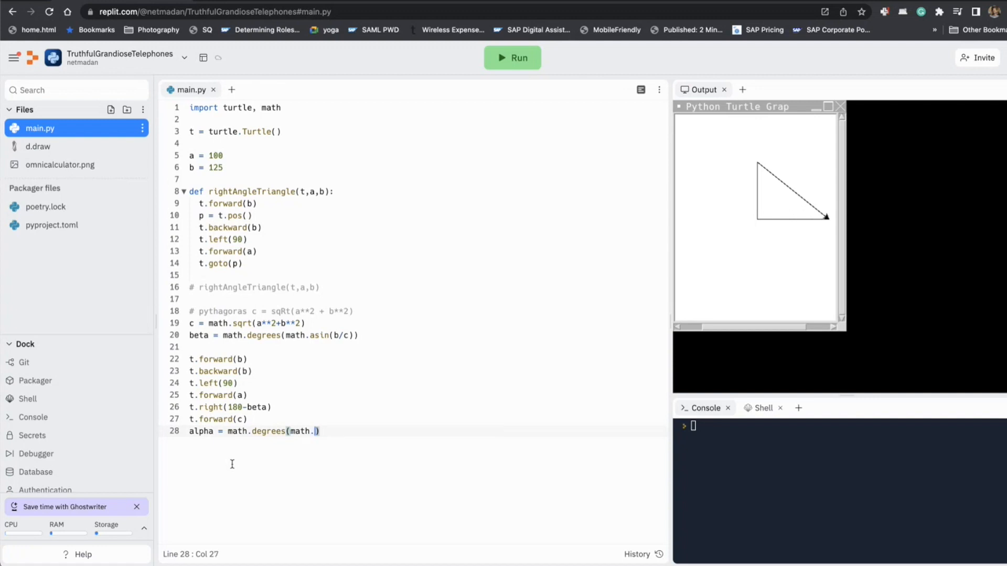
pyautogui.write('as')
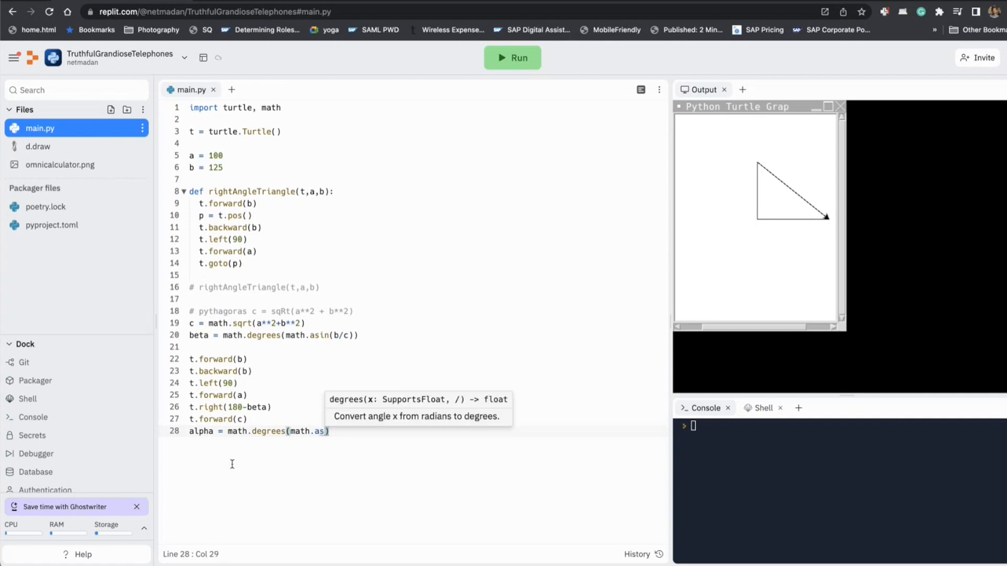
pyautogui.write('in(')
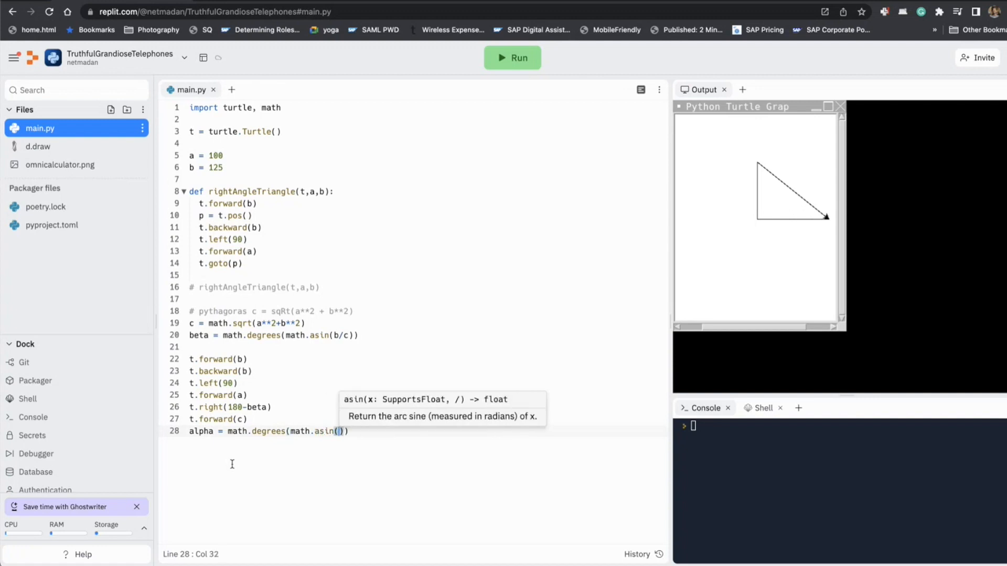
pyautogui.write('a/c')
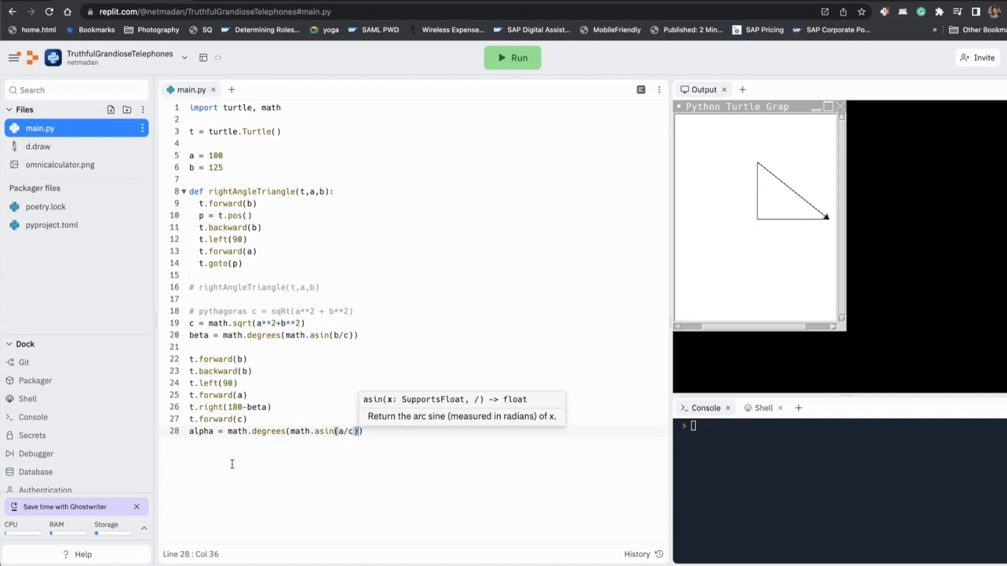
pyautogui.write('print(alpha, beta')
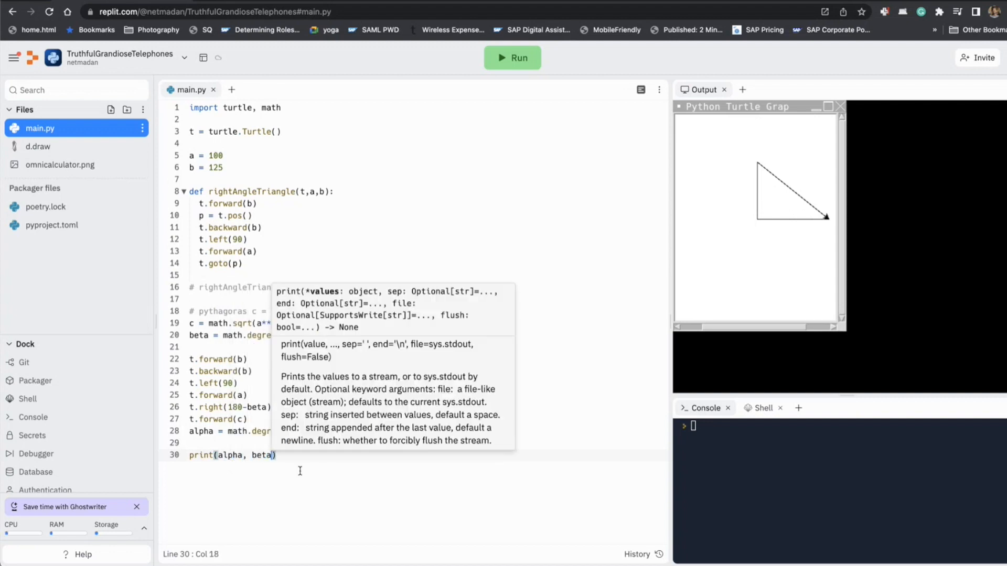
# Step: Run the program so the console prints alpha ≈ 38.66 and beta ≈ 51.34
pyautogui.click(512, 57)
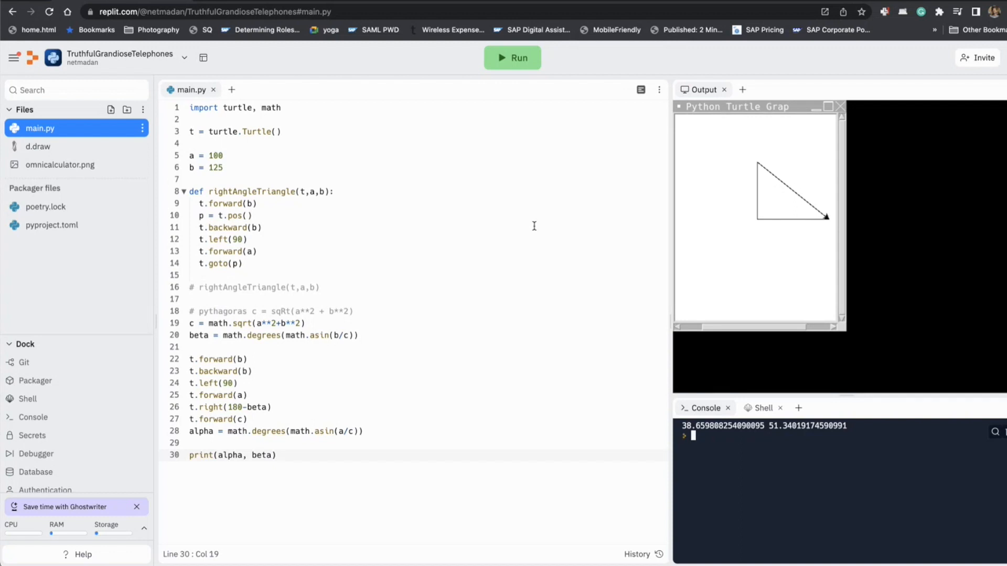
pyautogui.moveTo(814, 230)
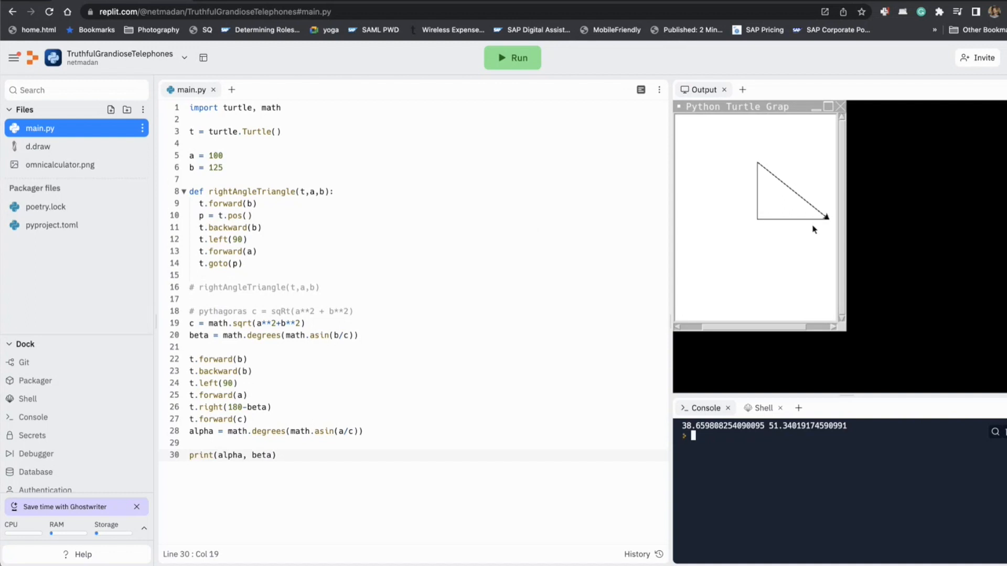
pyautogui.moveTo(811, 235)
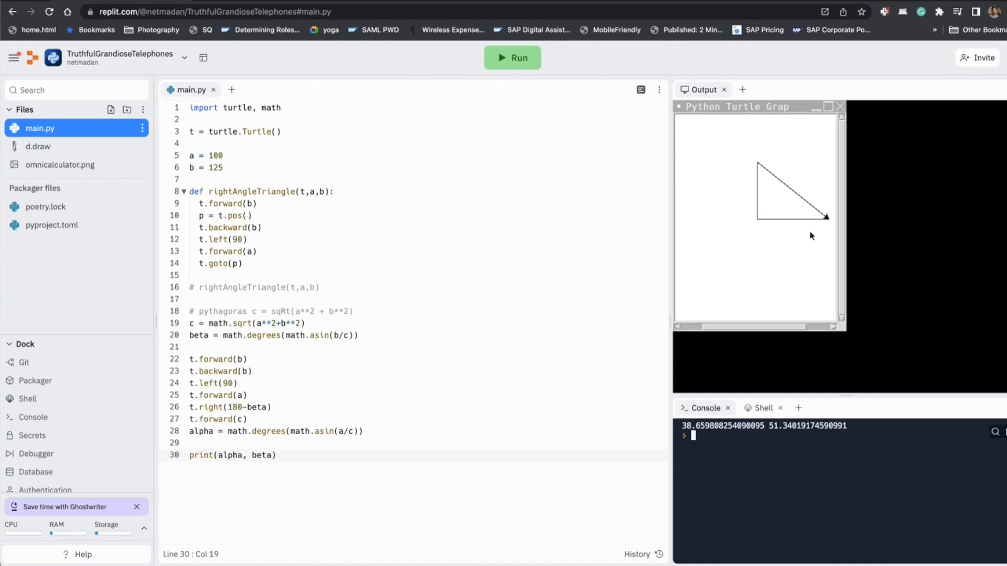
pyautogui.moveTo(796, 230)
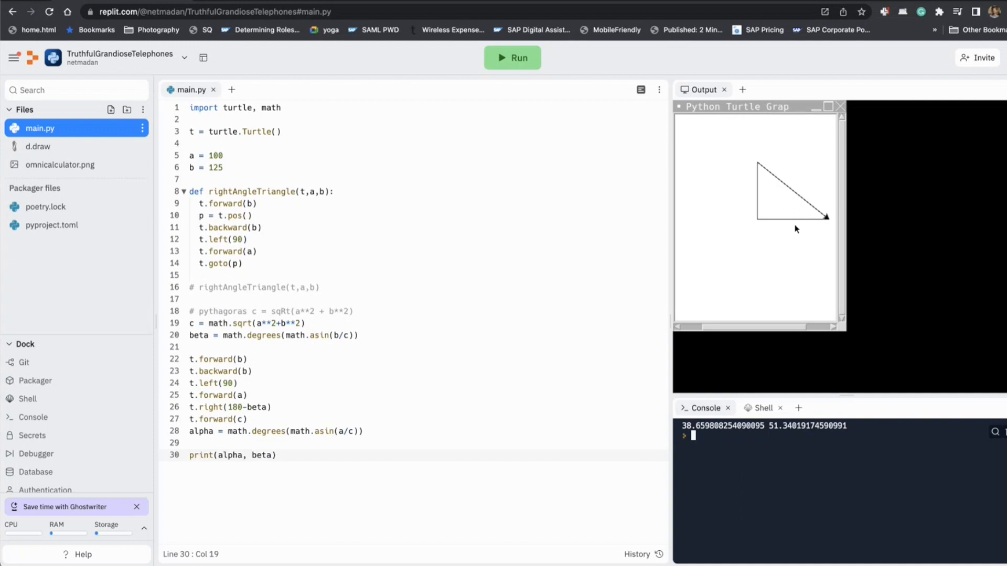
pyautogui.moveTo(760, 224)
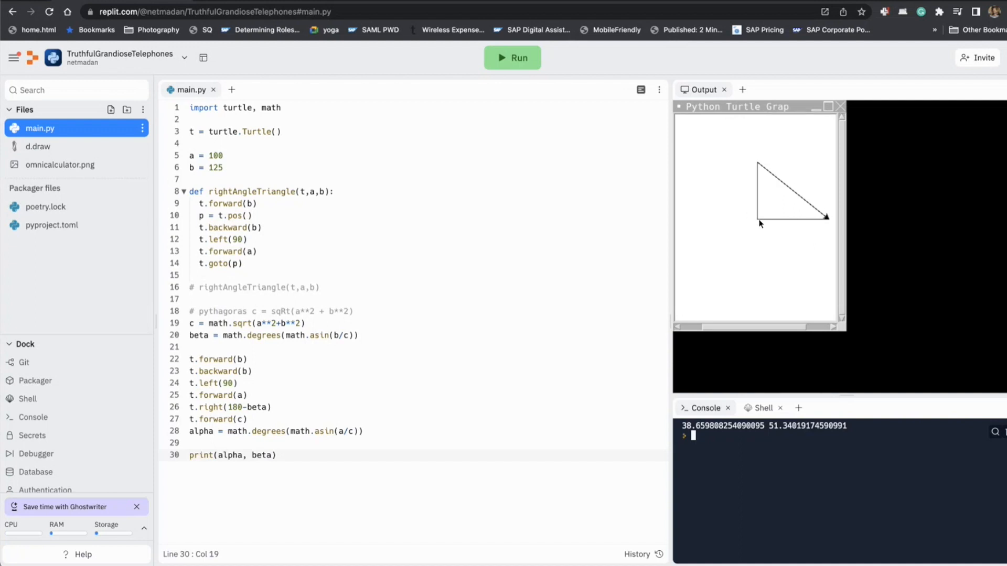
pyautogui.moveTo(792, 209)
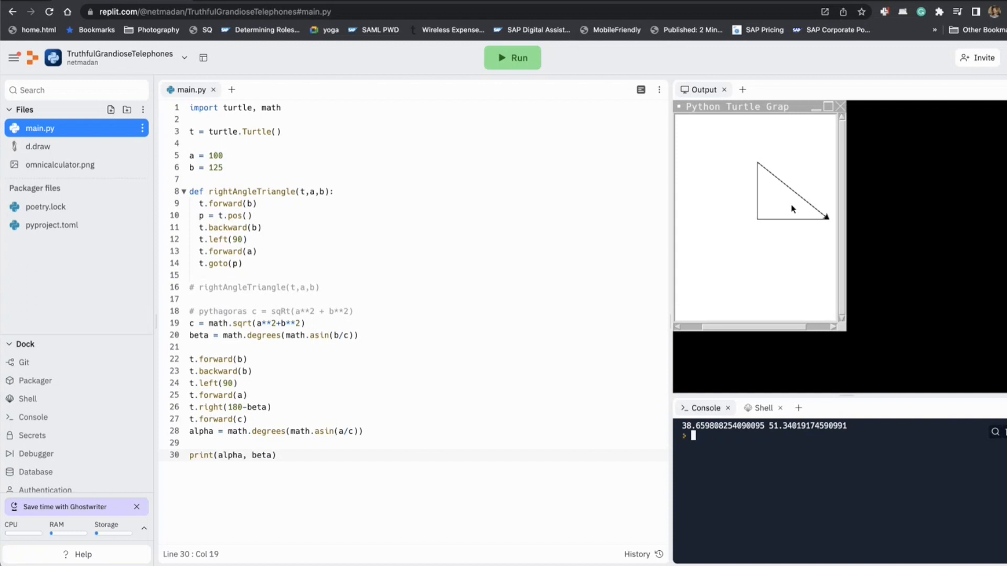
pyautogui.moveTo(780, 218)
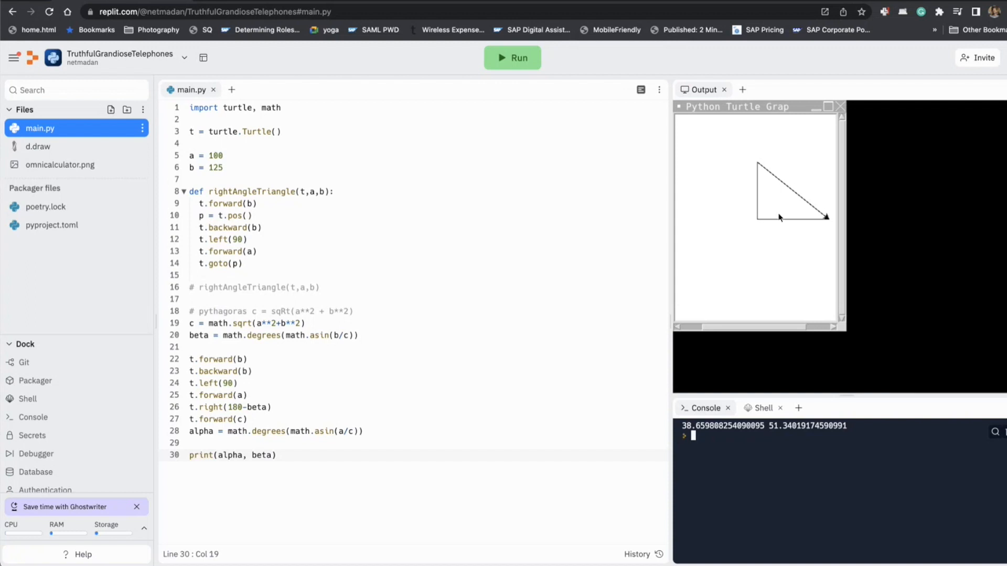
pyautogui.moveTo(781, 230)
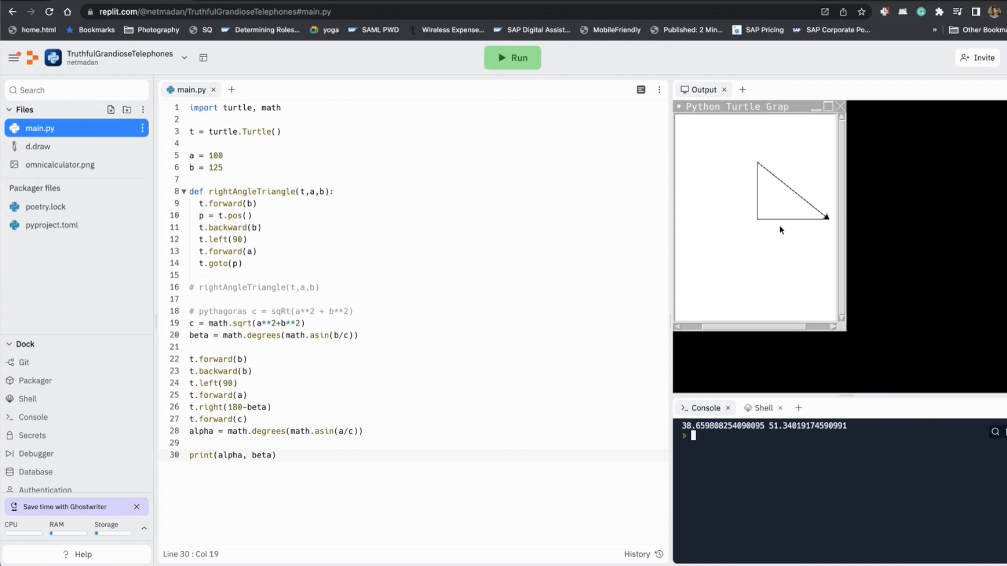
pyautogui.moveTo(402, 405)
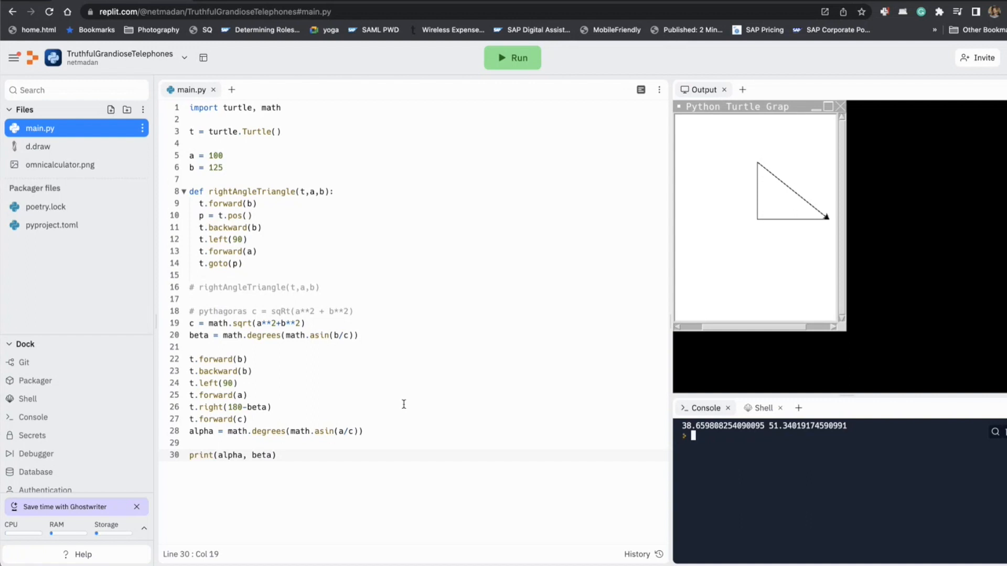